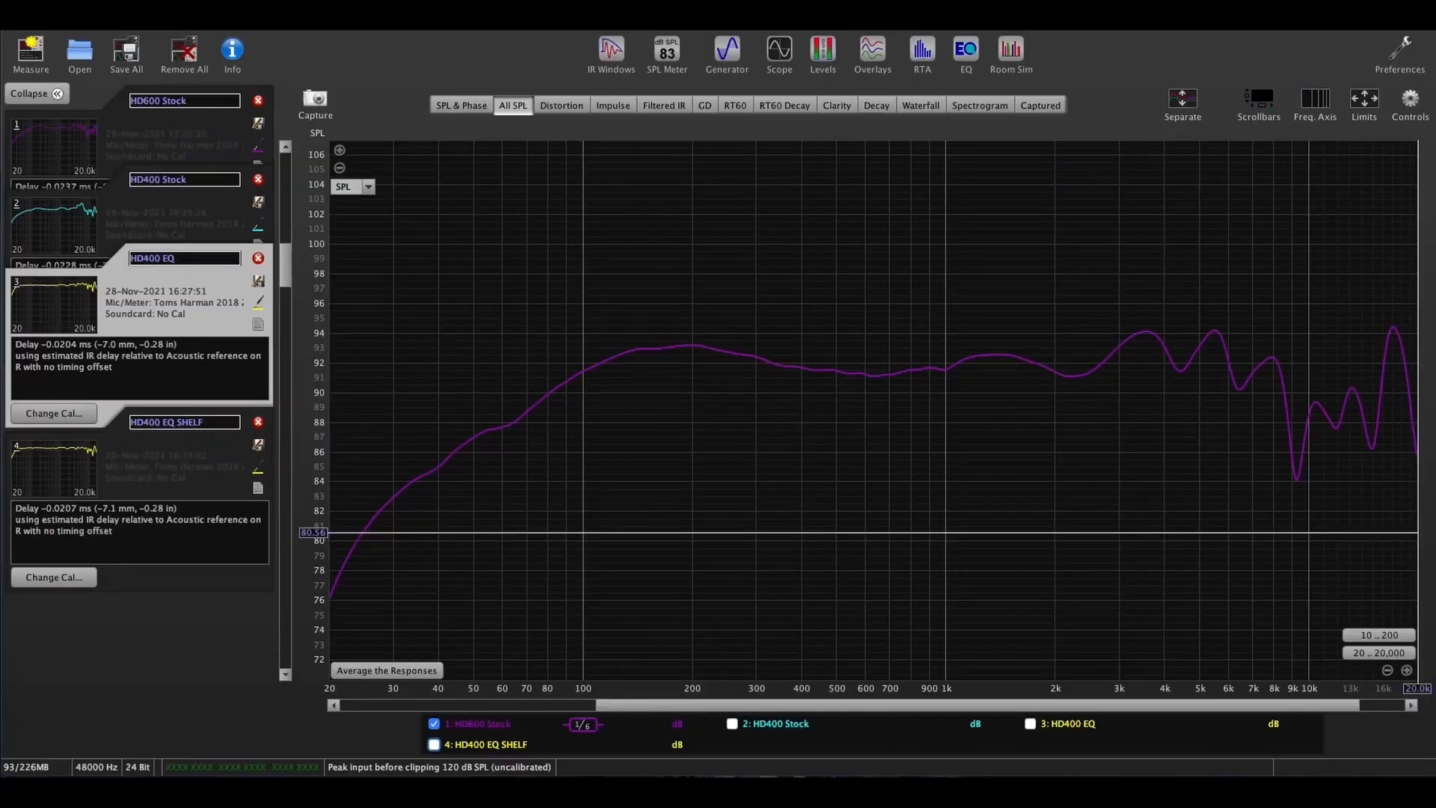
mouse_move(840, 637)
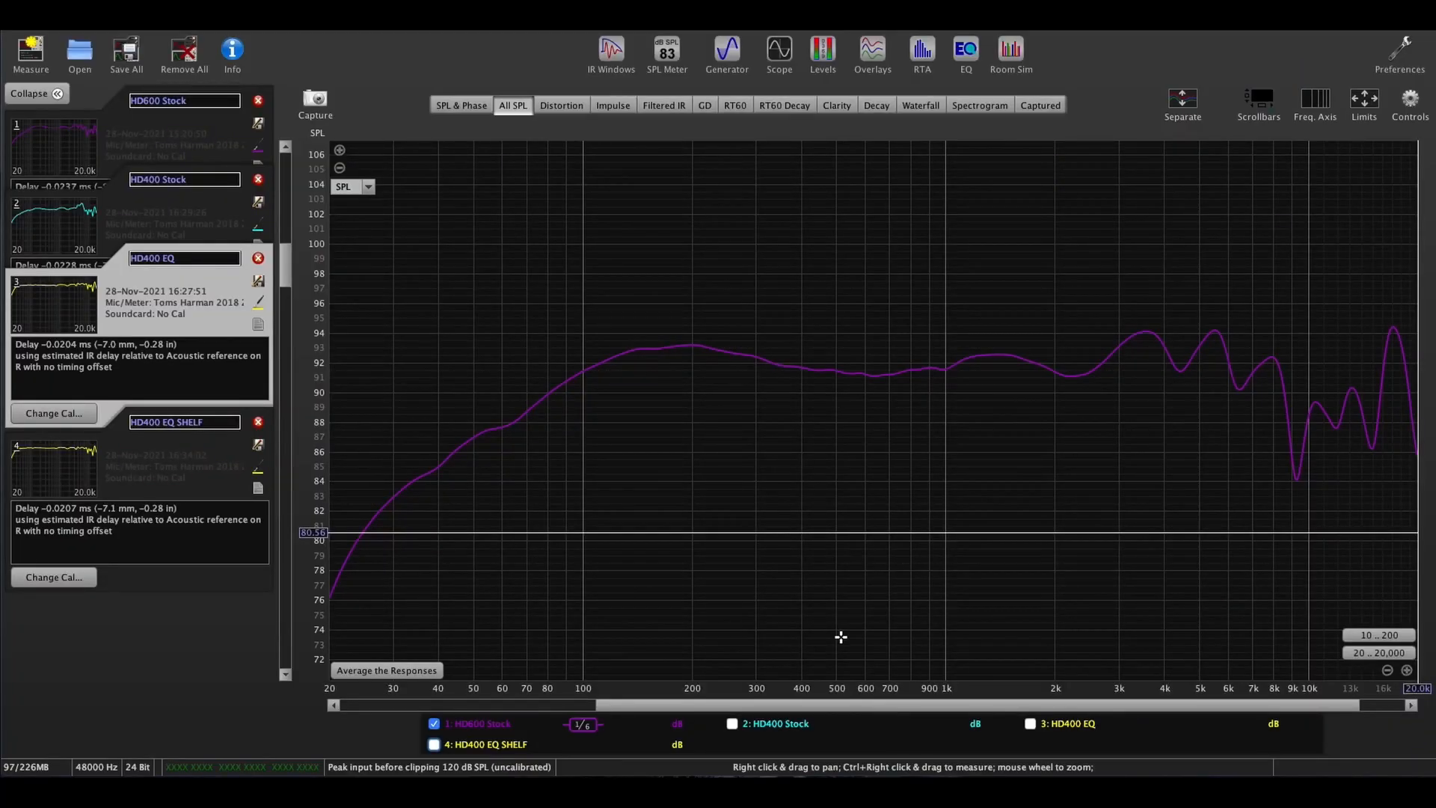
mouse_move(1045, 638)
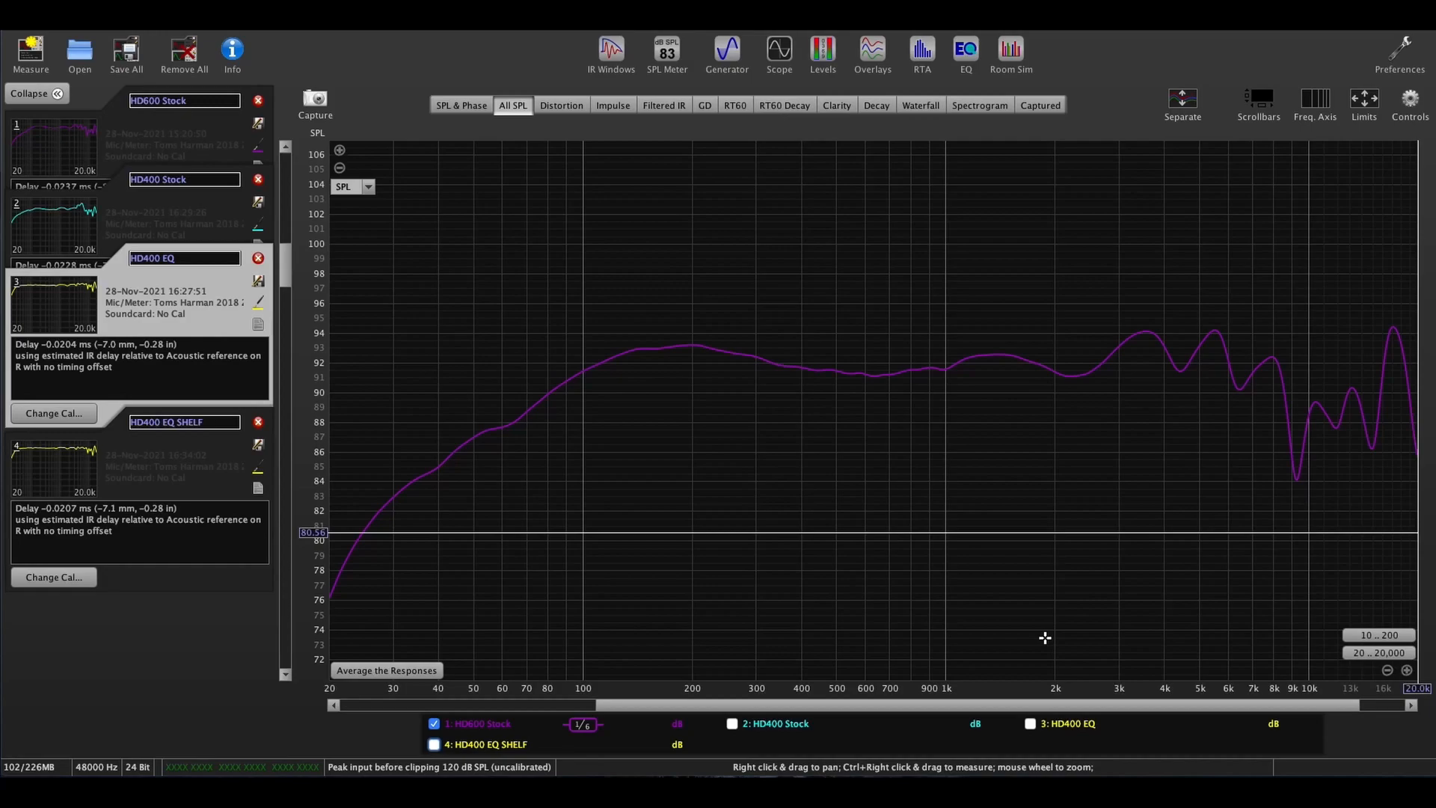
mouse_move(886, 610)
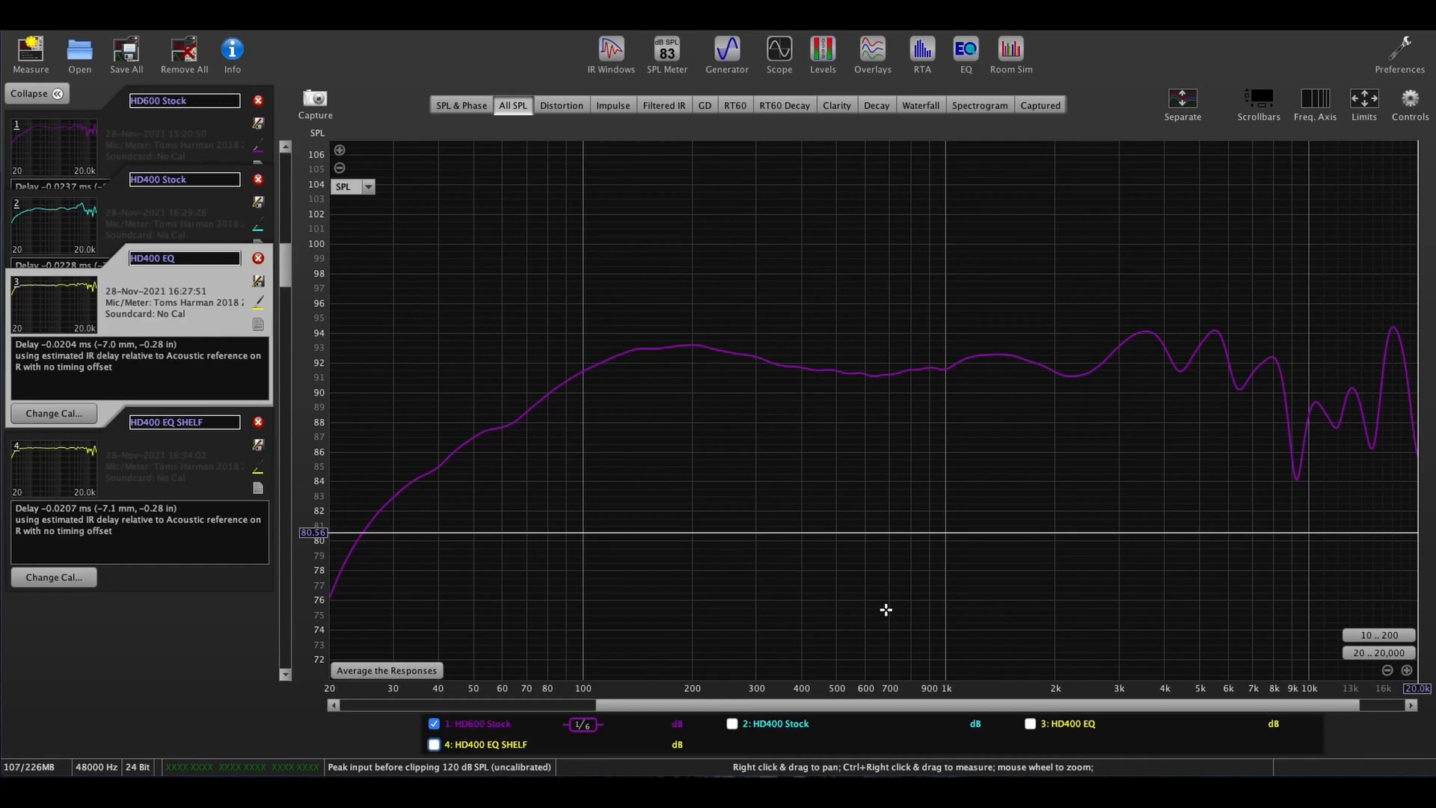
mouse_move(698, 364)
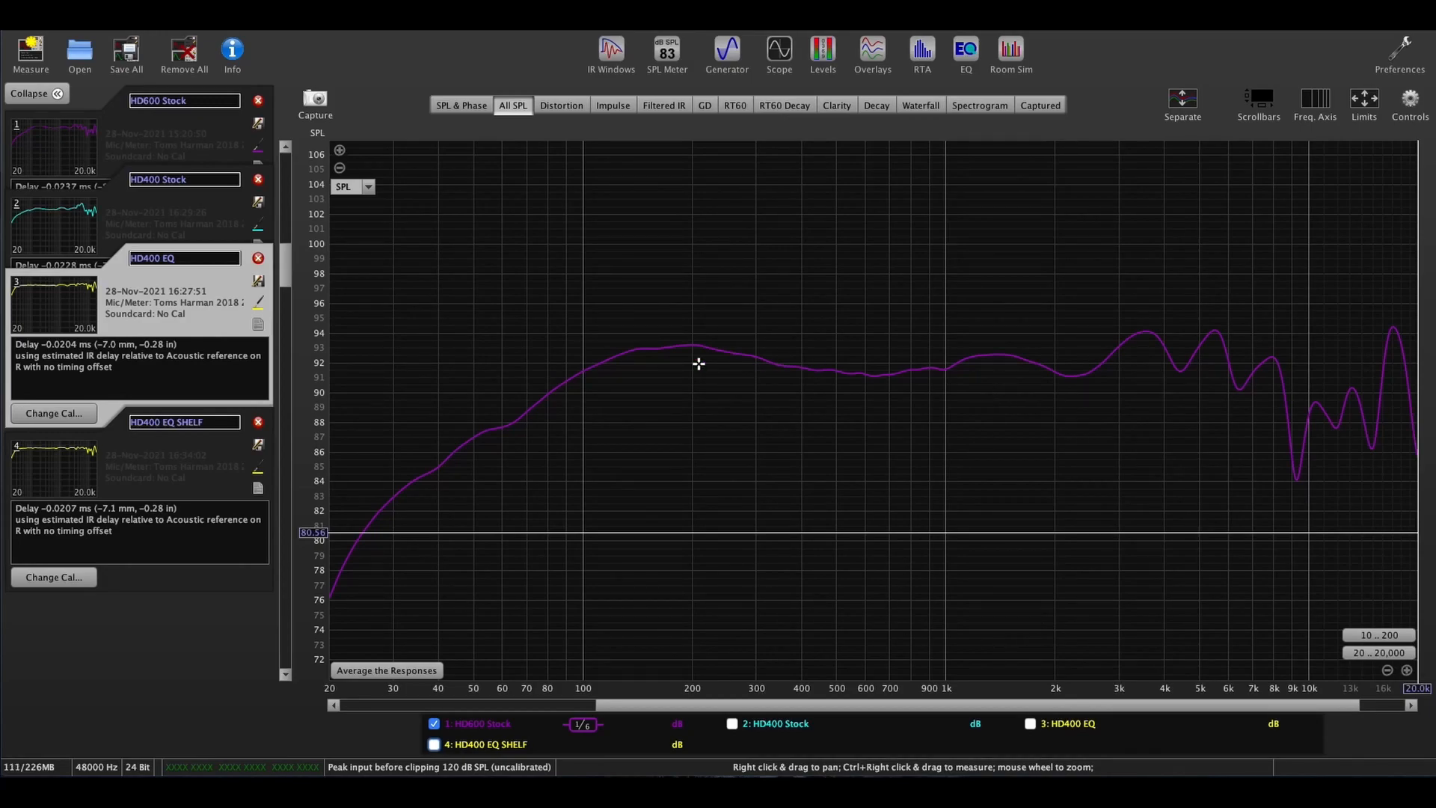
mouse_move(584, 360)
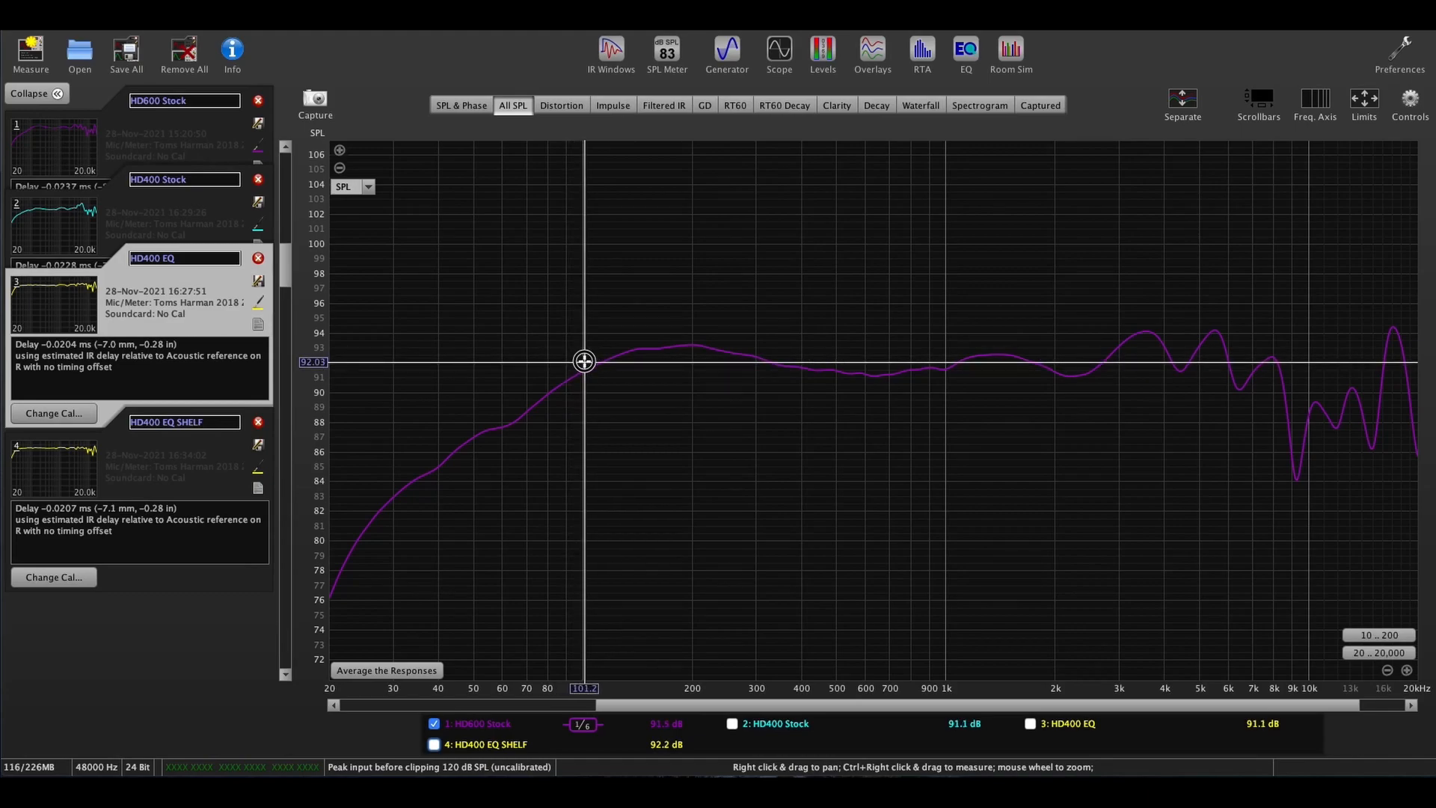
mouse_move(1429, 367)
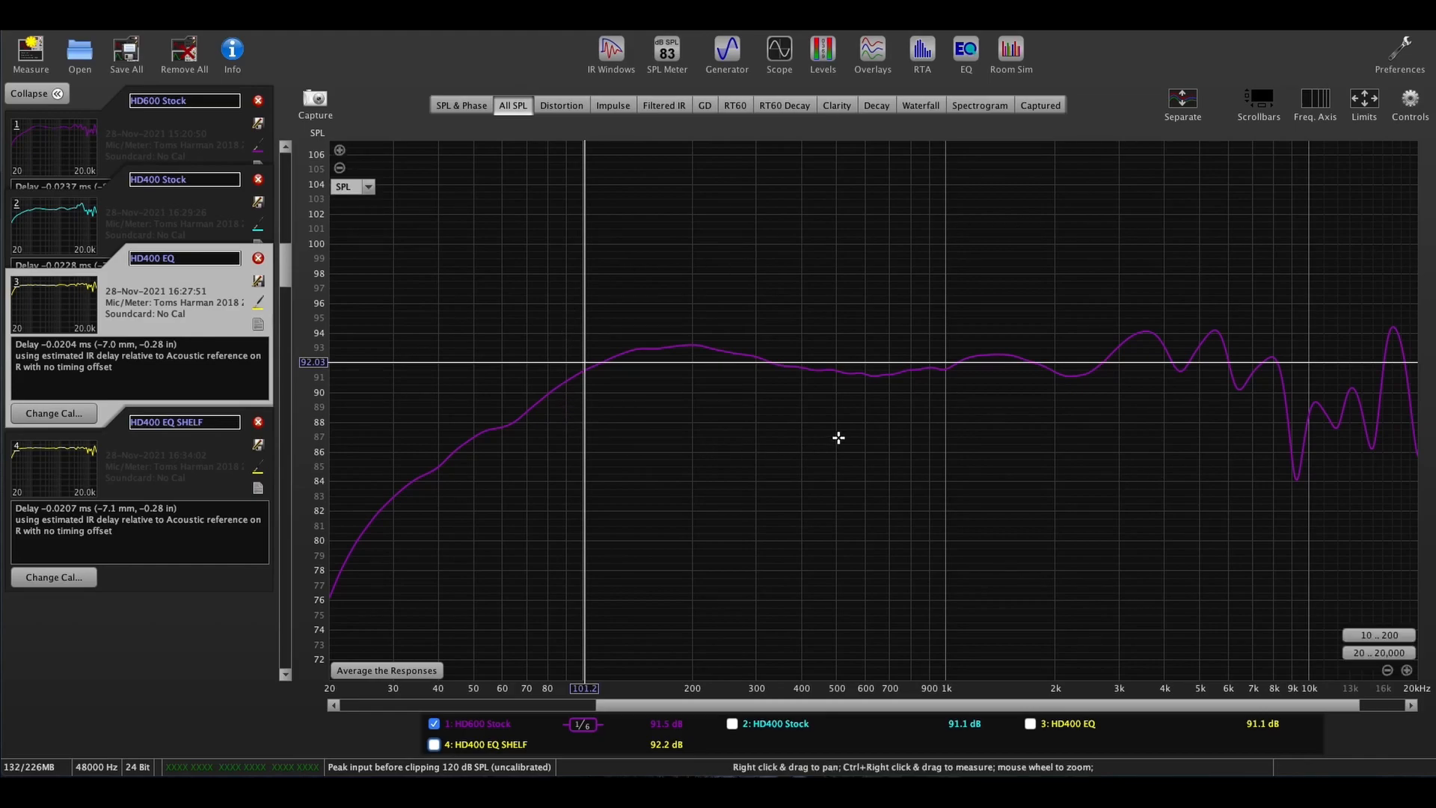
mouse_move(917, 447)
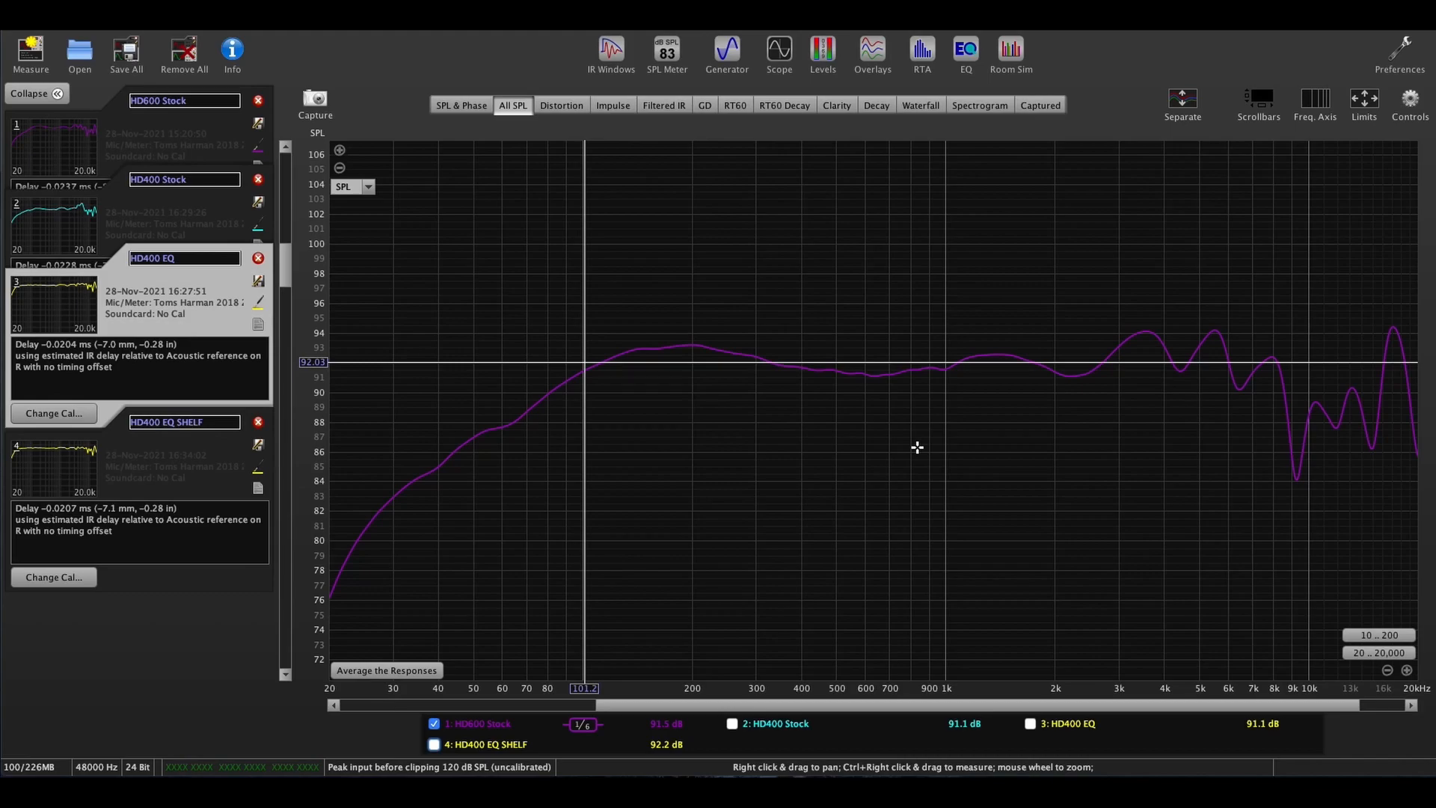
mouse_move(587, 363)
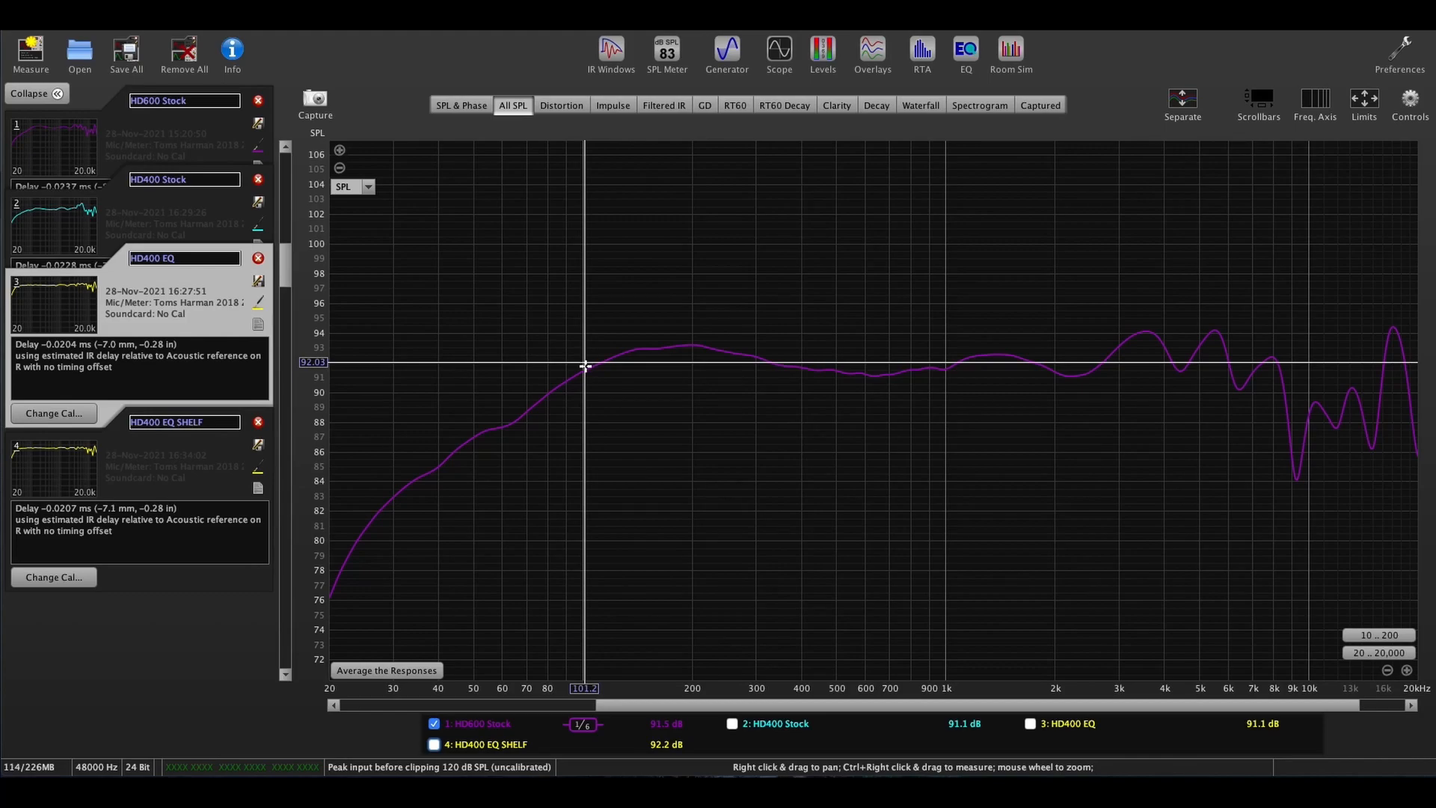
mouse_move(583, 364)
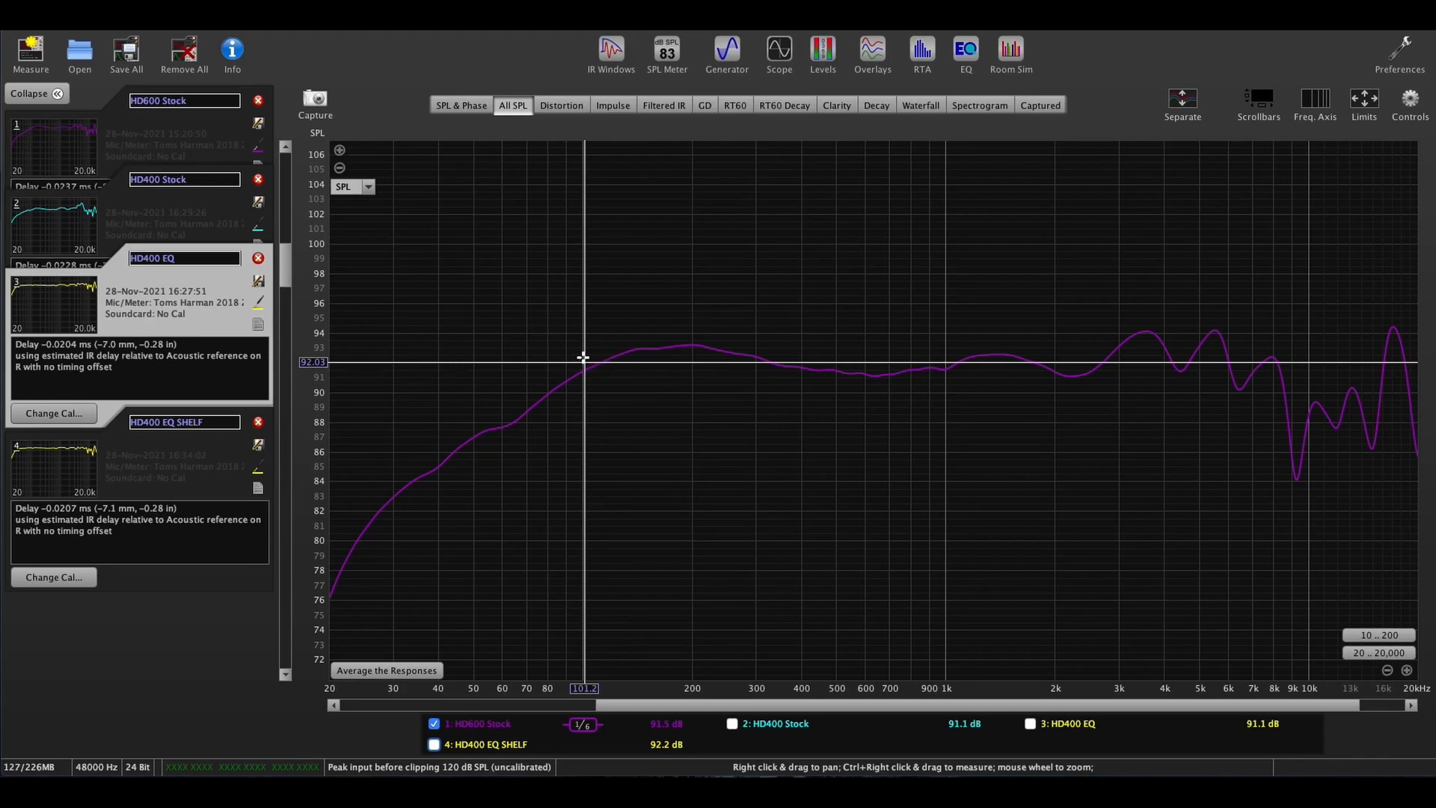
mouse_move(1029, 354)
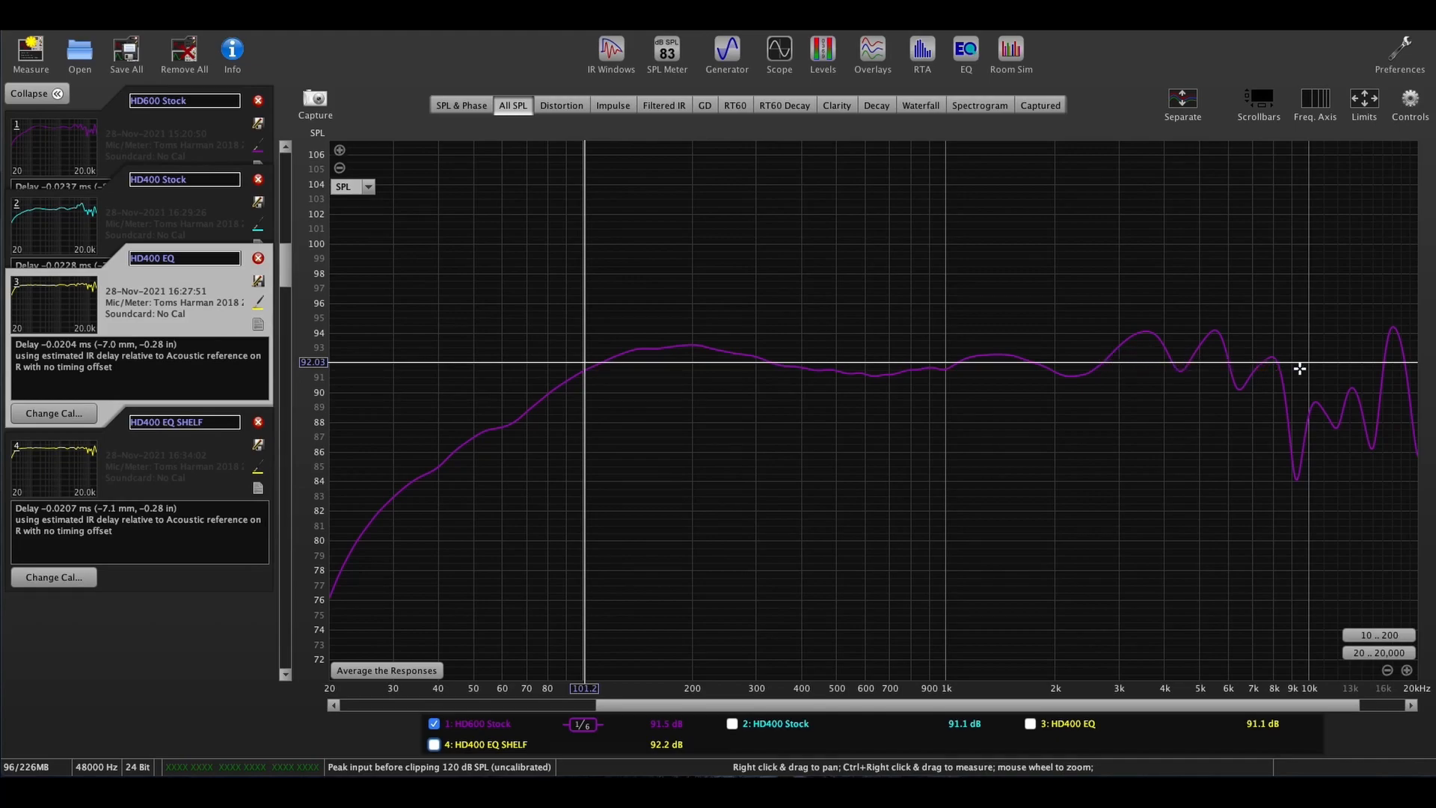
mouse_move(1351, 356)
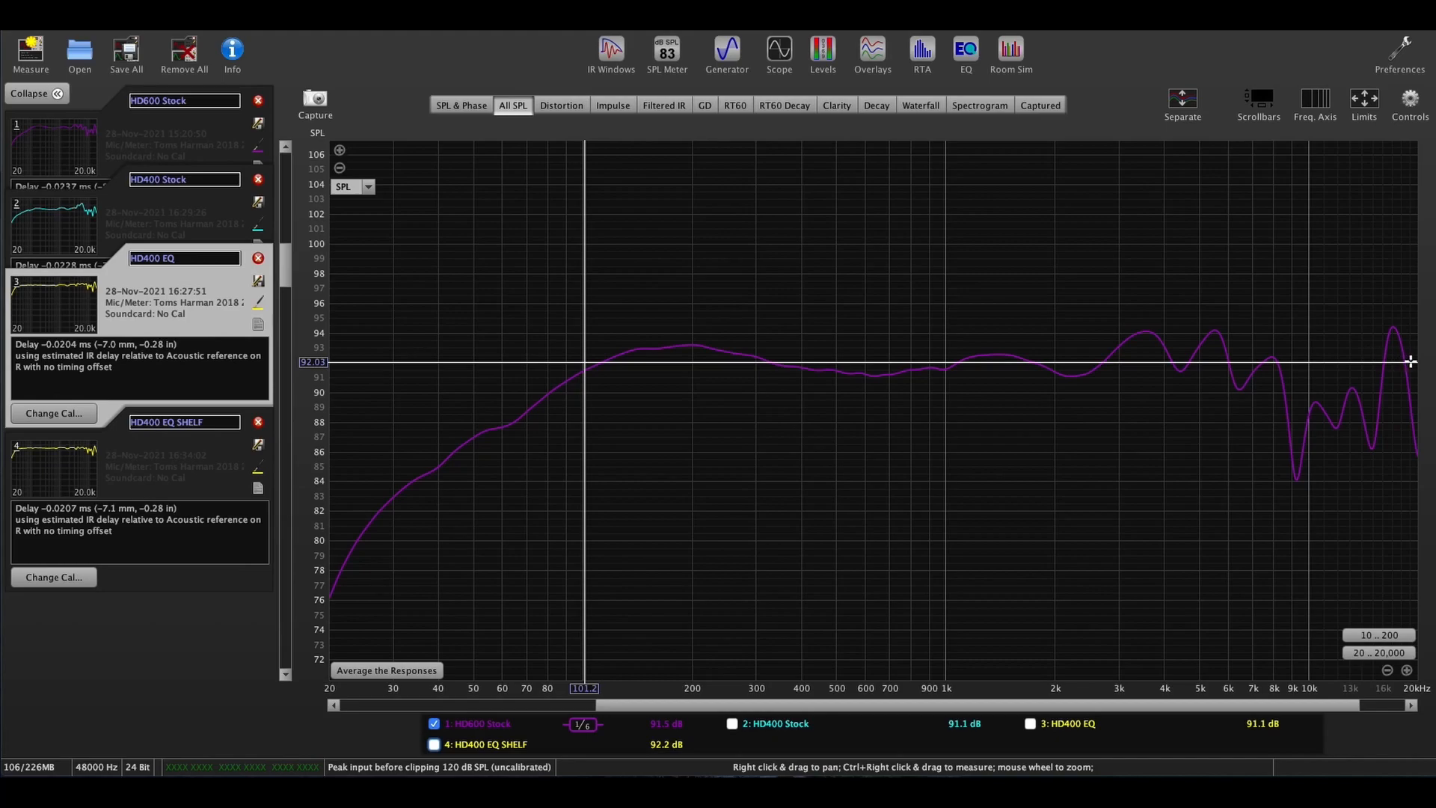
mouse_move(666, 372)
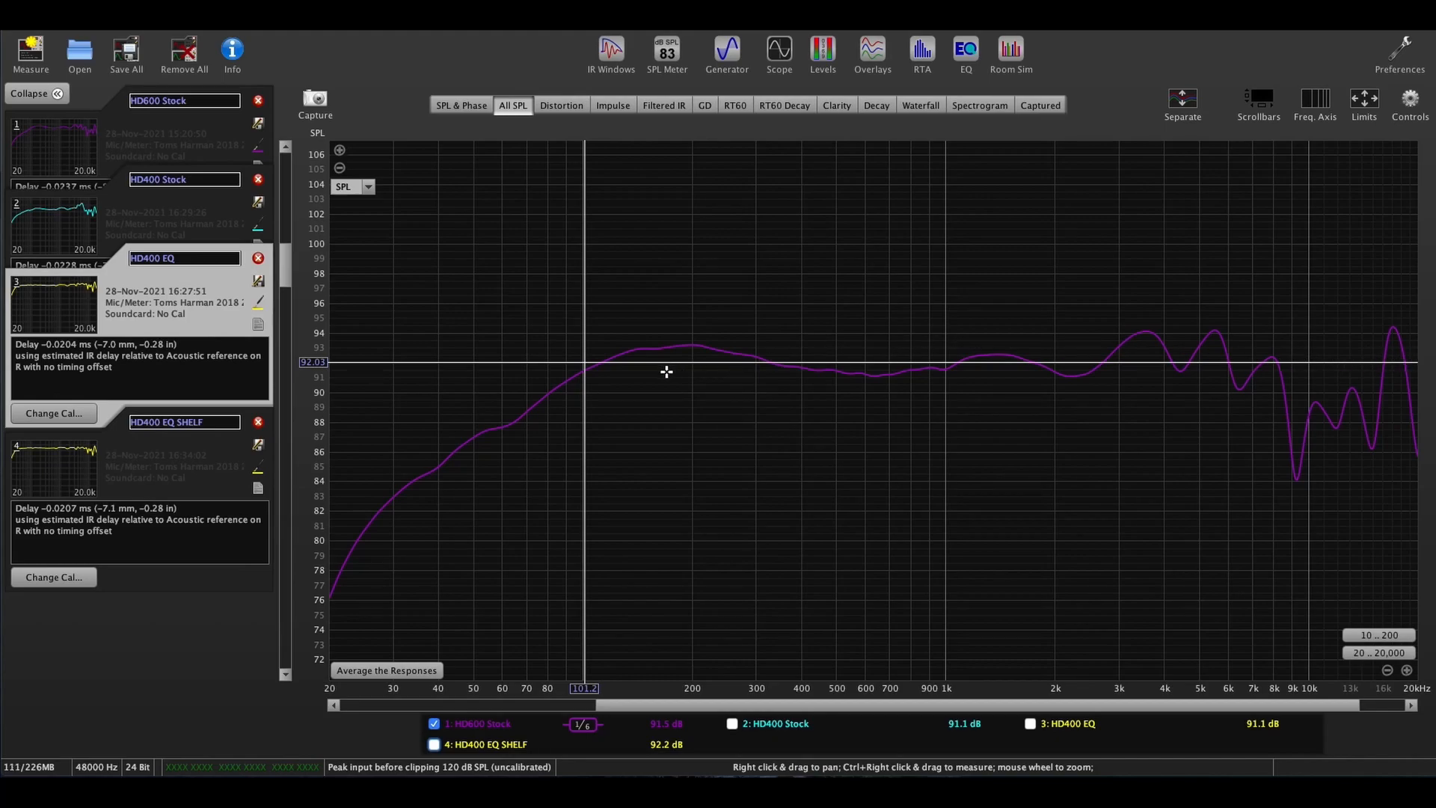
mouse_move(493, 428)
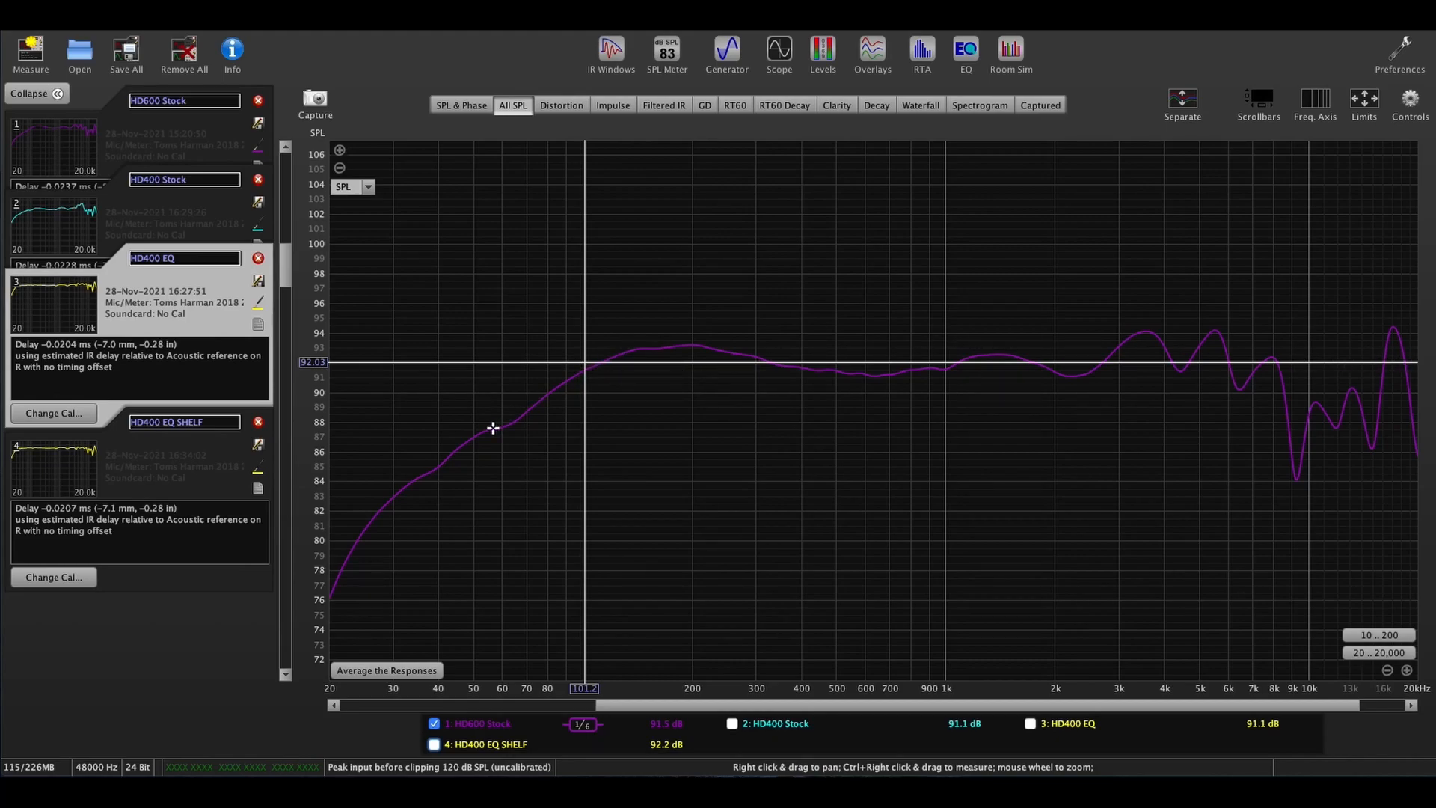
mouse_move(344, 568)
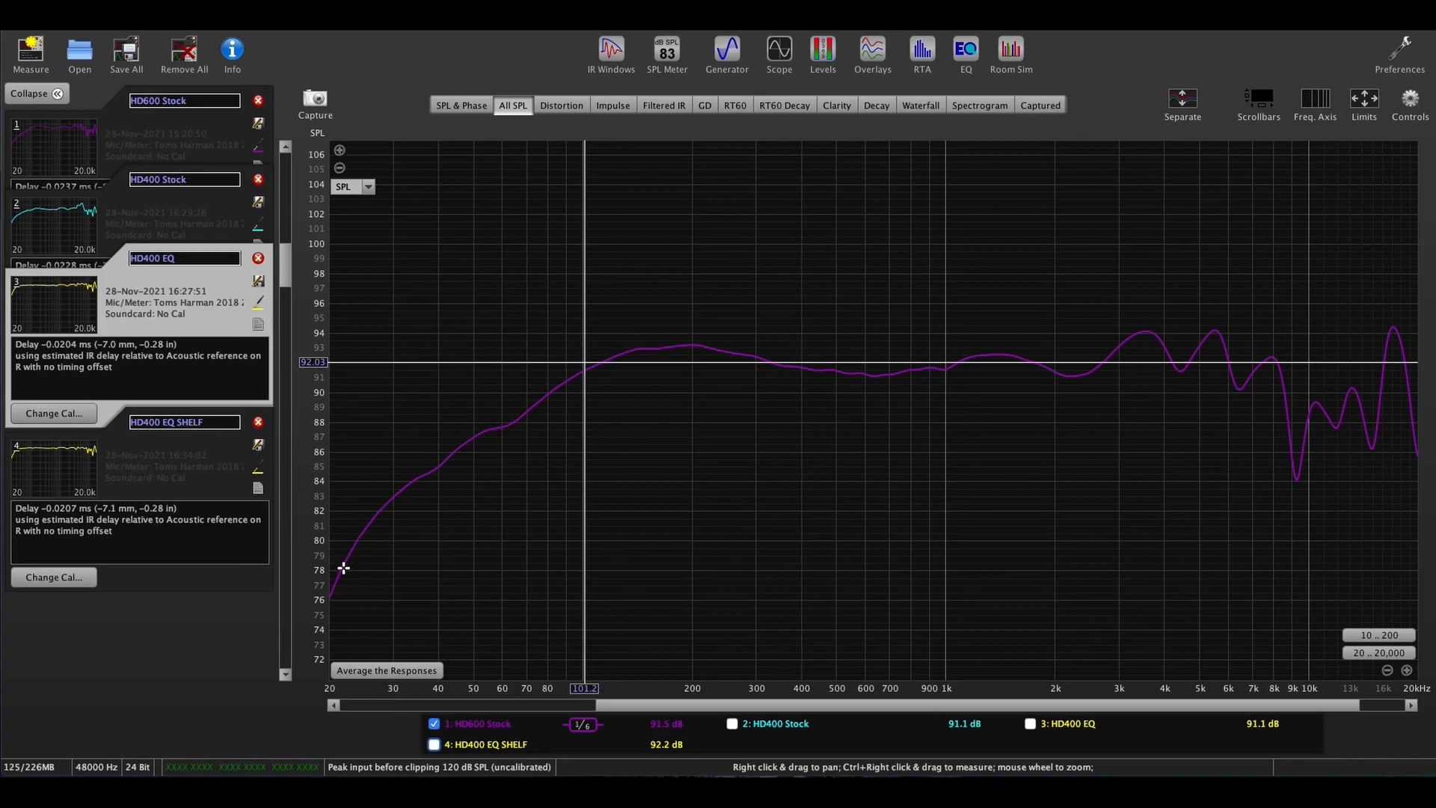
mouse_move(325, 591)
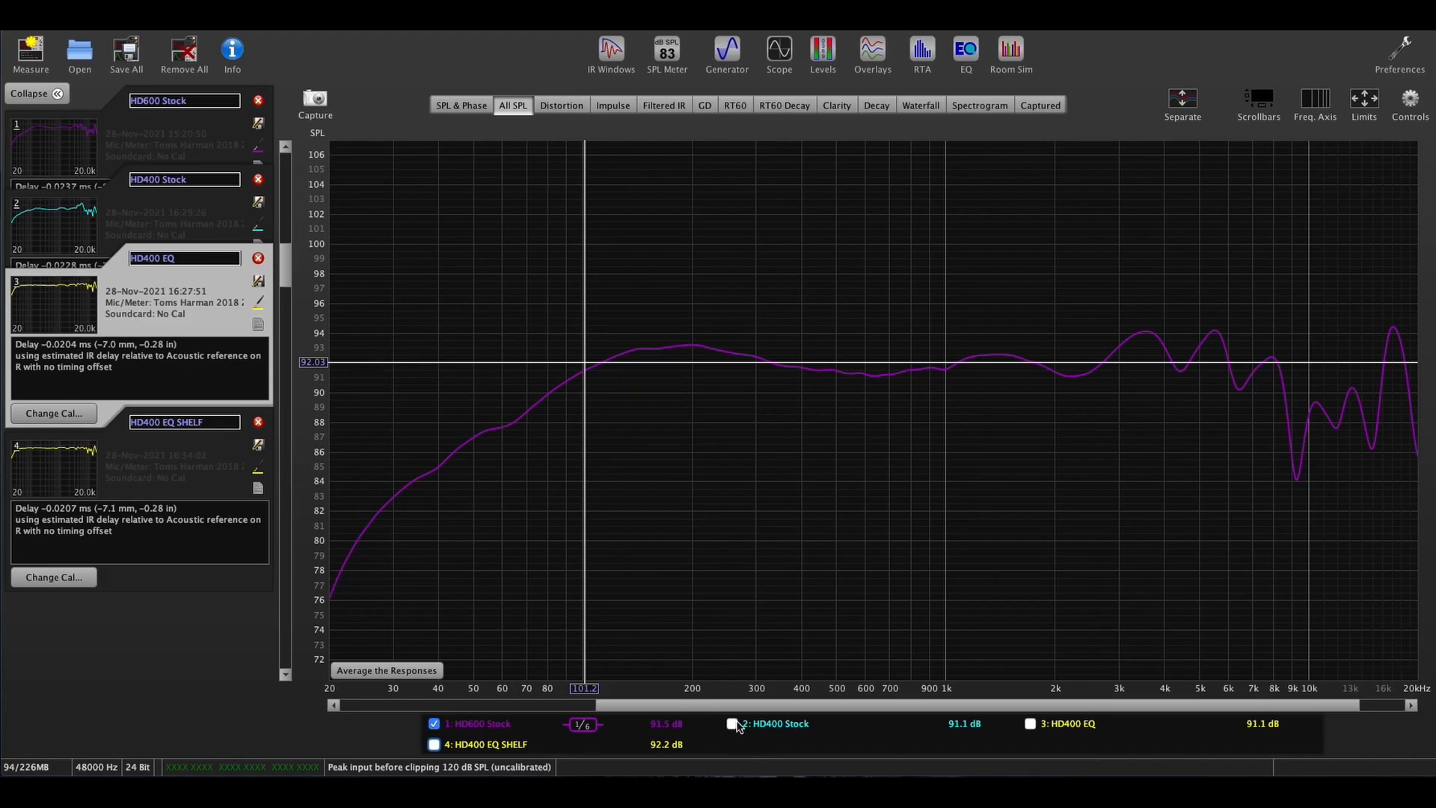
Step: Show the HD400 Stock curve and hide the HD600 Stock curve in the All SPL legend
click(733, 723)
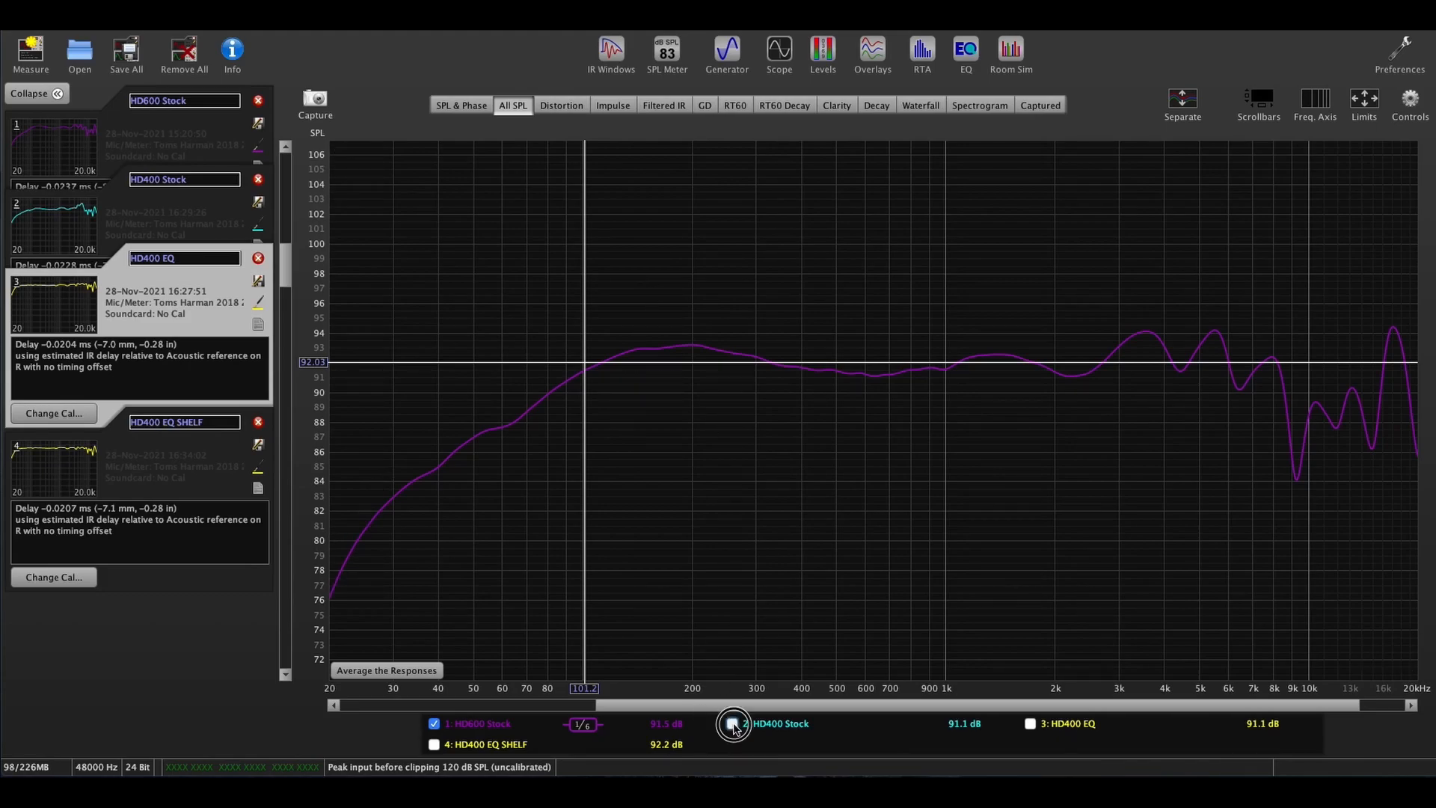
click(733, 723)
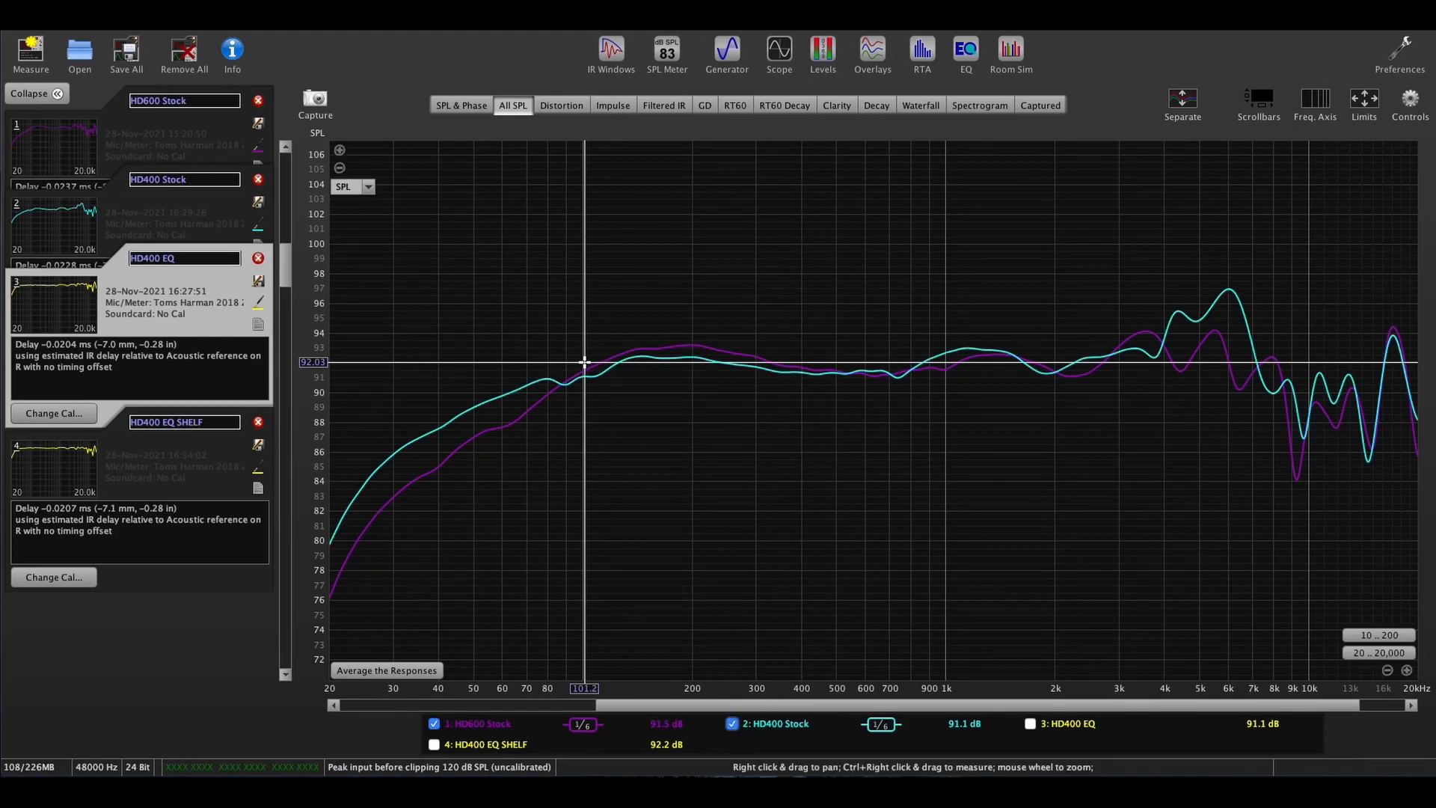
mouse_move(592, 359)
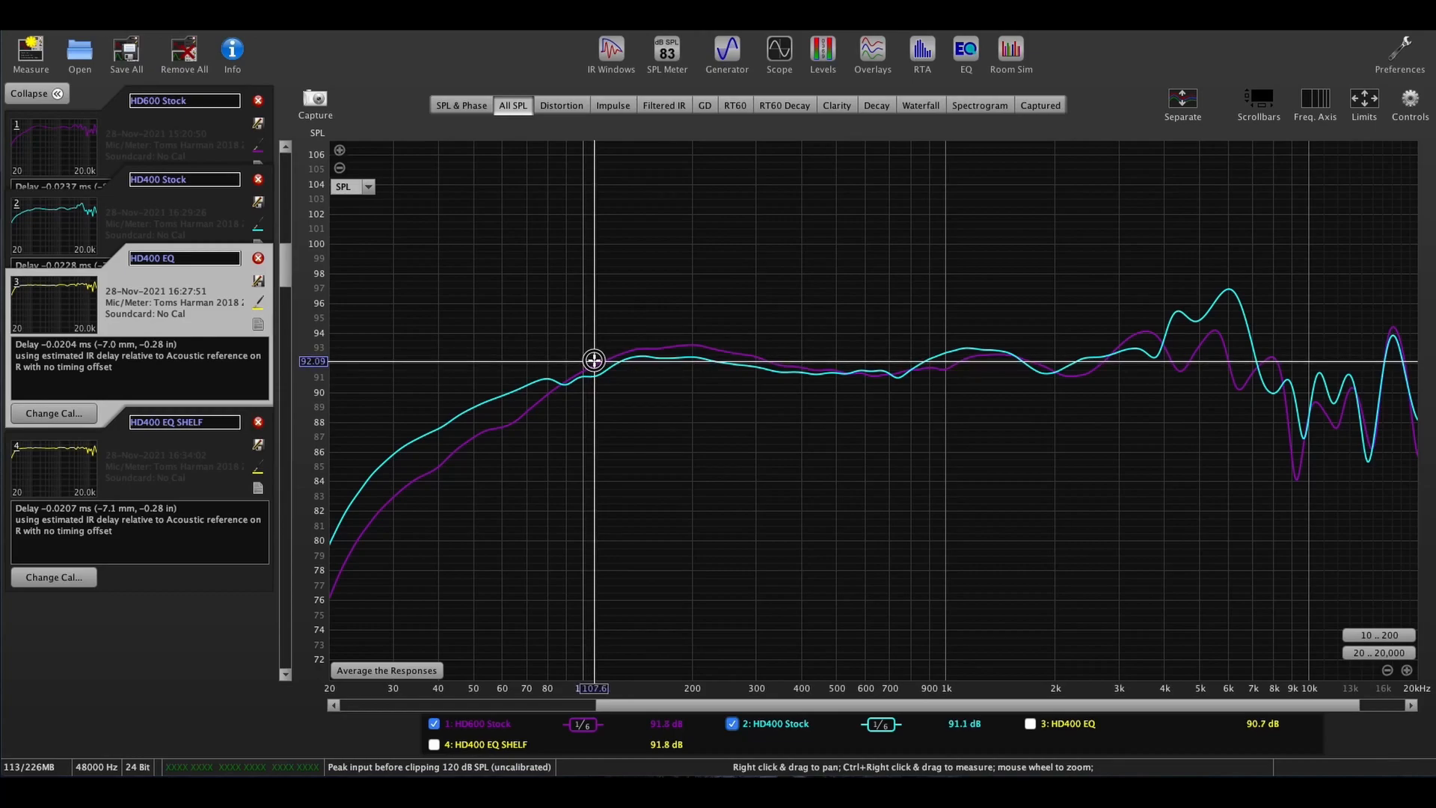
mouse_move(580, 360)
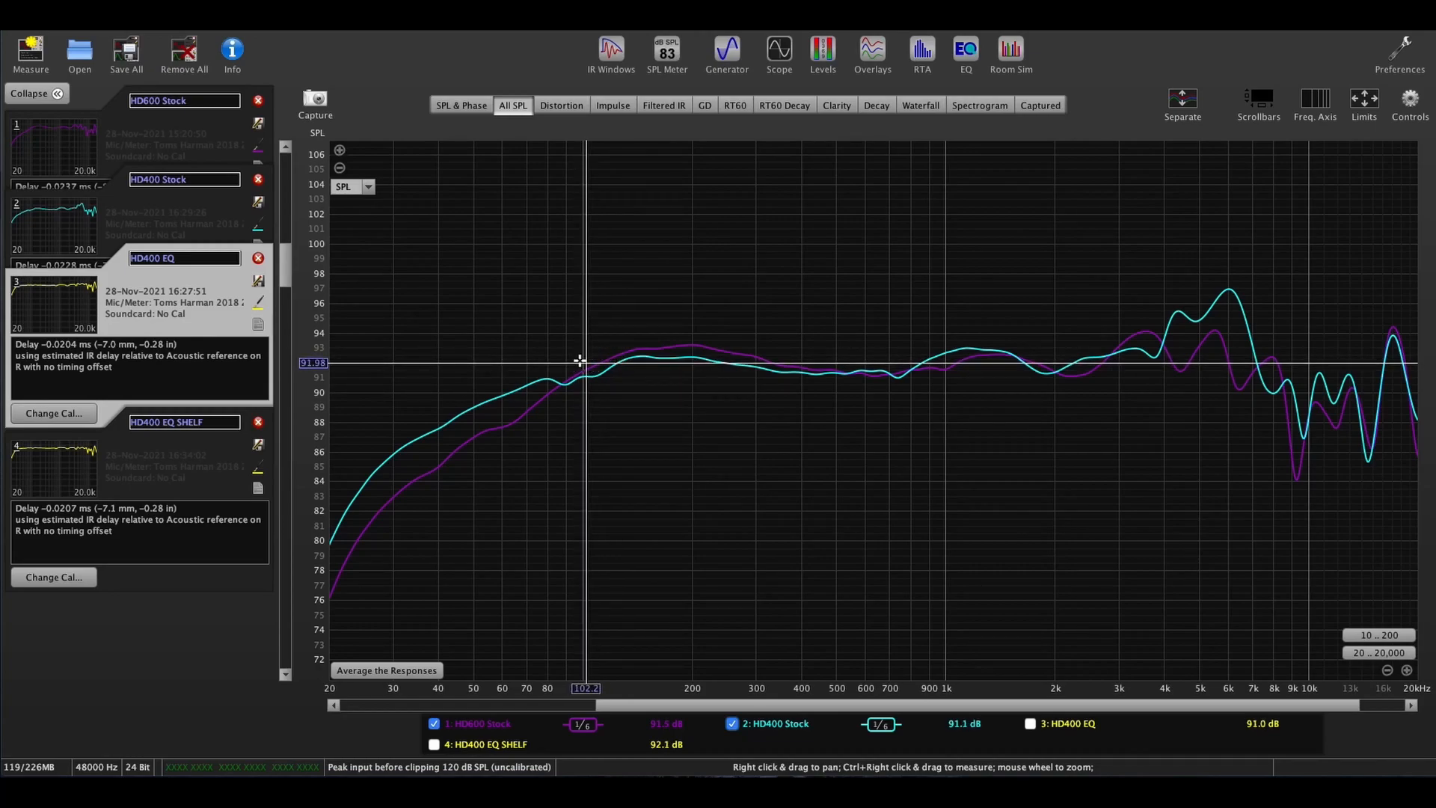
mouse_move(1120, 328)
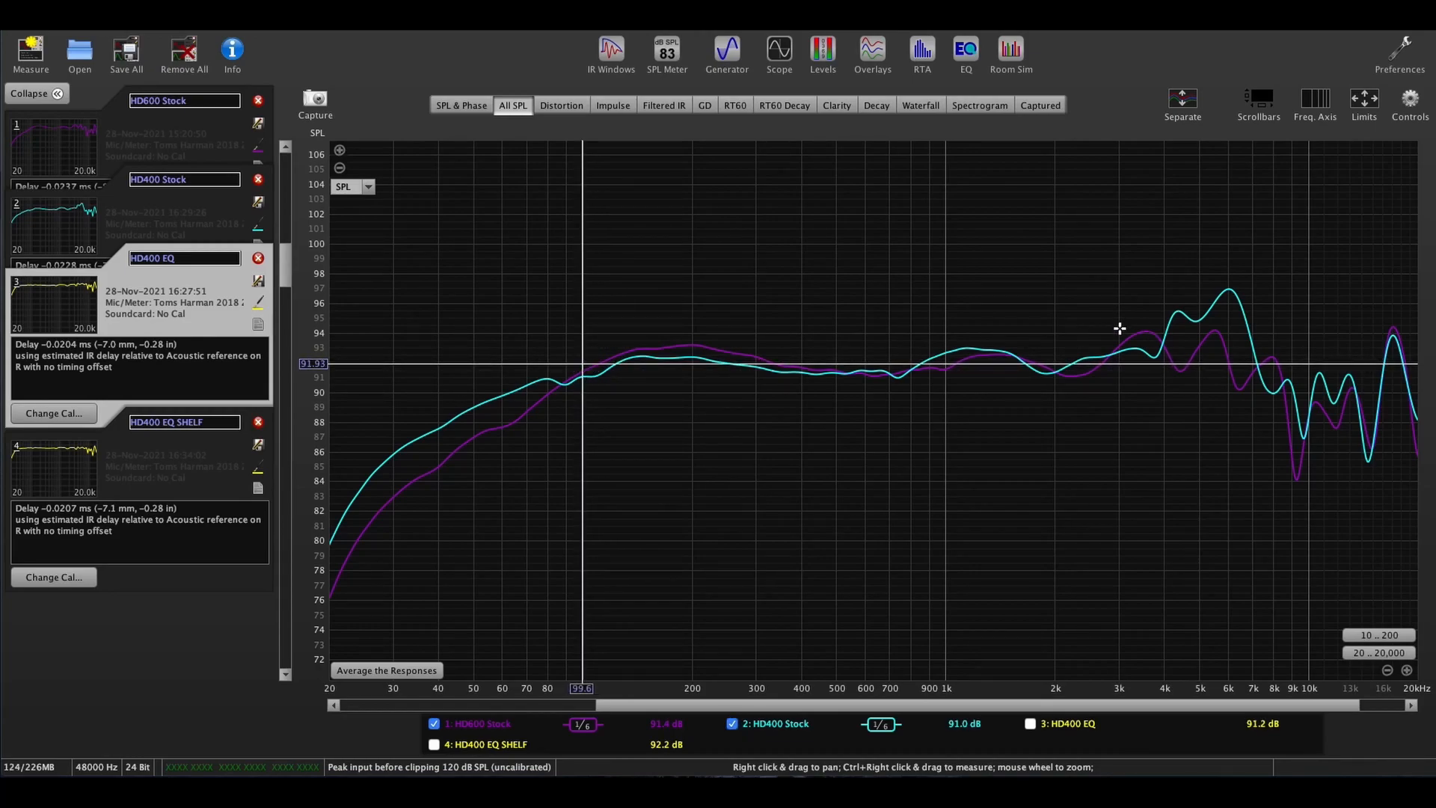
mouse_move(1163, 362)
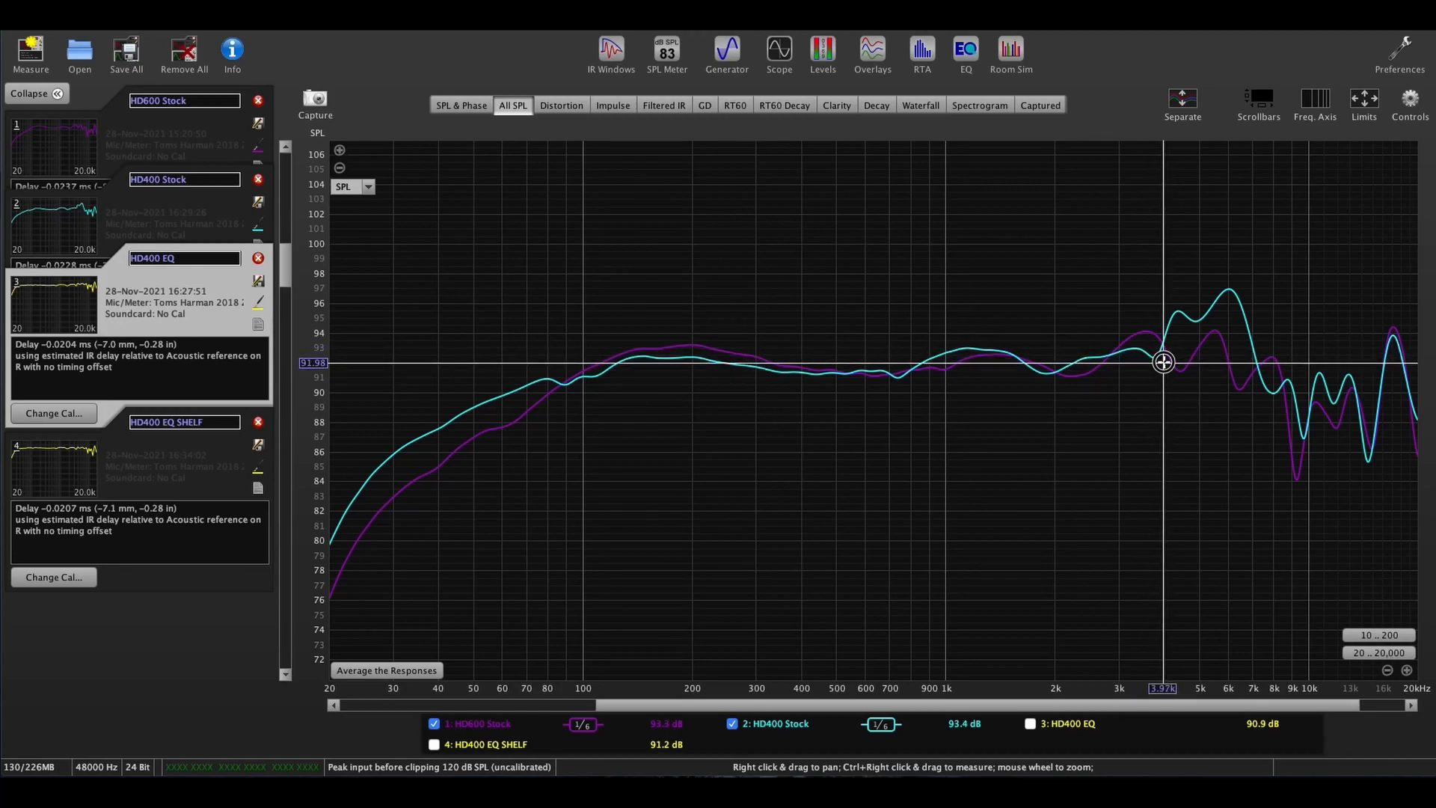
mouse_move(1160, 364)
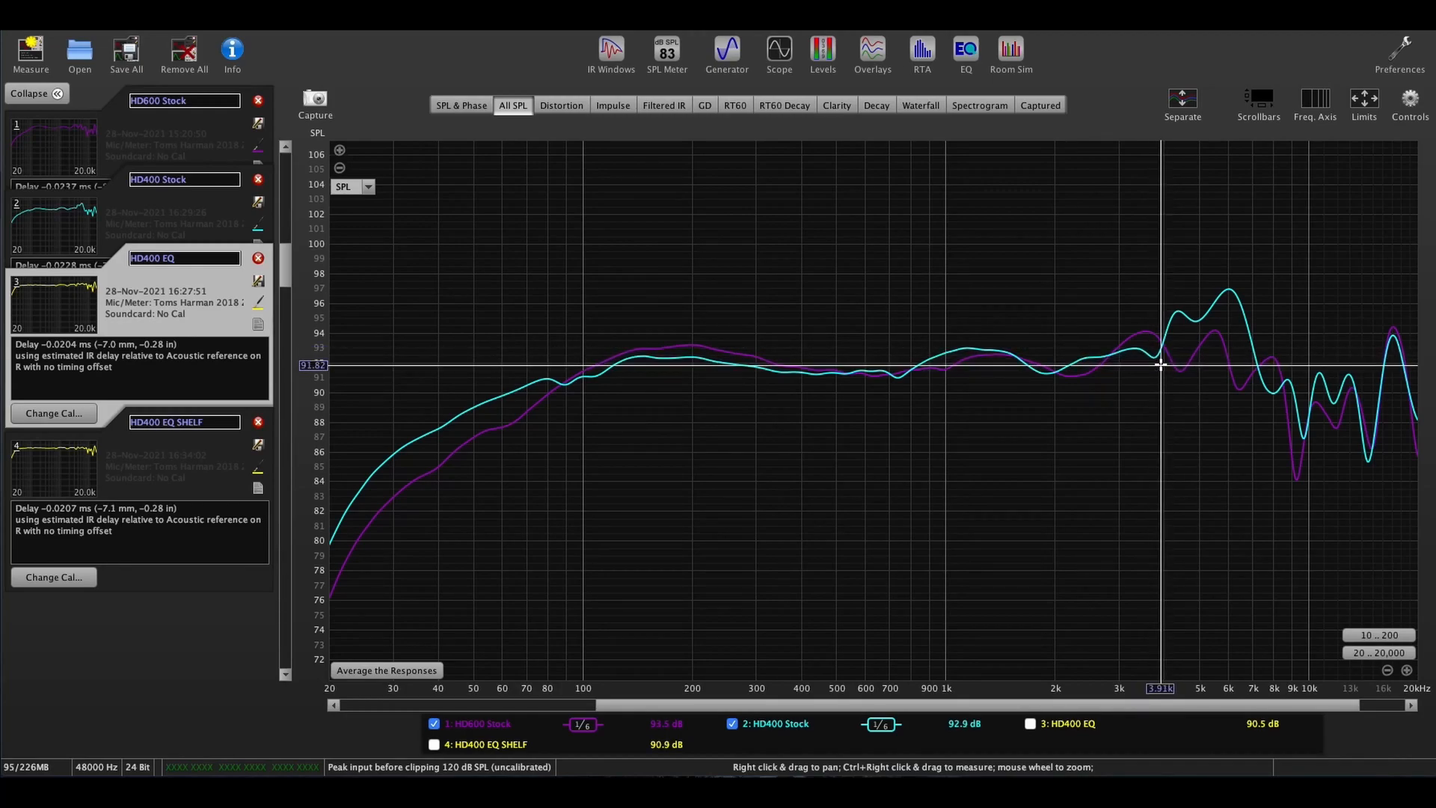
mouse_move(1310, 360)
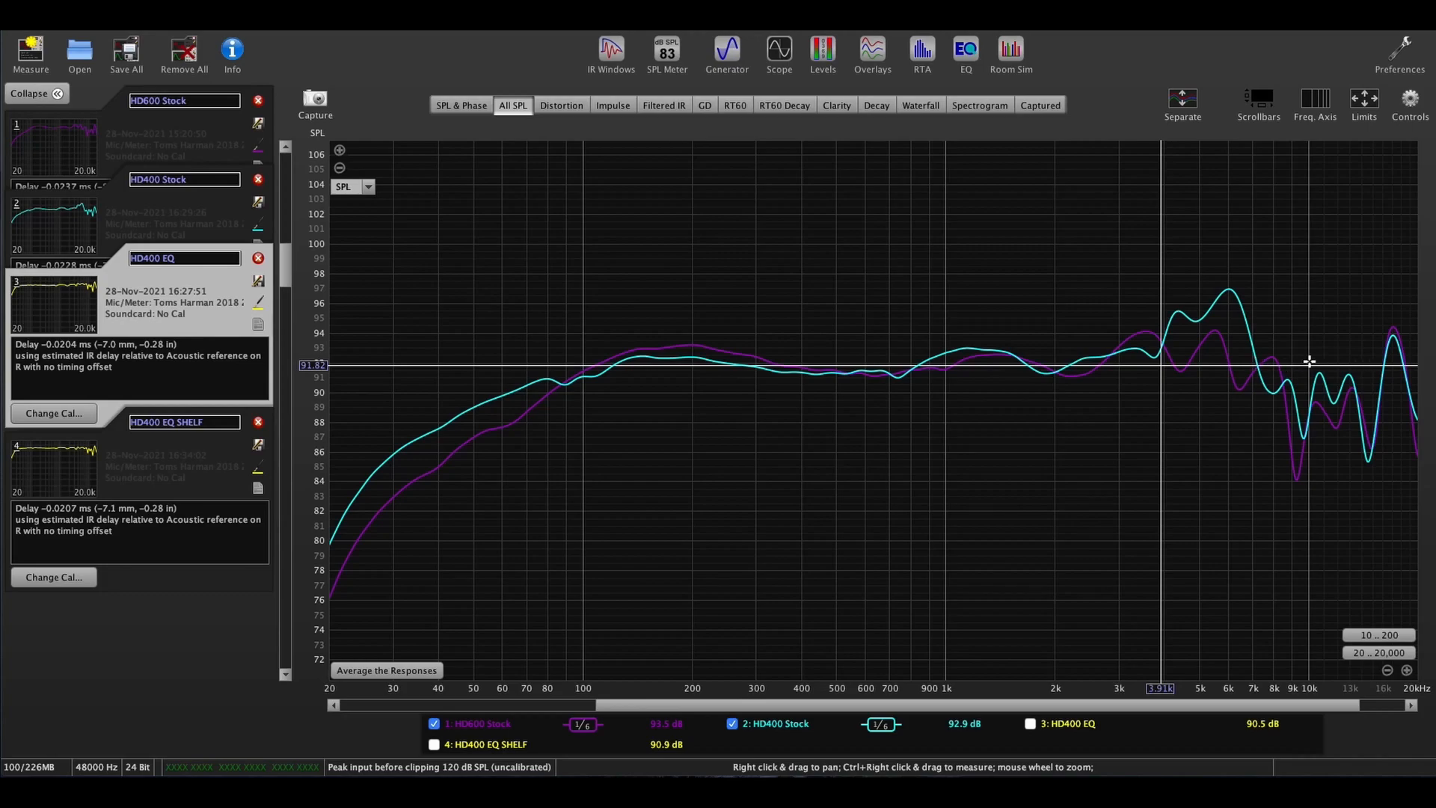
mouse_move(567, 352)
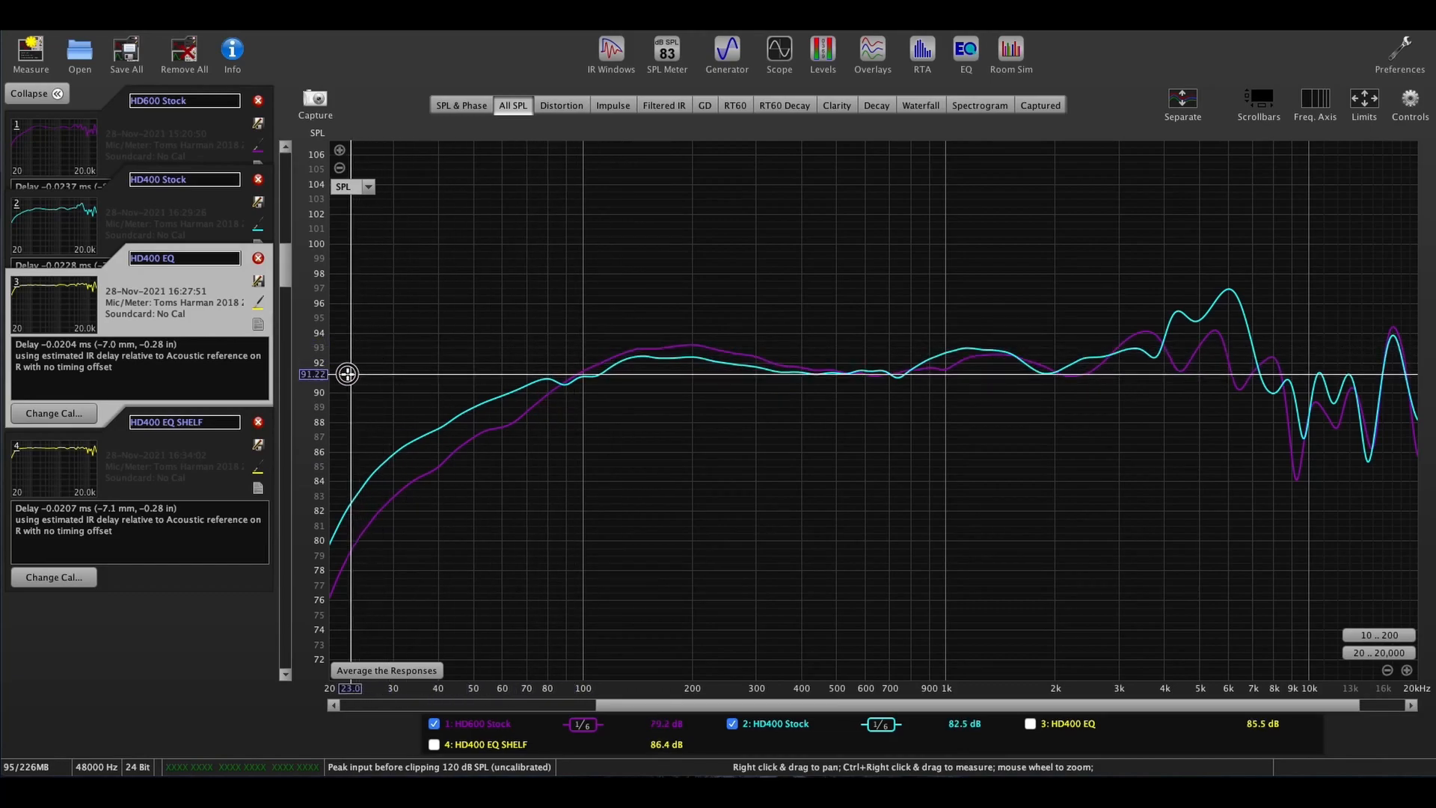
mouse_move(510, 403)
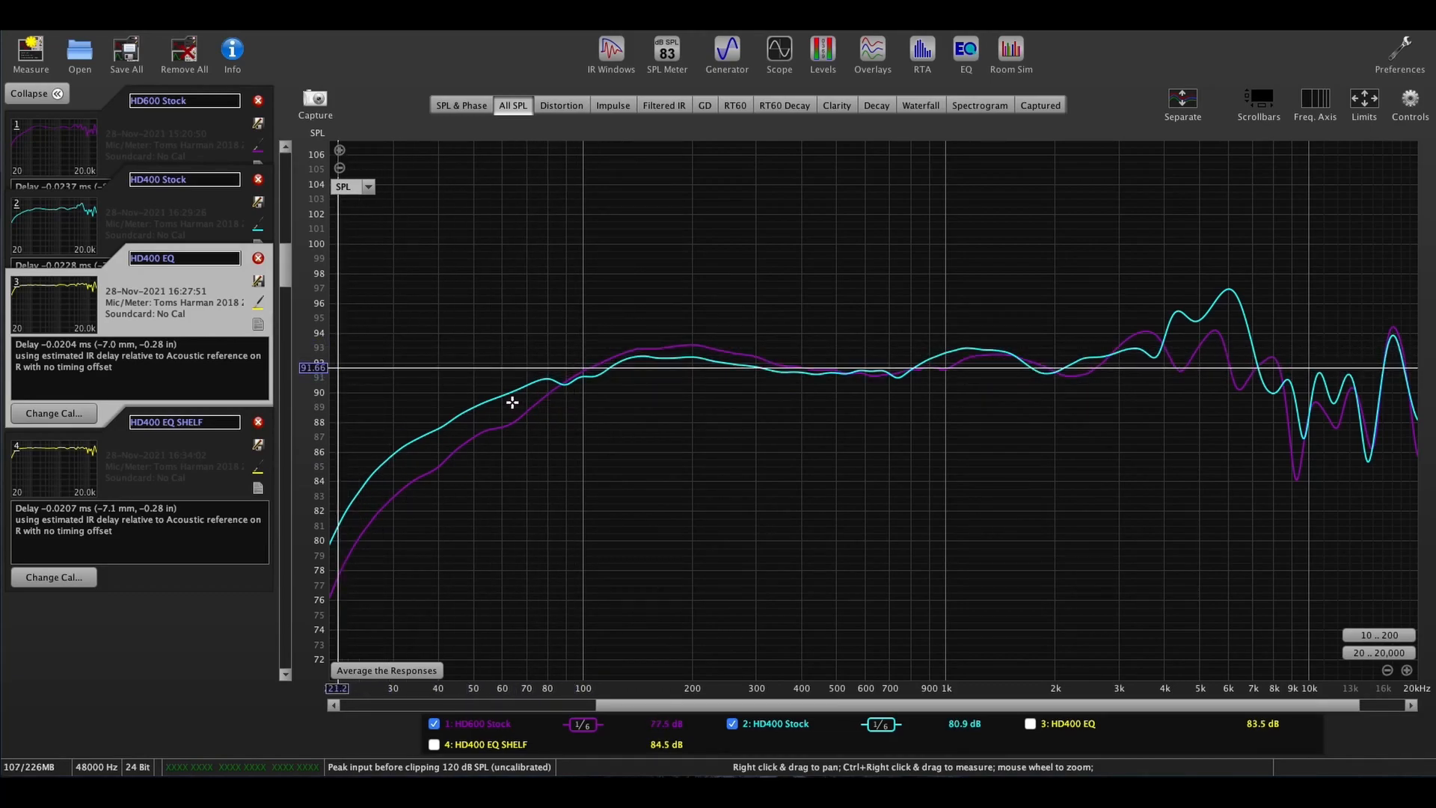
mouse_move(502, 412)
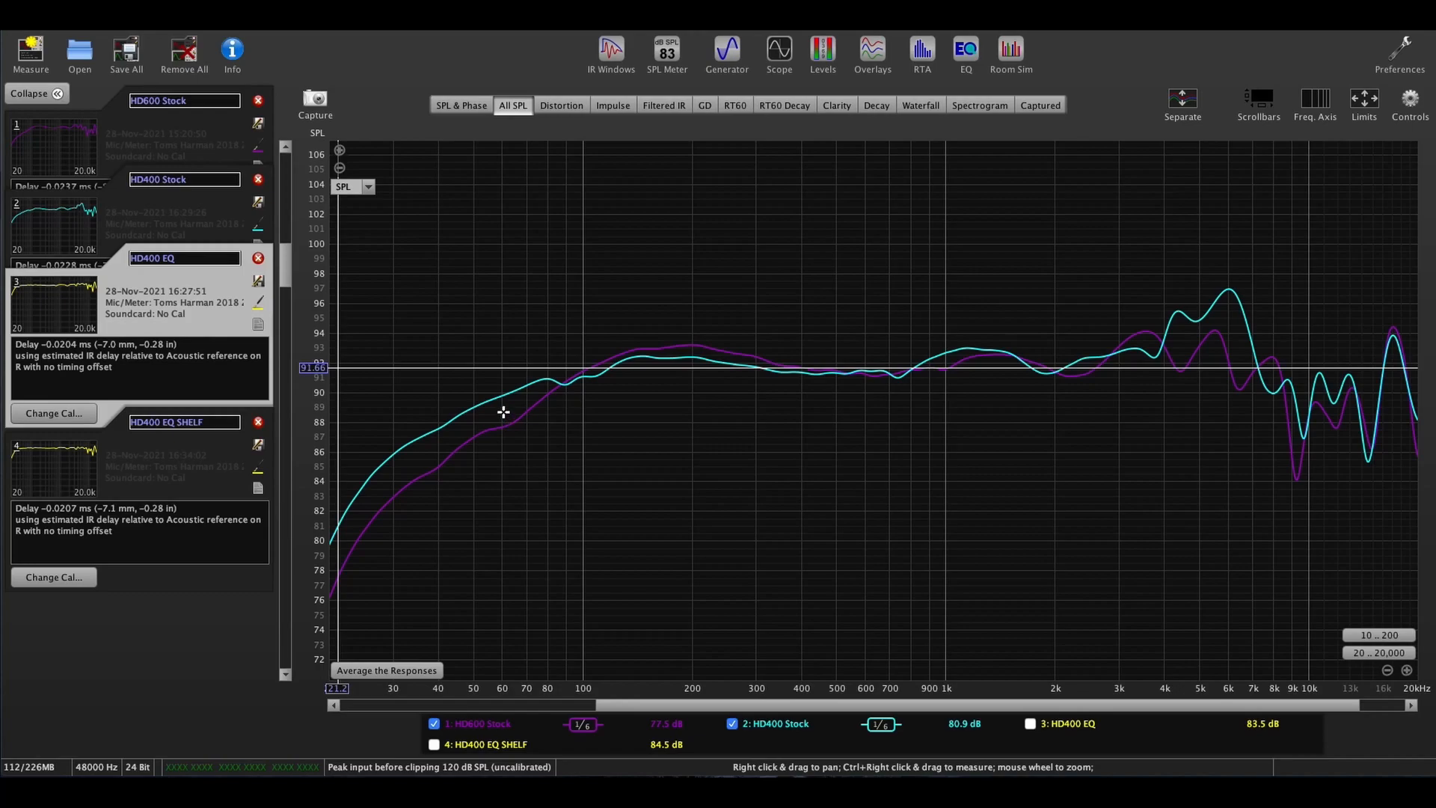
mouse_move(347, 530)
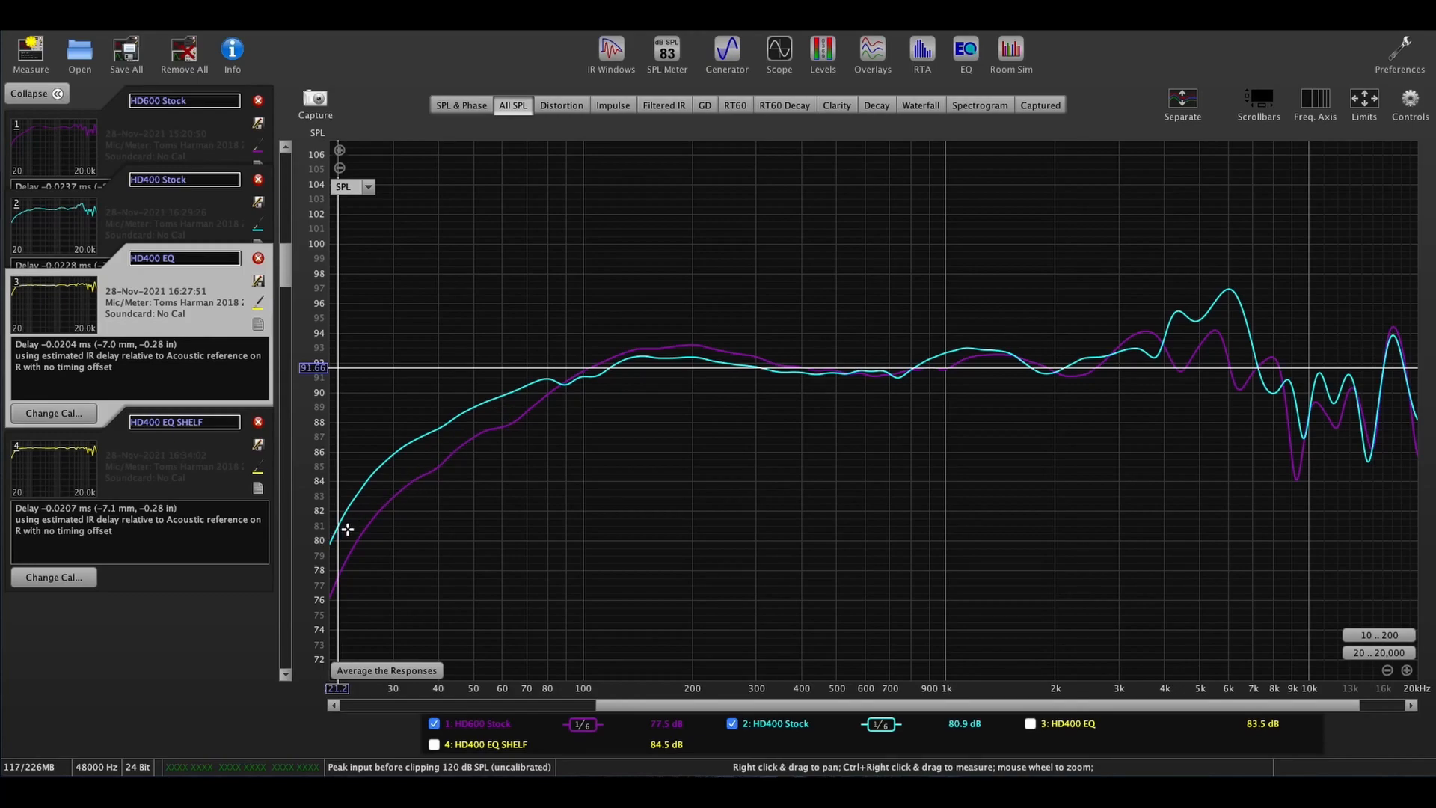
mouse_move(511, 379)
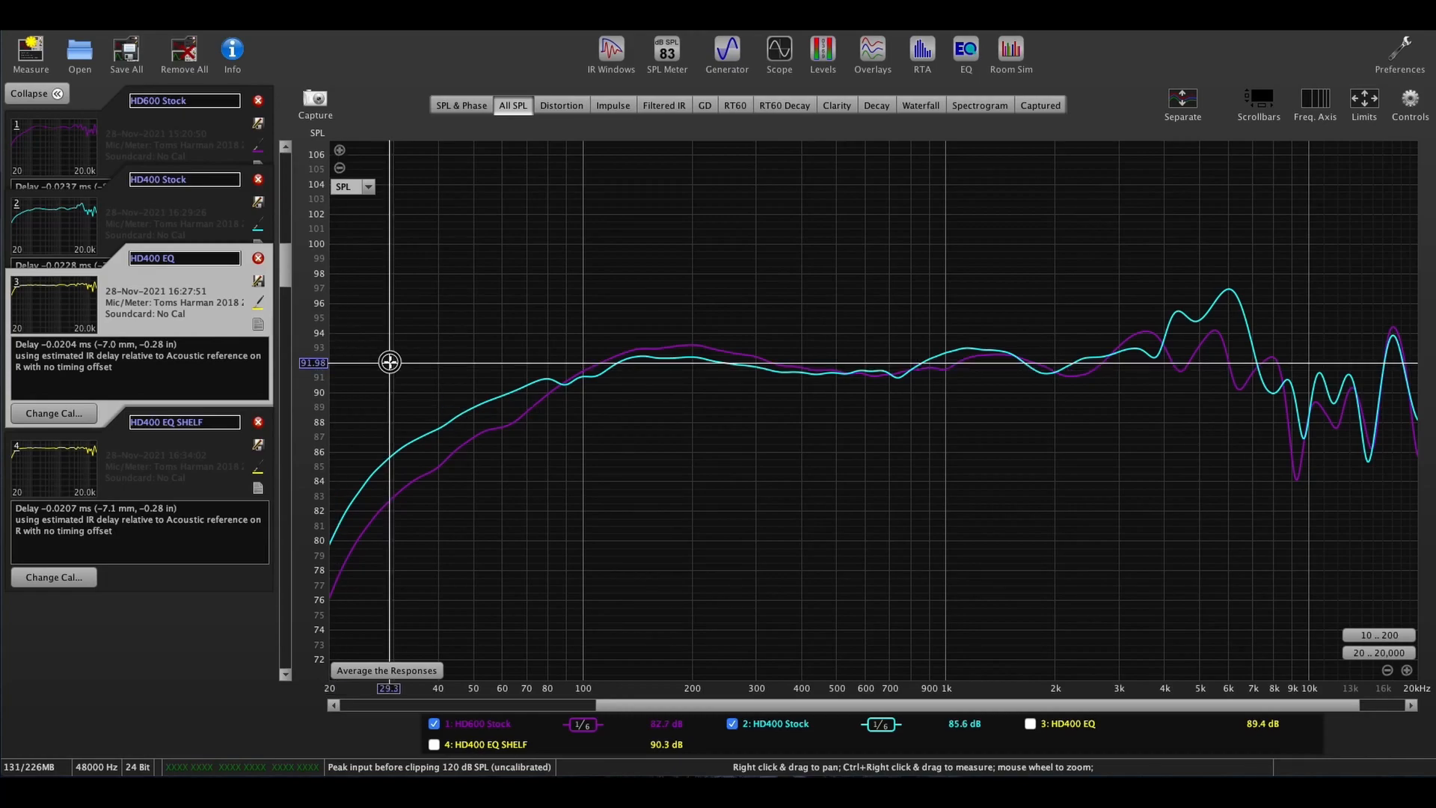
mouse_move(384, 362)
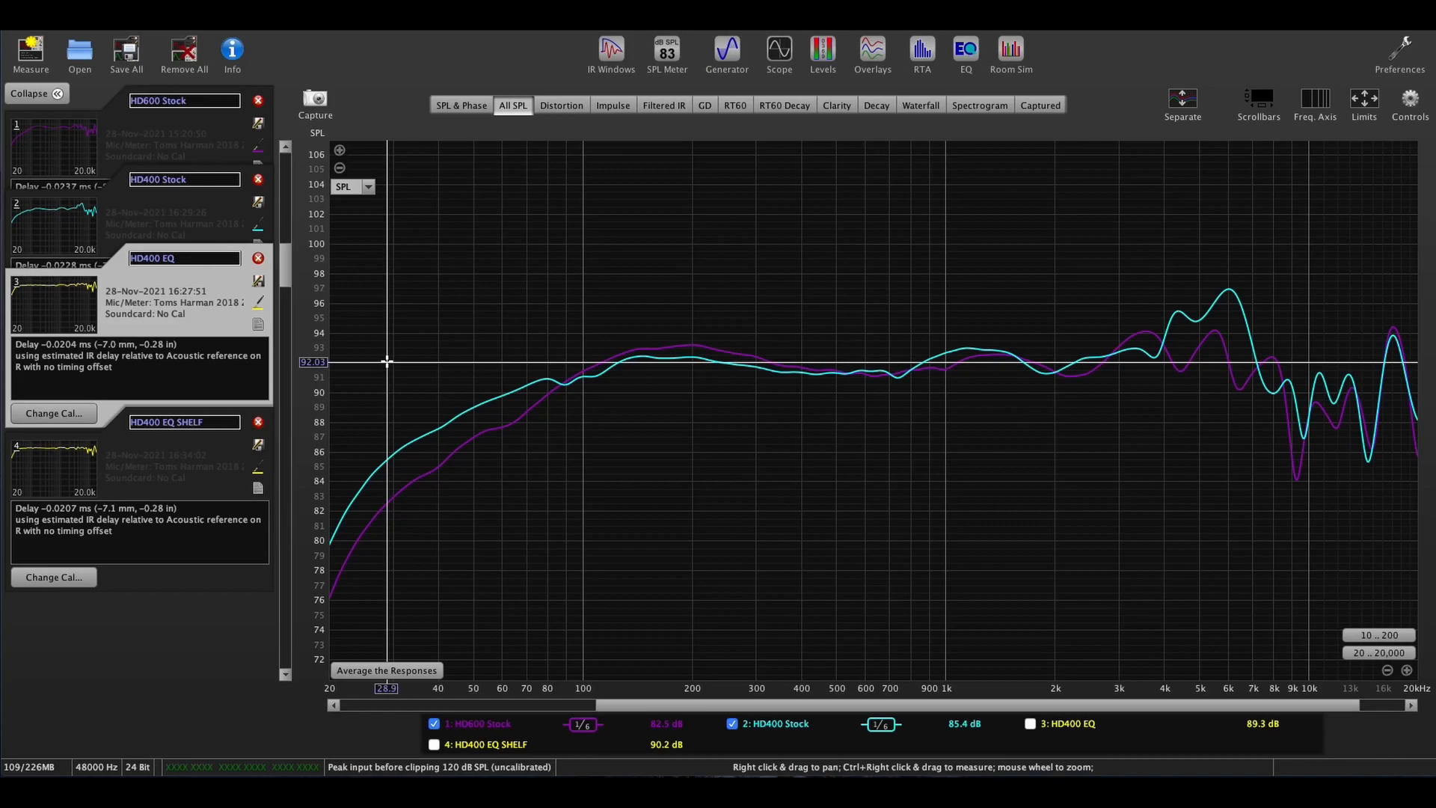
mouse_move(620, 688)
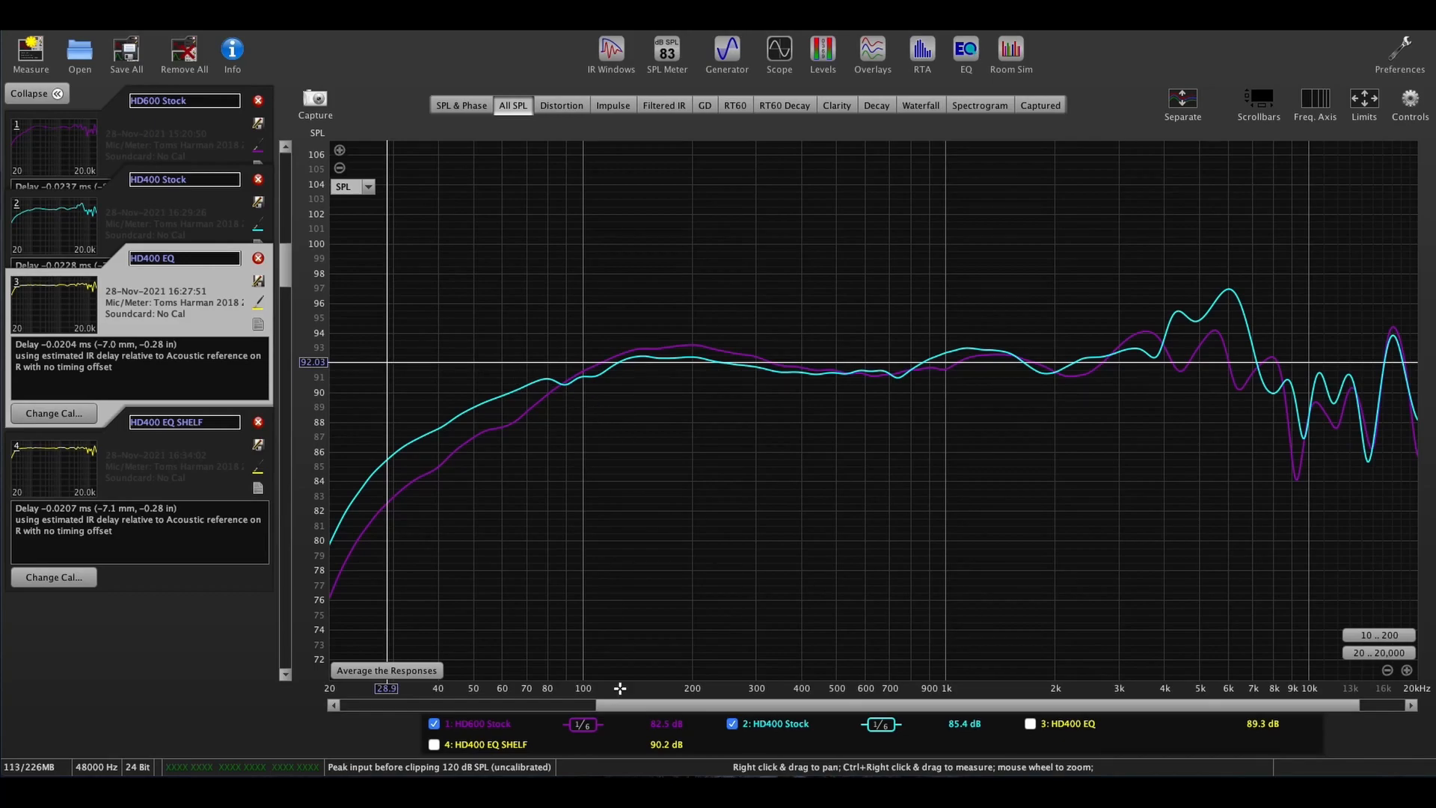
click(434, 724)
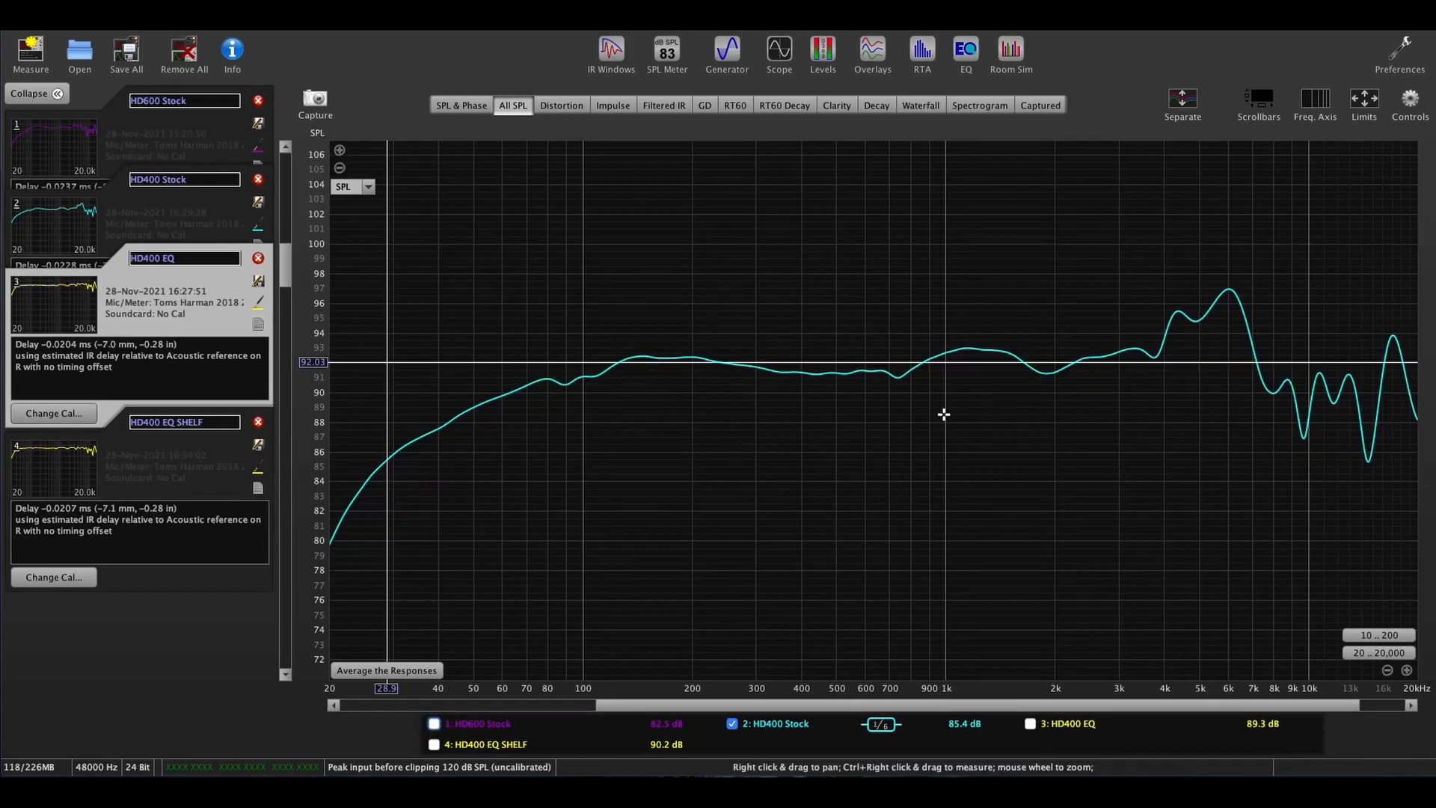
mouse_move(587, 360)
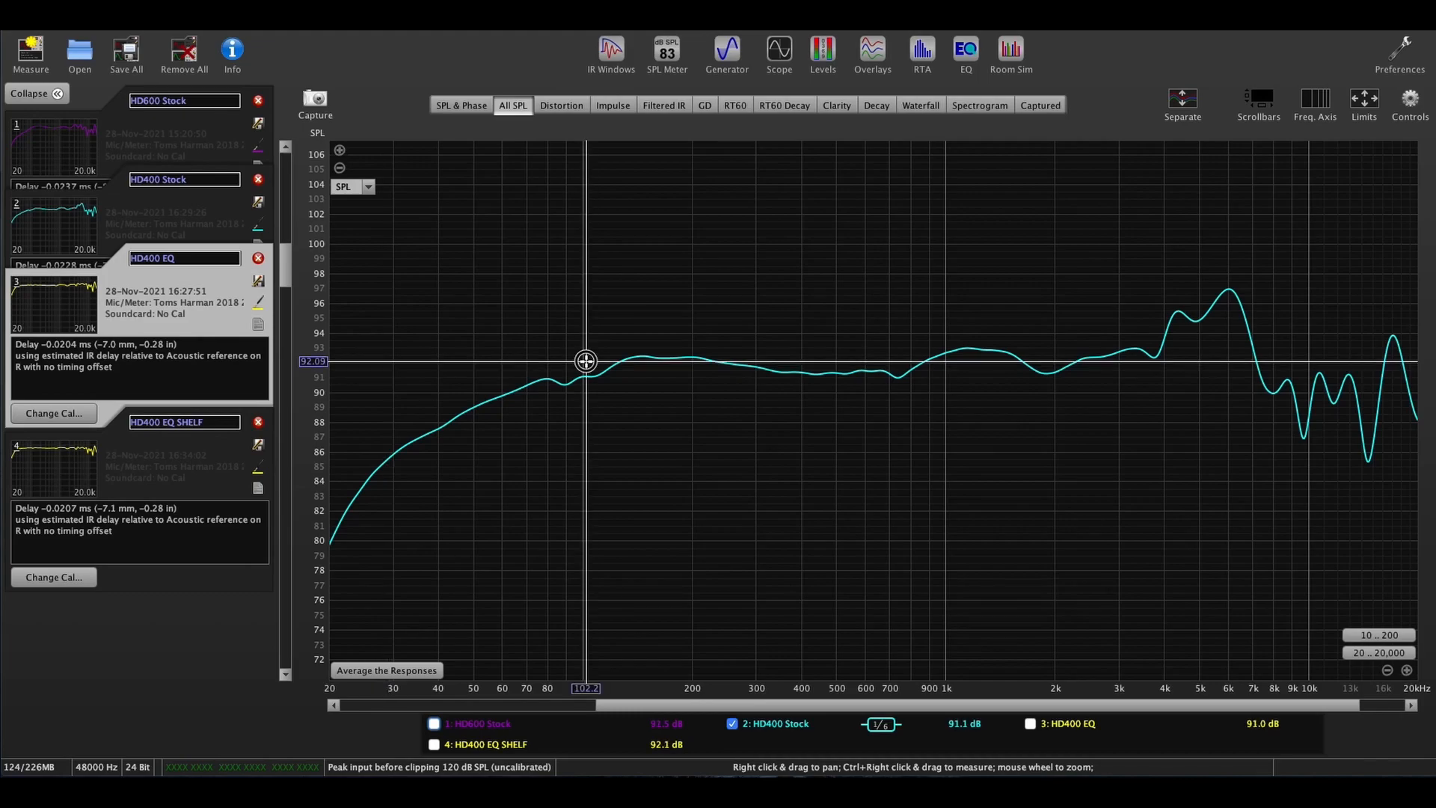
mouse_move(1110, 320)
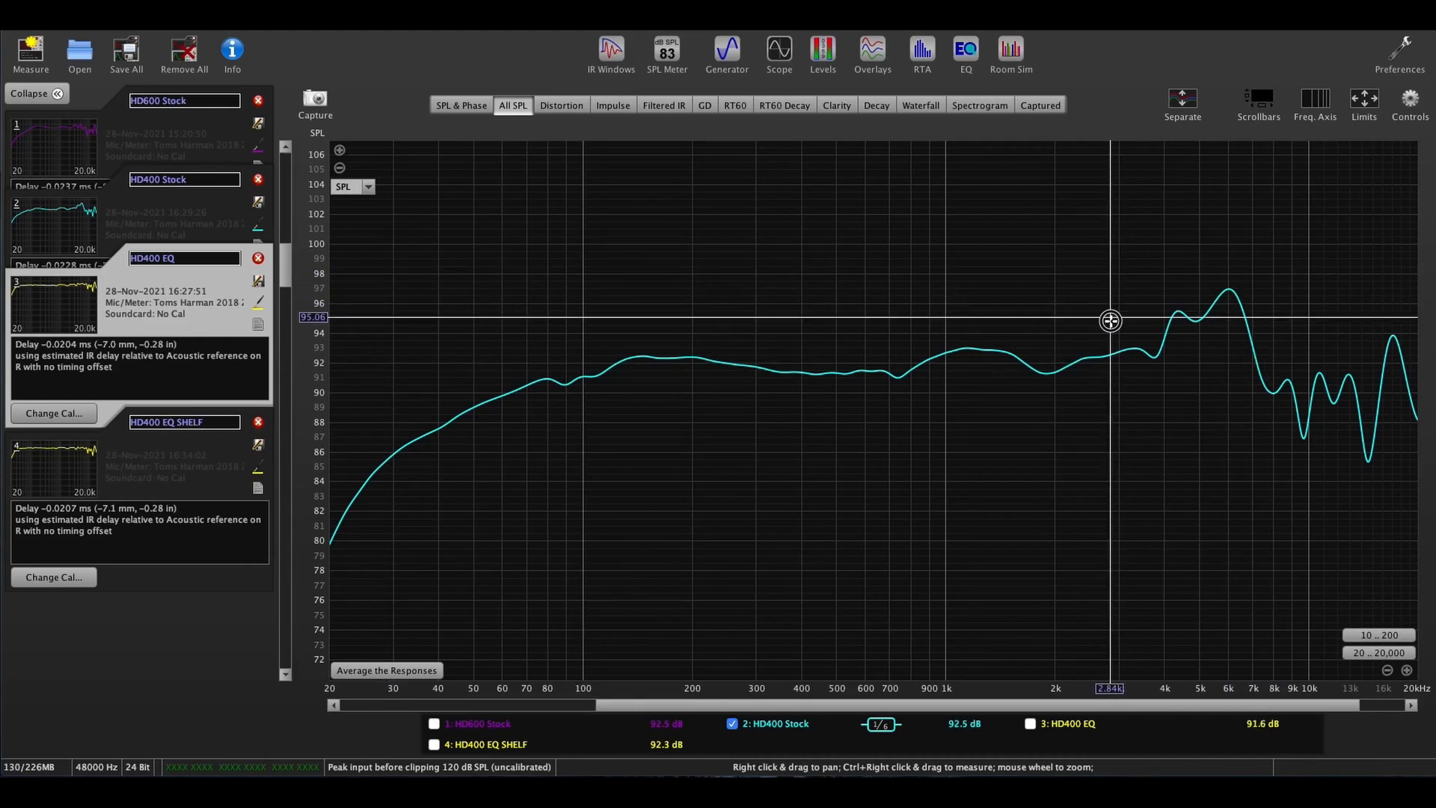
mouse_move(1204, 371)
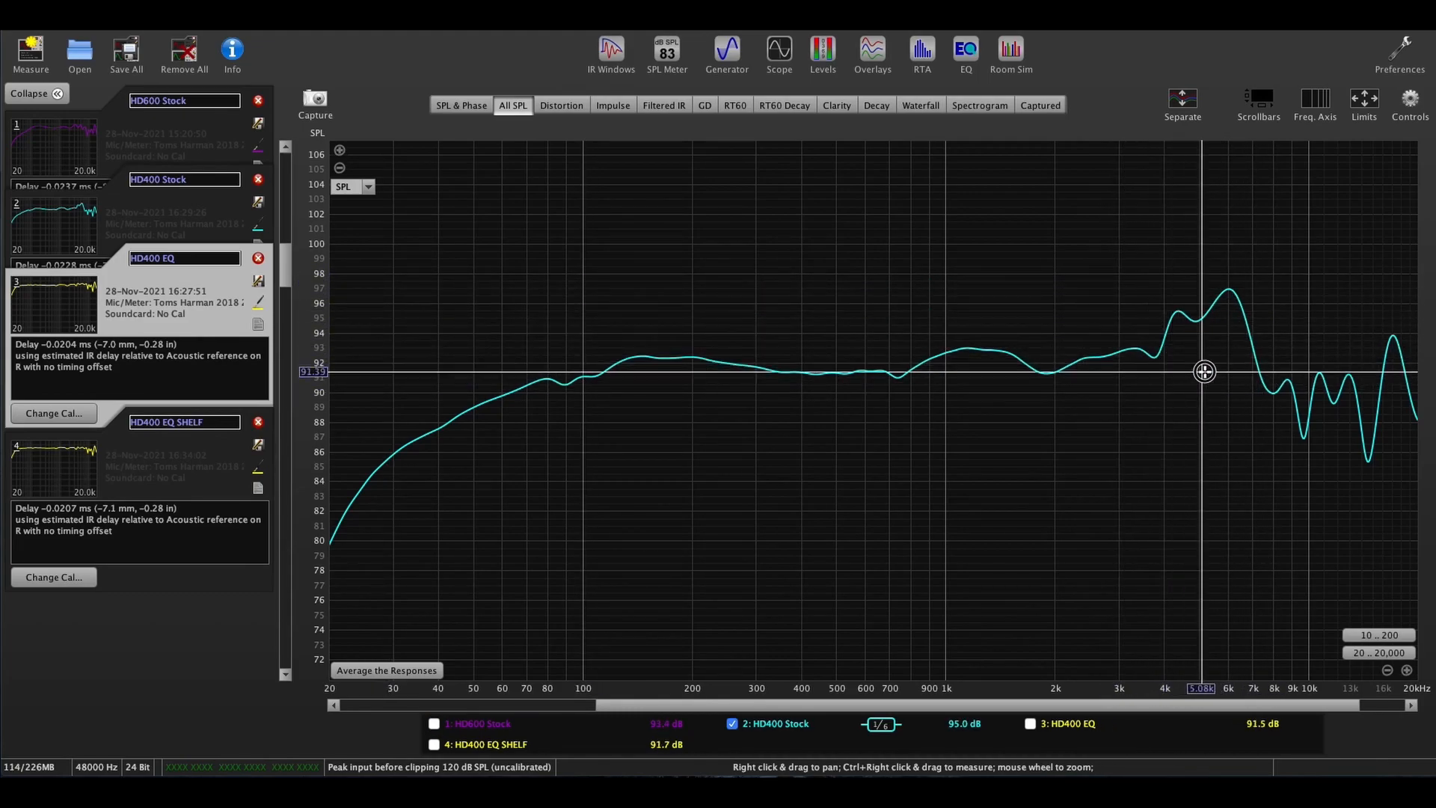
mouse_move(1253, 367)
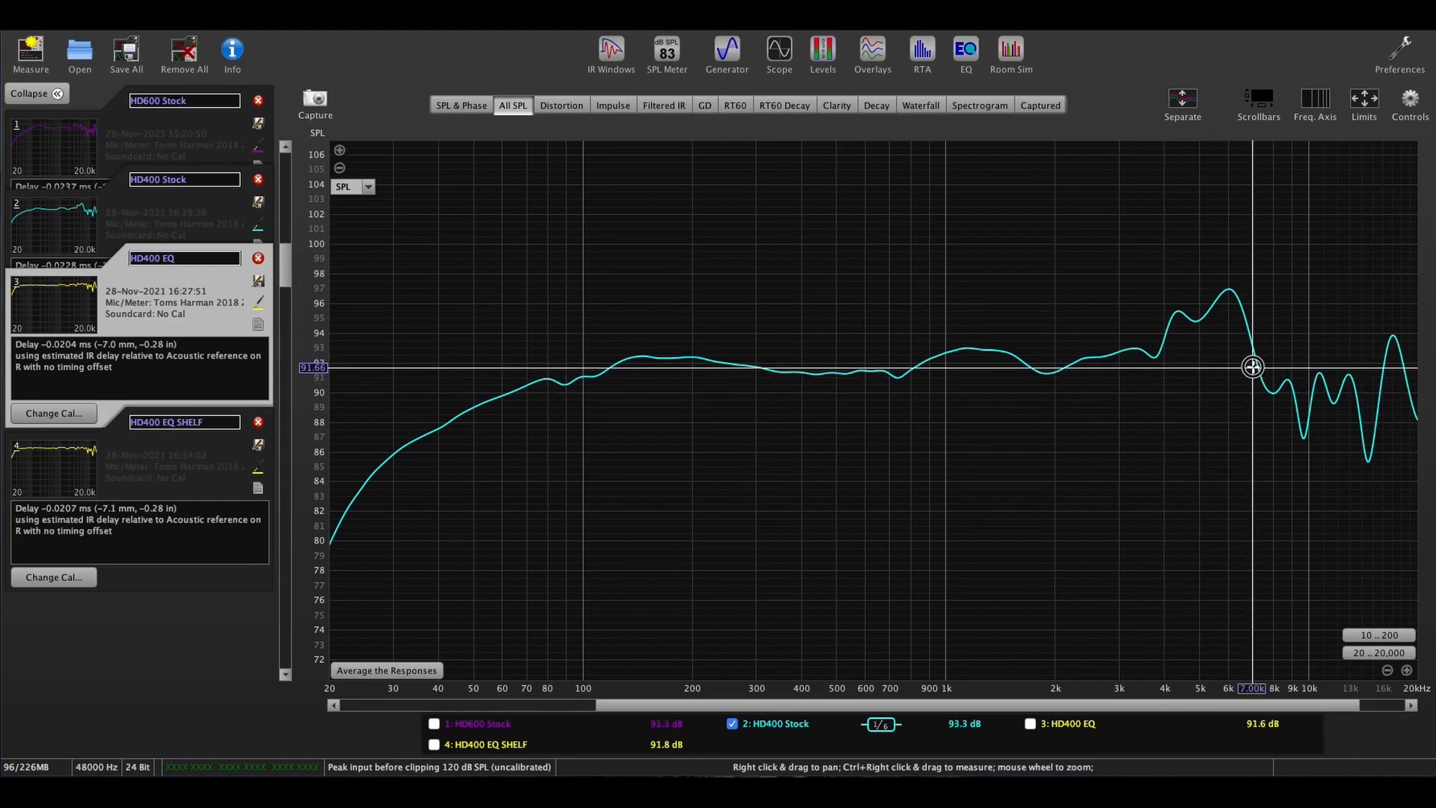
mouse_move(1198, 365)
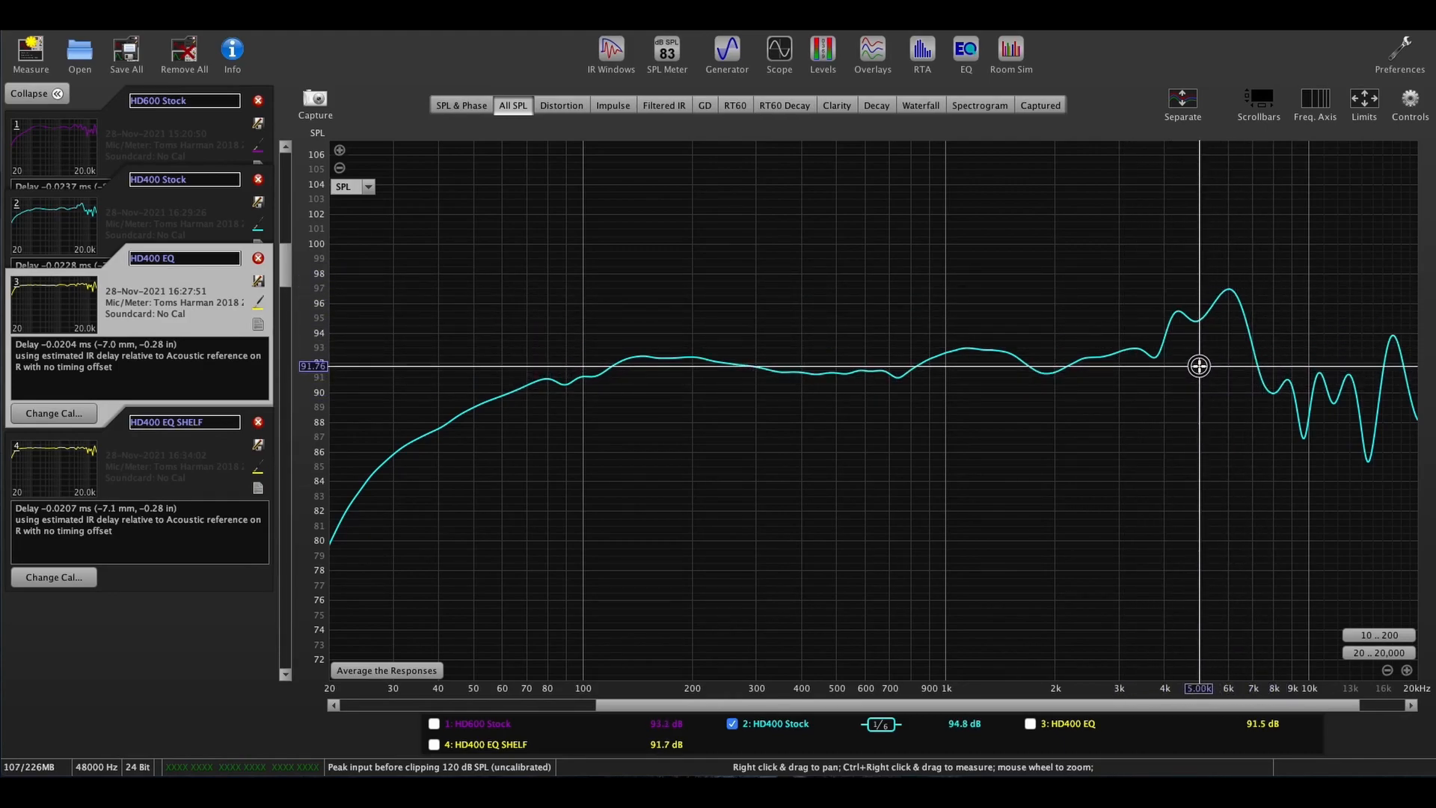
mouse_move(1196, 364)
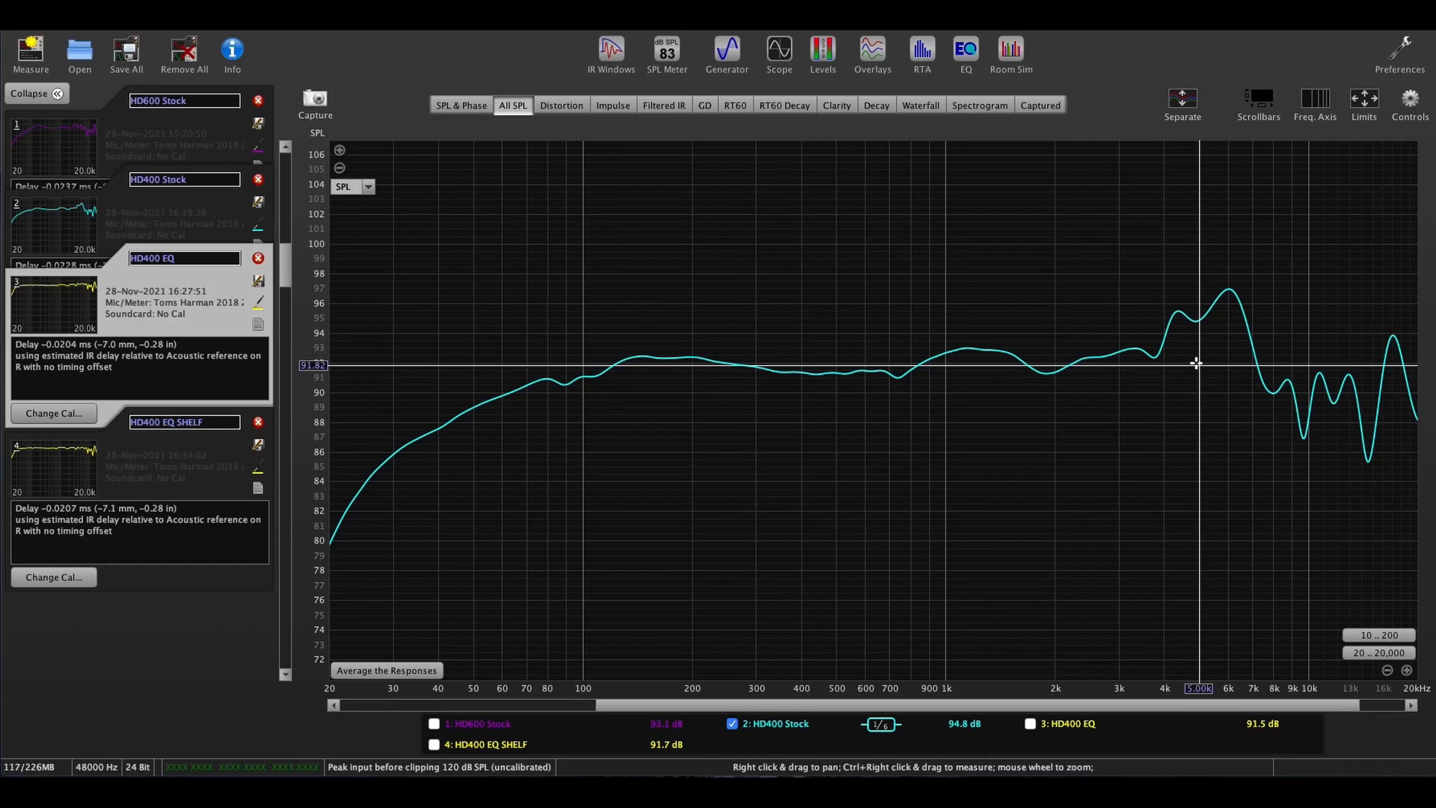
mouse_move(1278, 338)
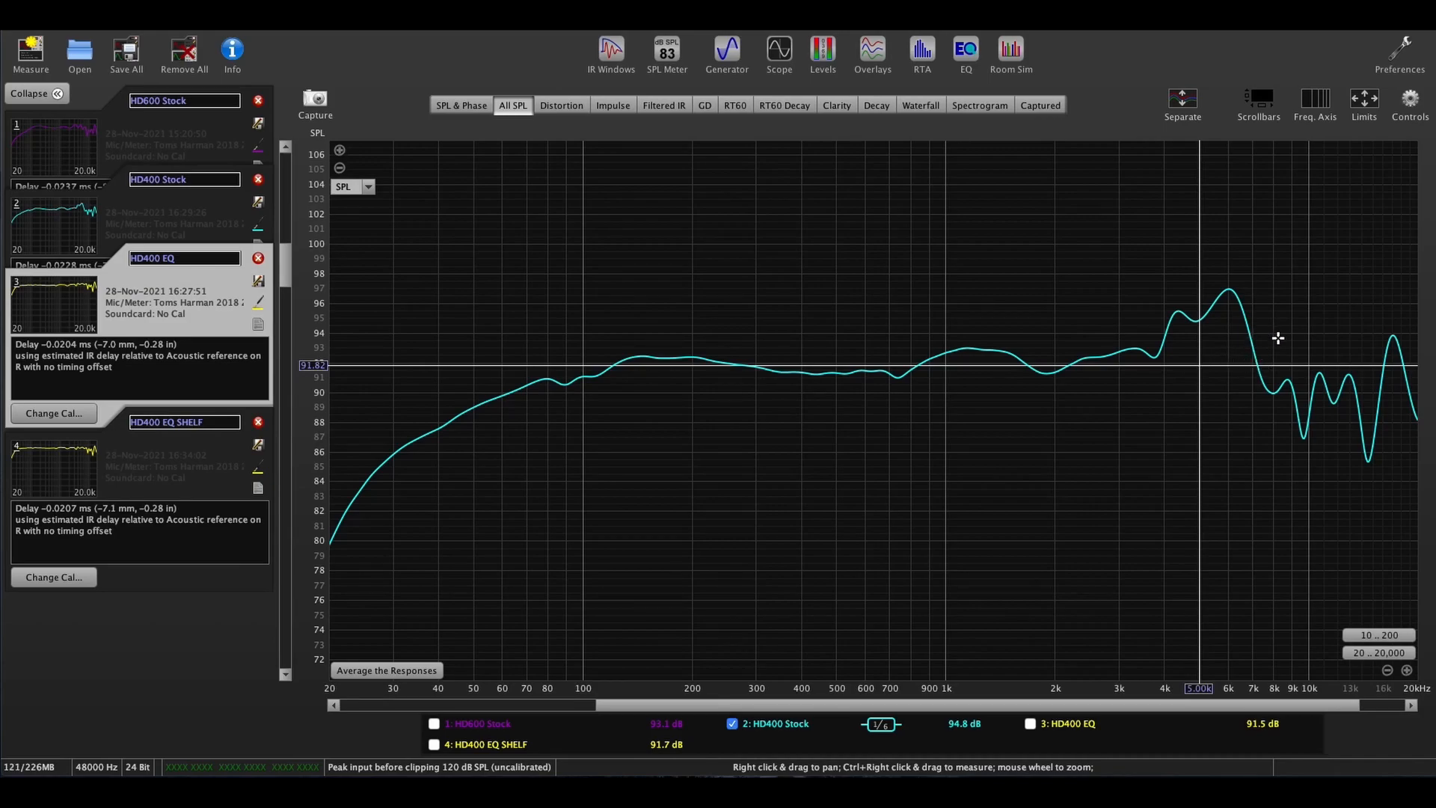
mouse_move(1240, 394)
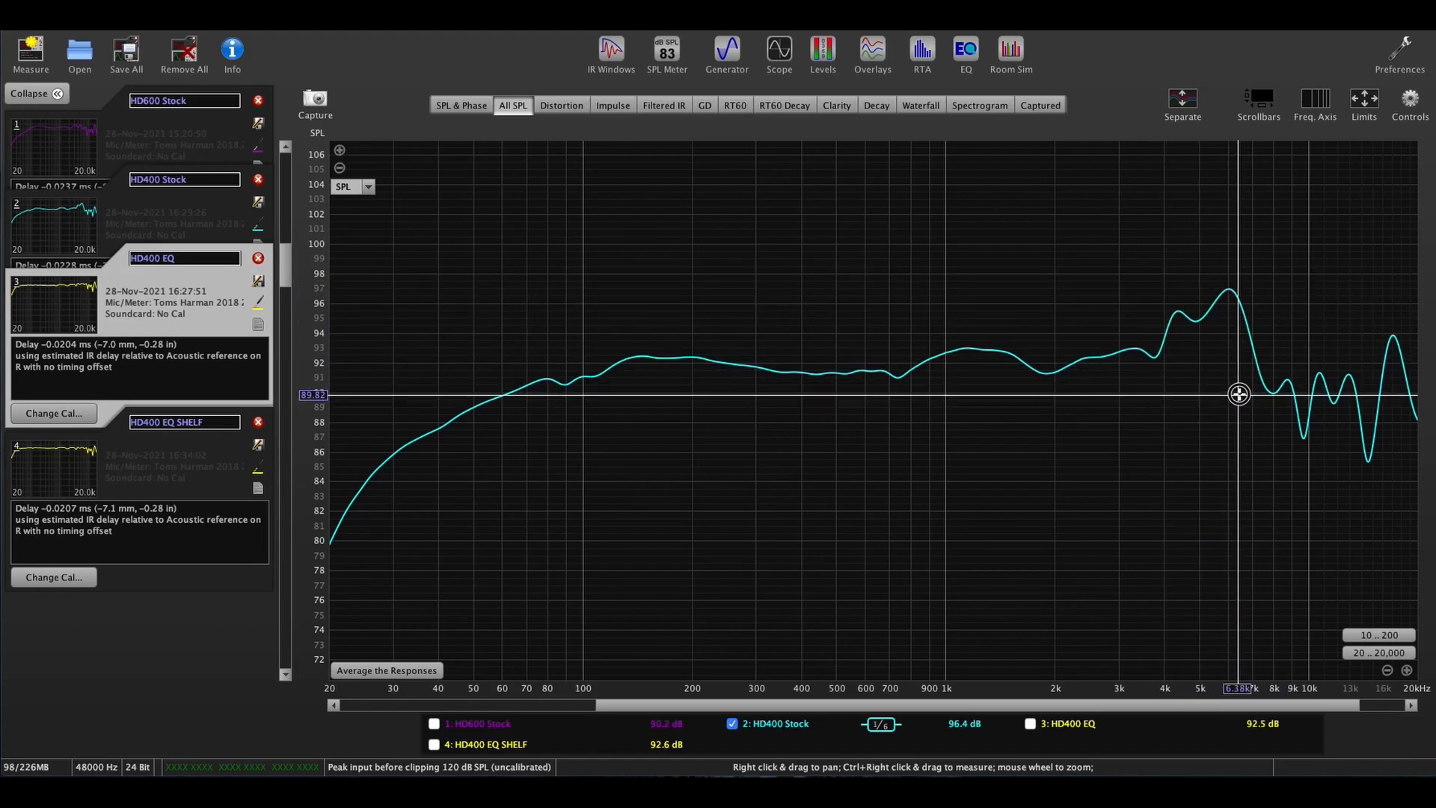
mouse_move(1162, 364)
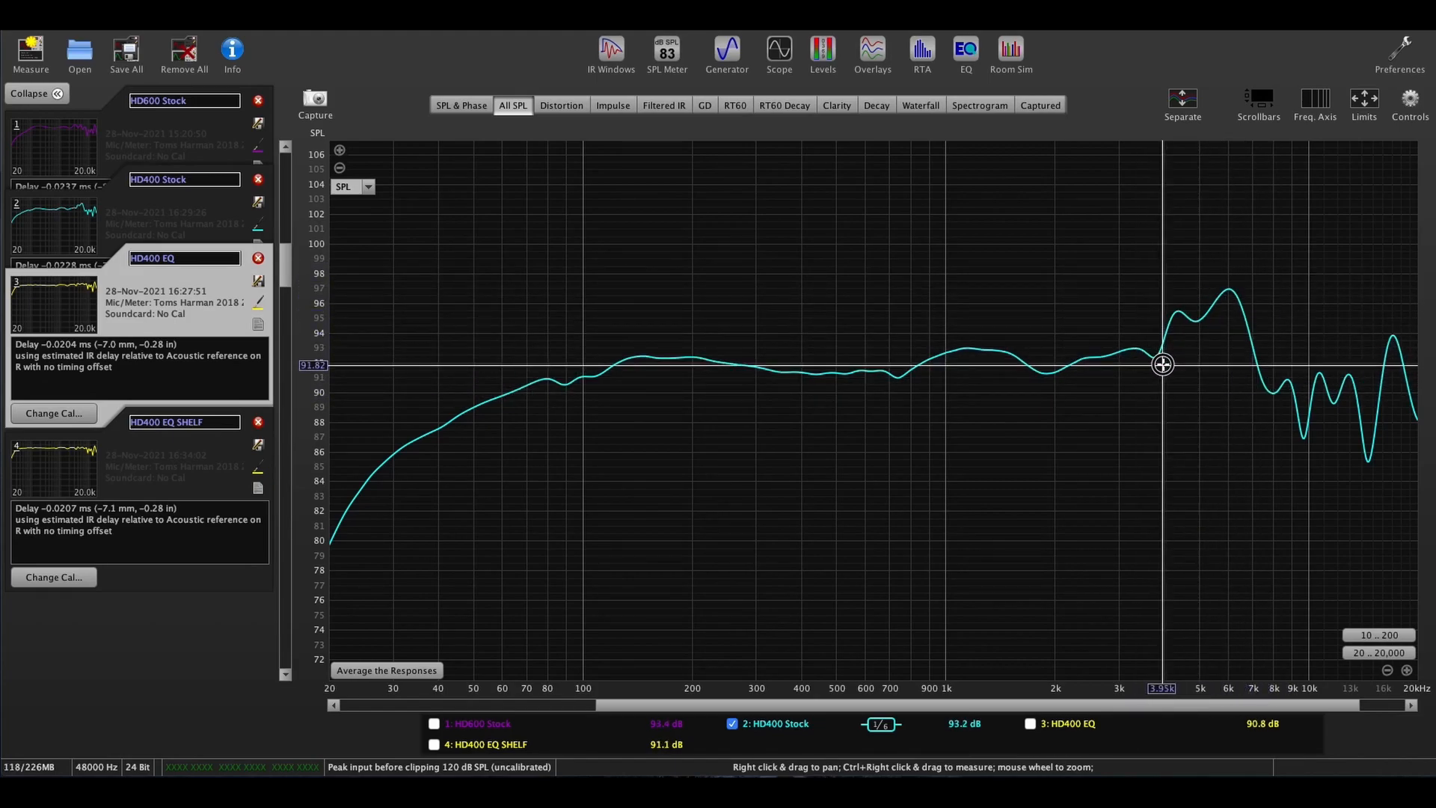
mouse_move(1227, 365)
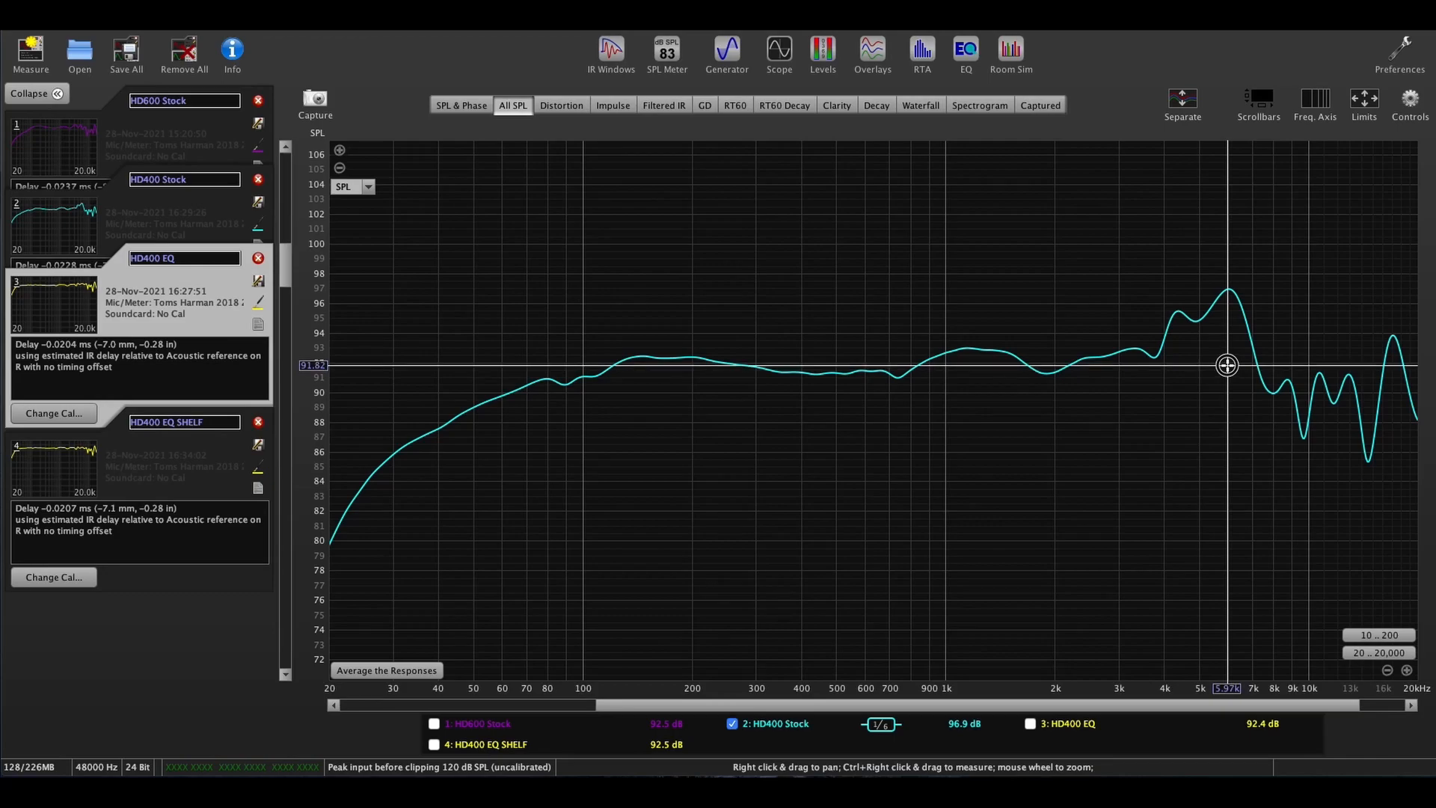
mouse_move(1223, 300)
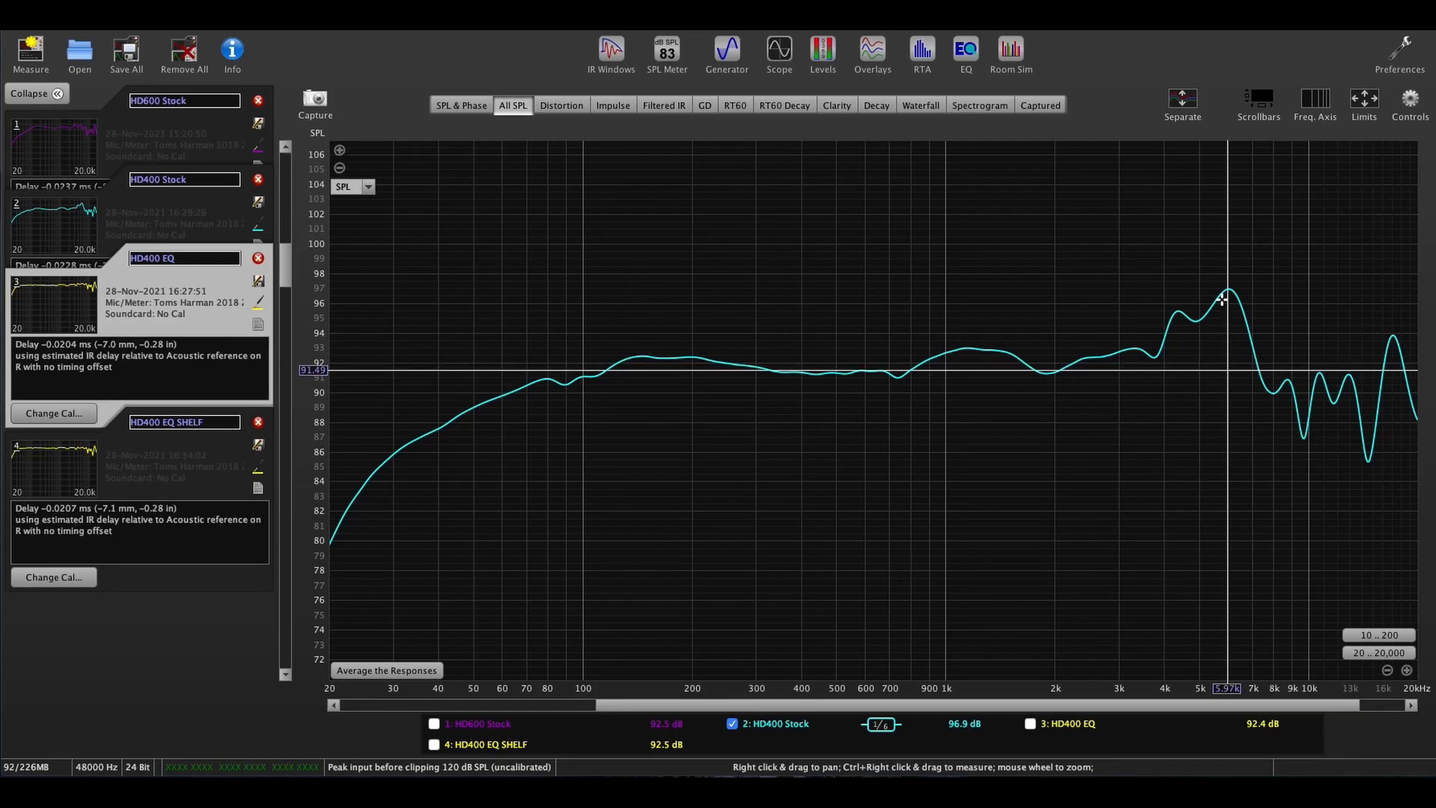
mouse_move(1228, 294)
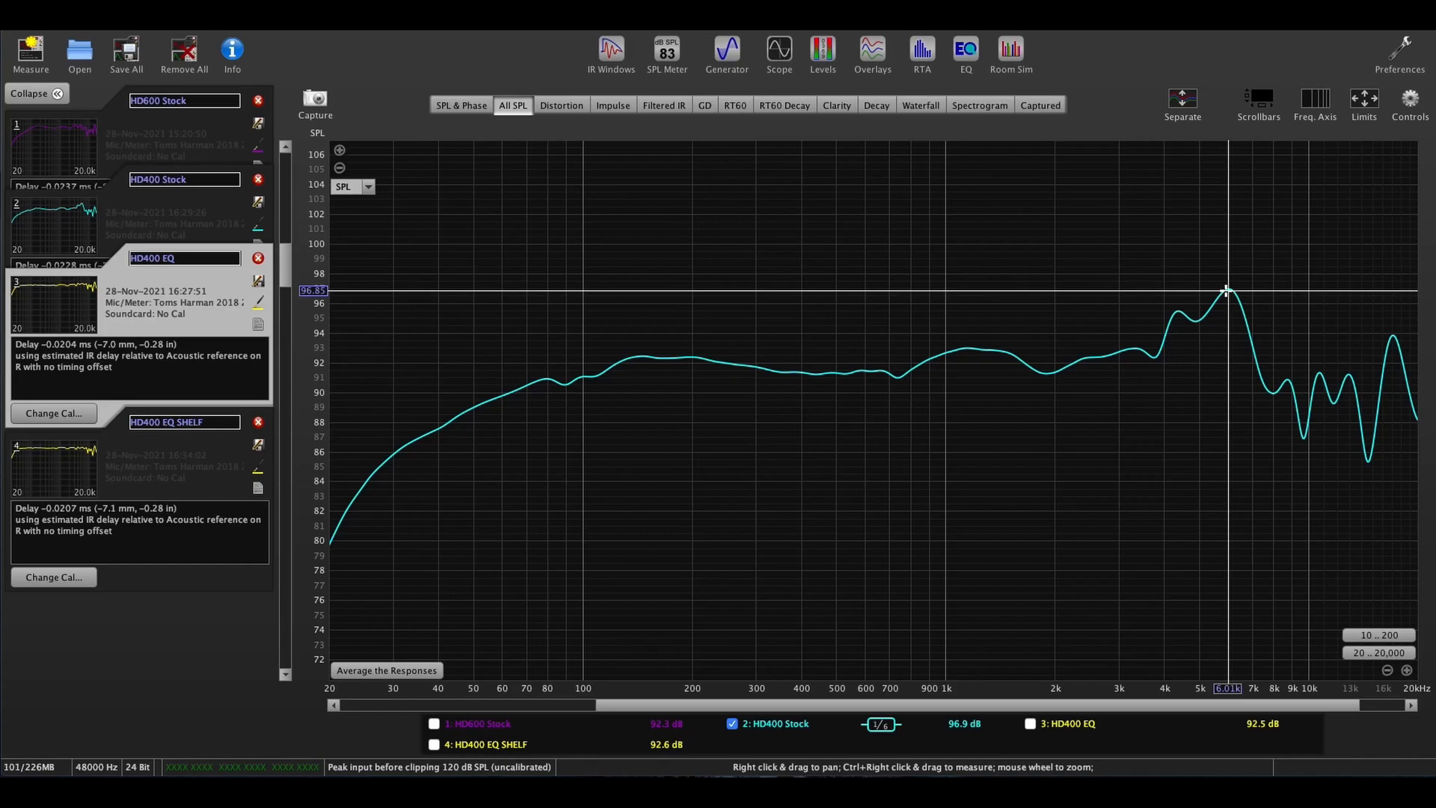
mouse_move(1258, 379)
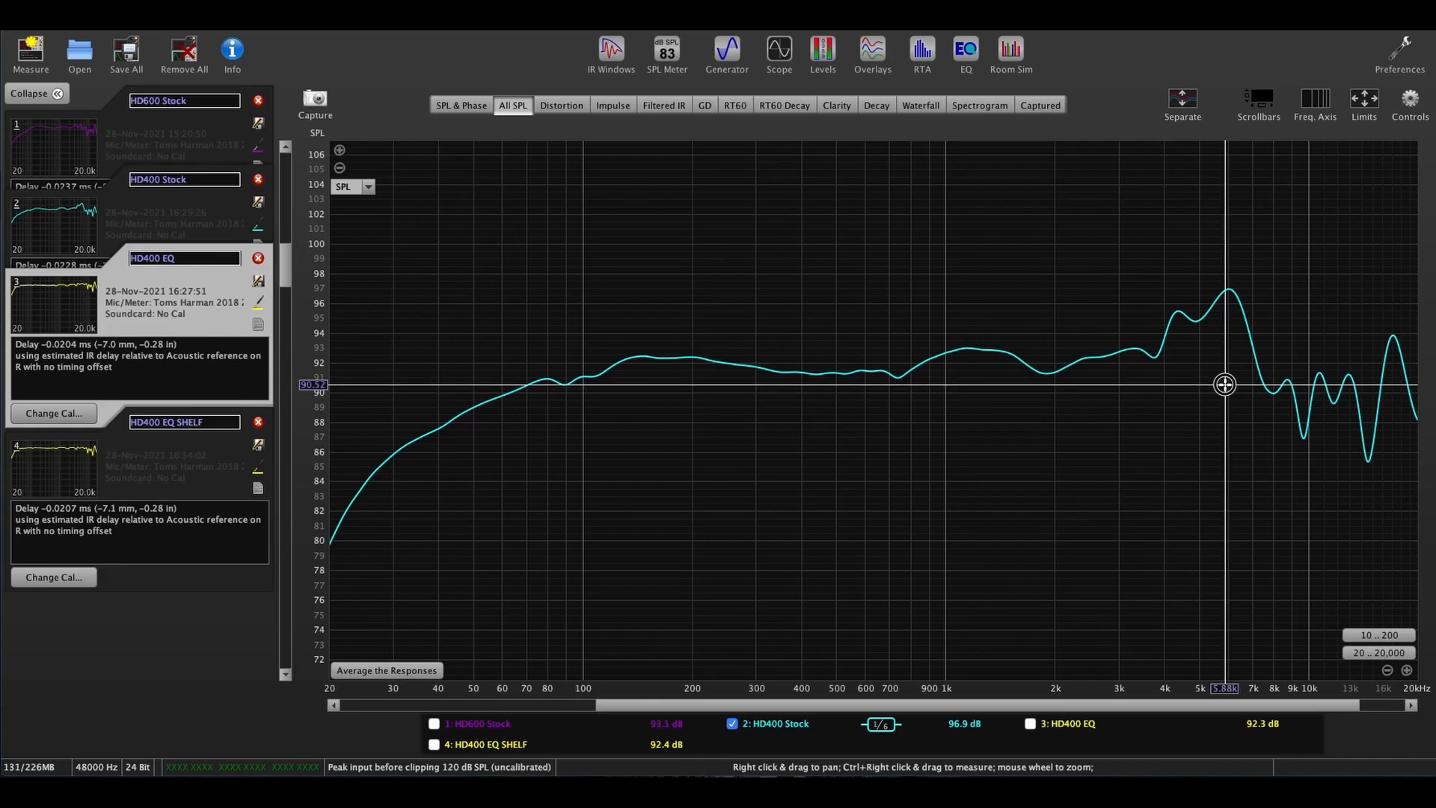
mouse_move(1217, 368)
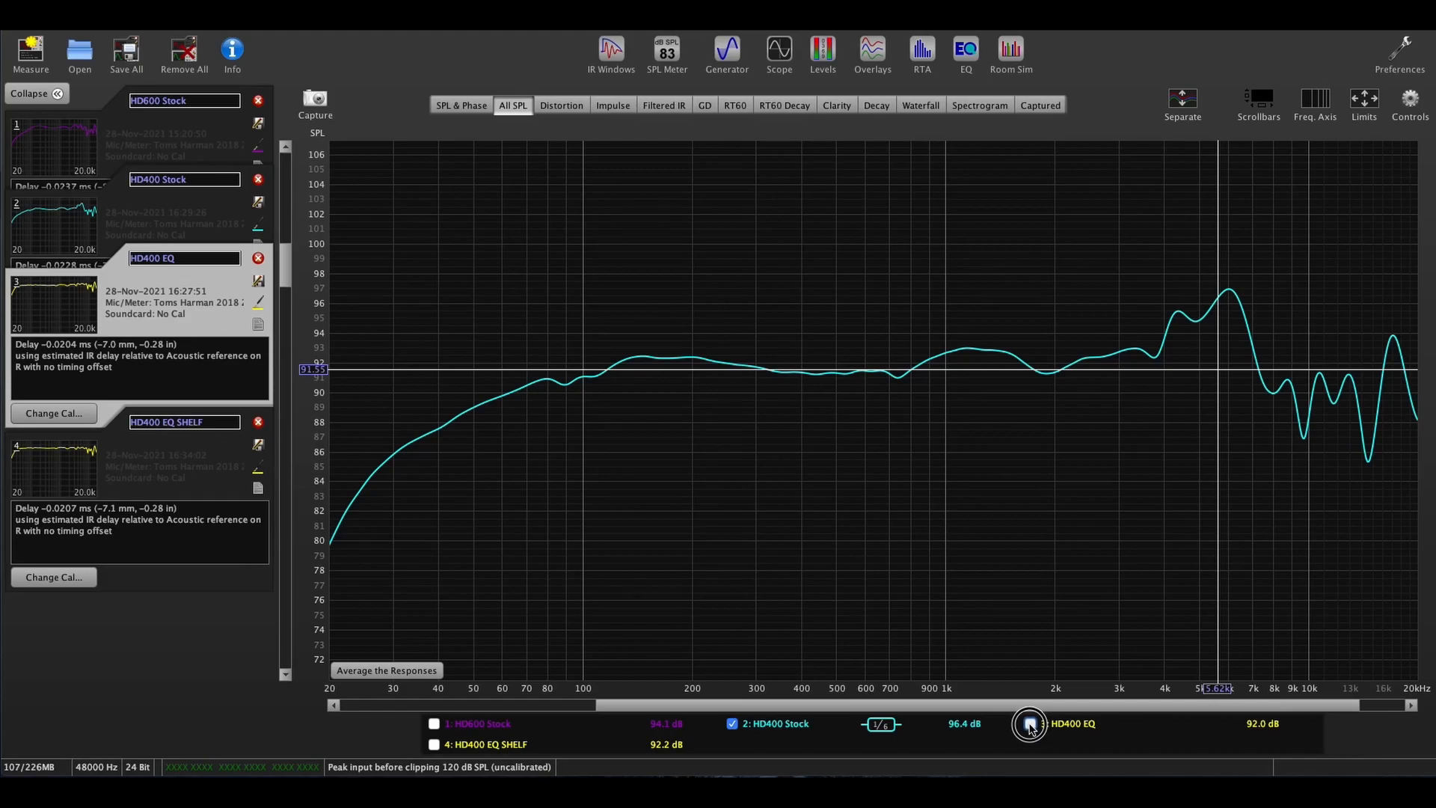
Step: Overlay the HD400 EQ SHELF trace on the HD400 Stock response for comparison
click(1028, 723)
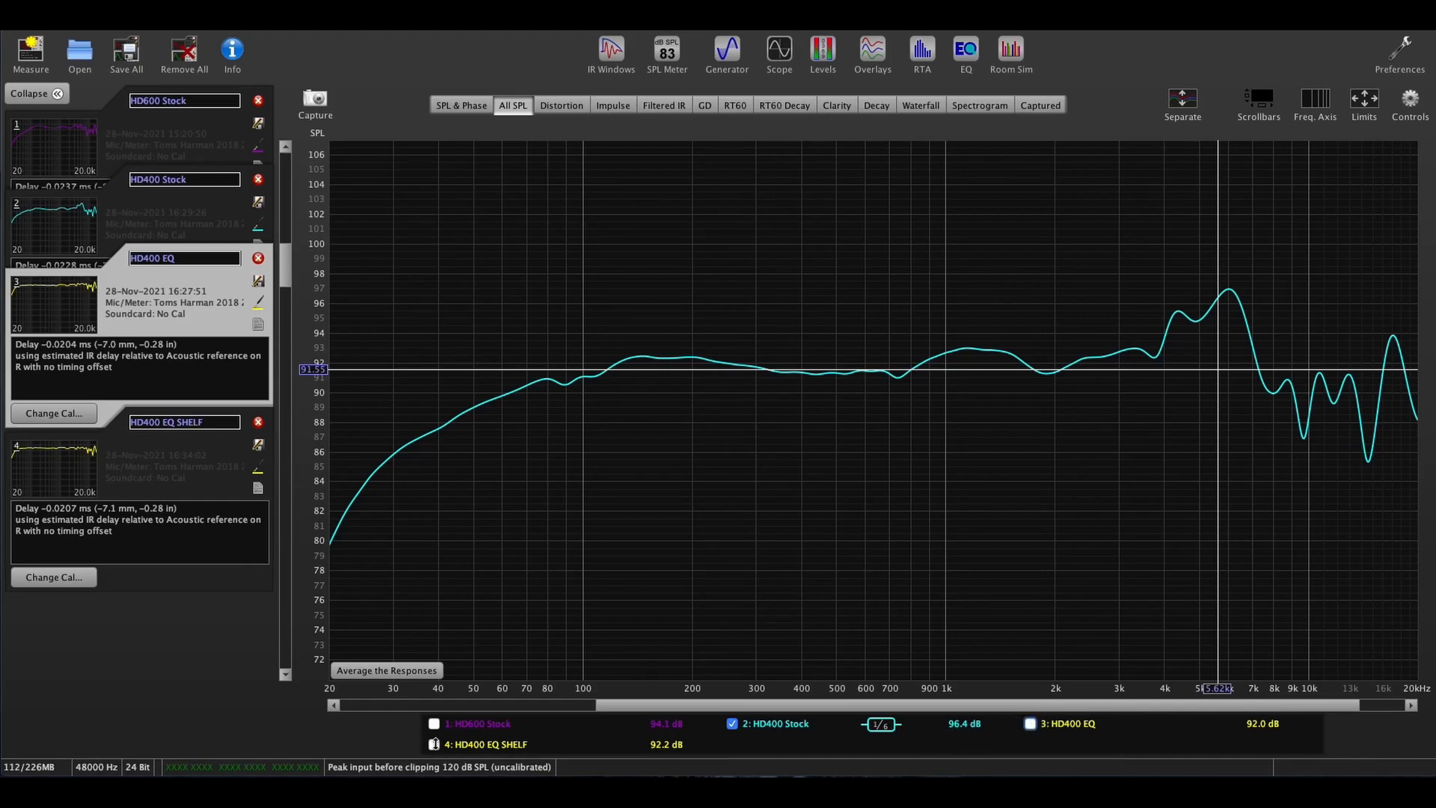
click(433, 743)
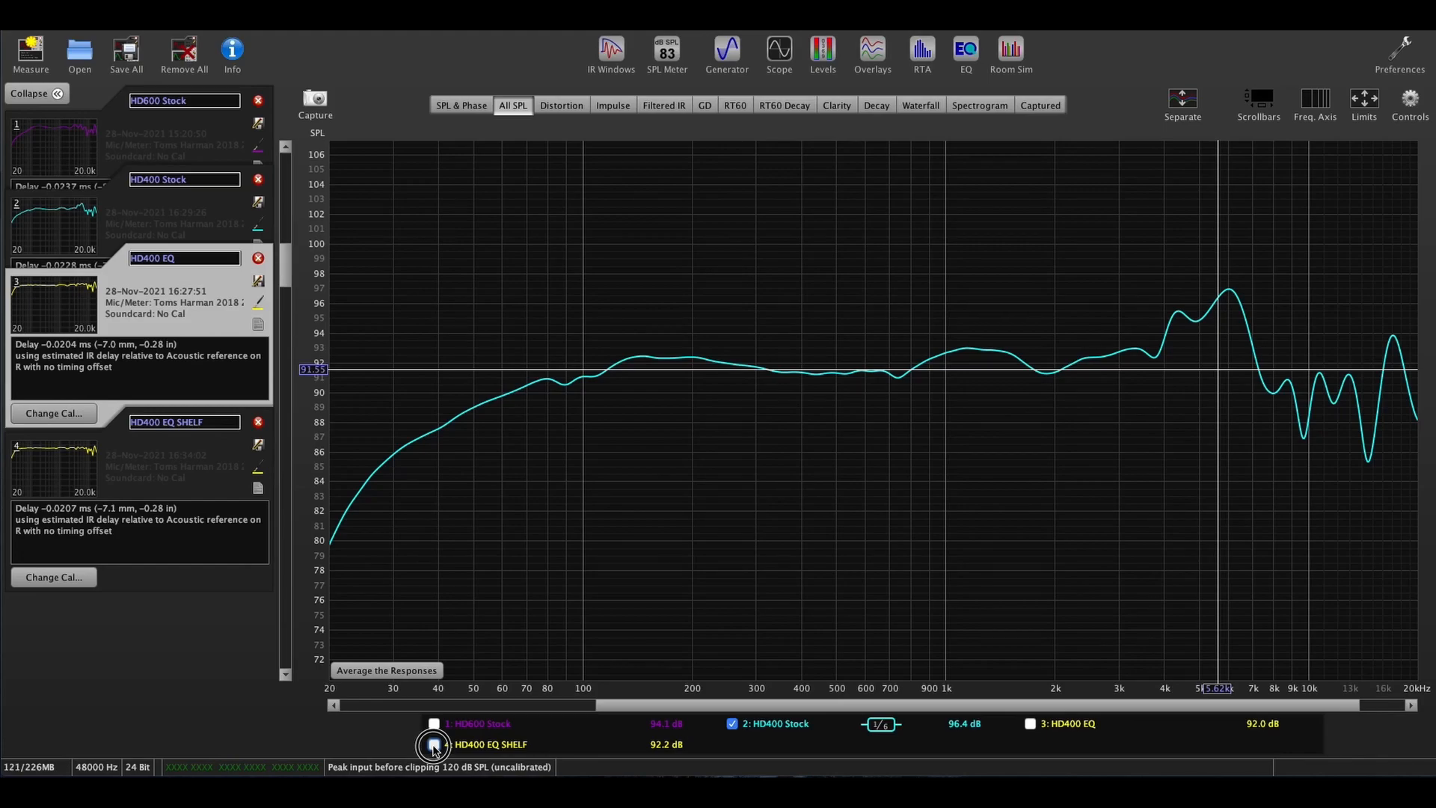
click(434, 743)
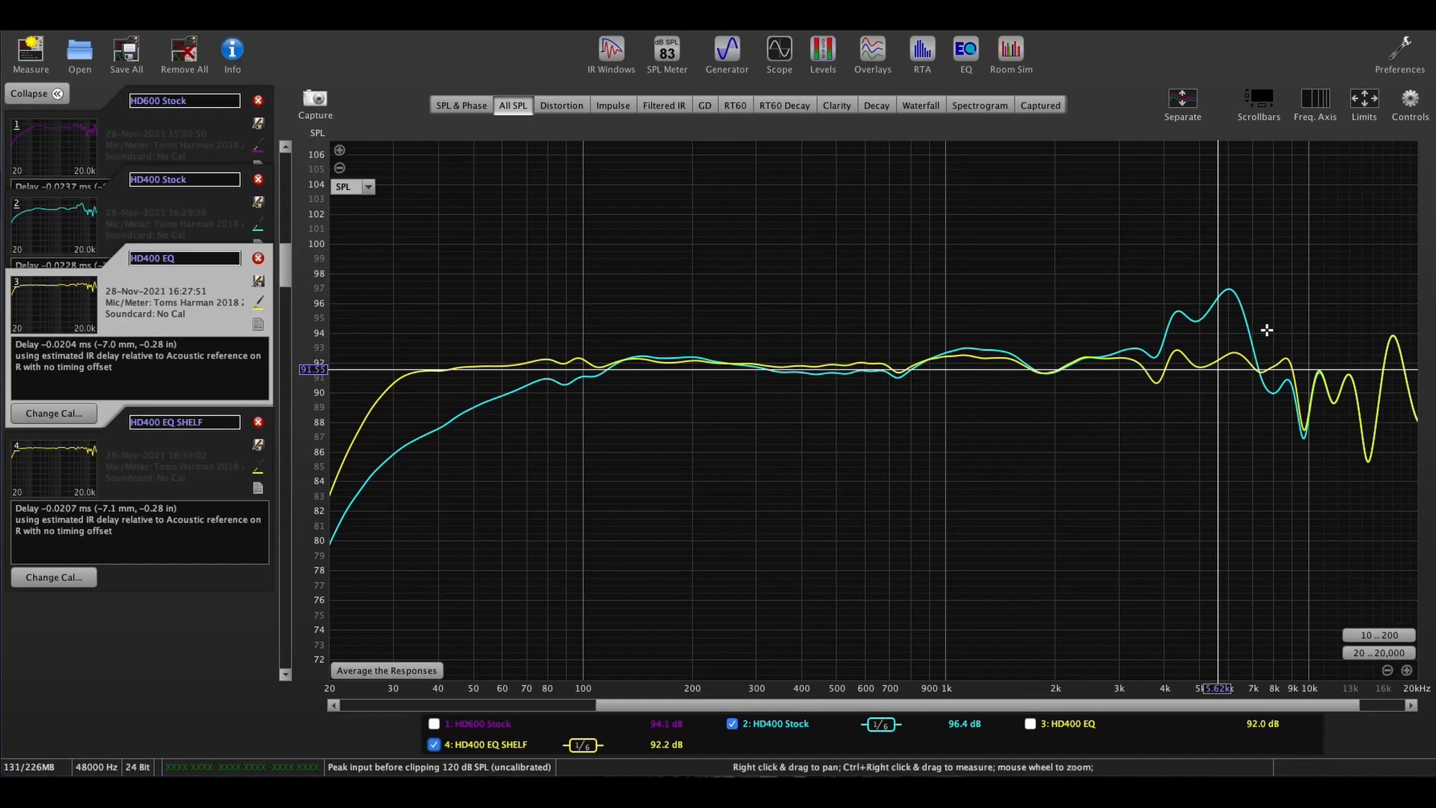
mouse_move(1244, 360)
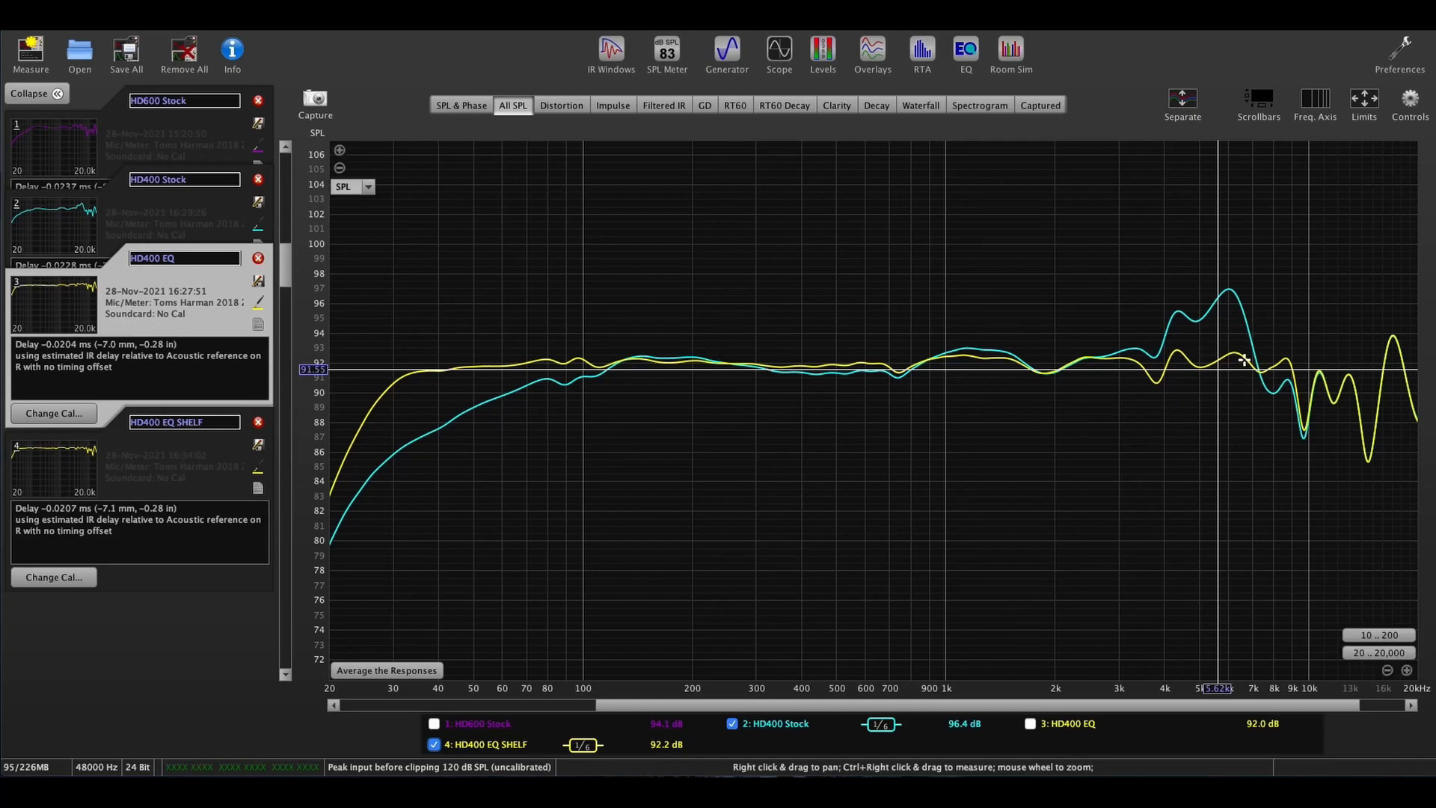
mouse_move(600, 364)
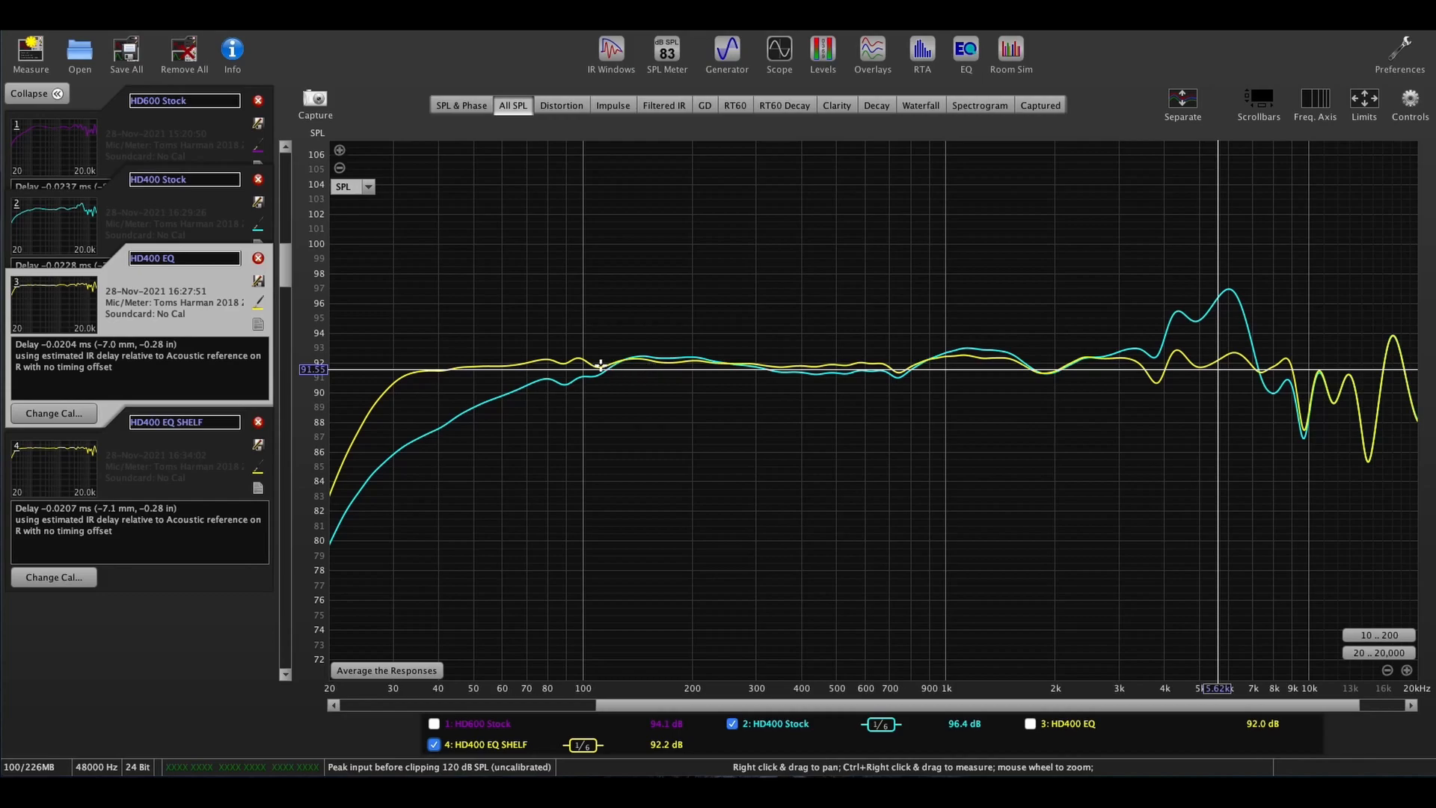
mouse_move(420, 371)
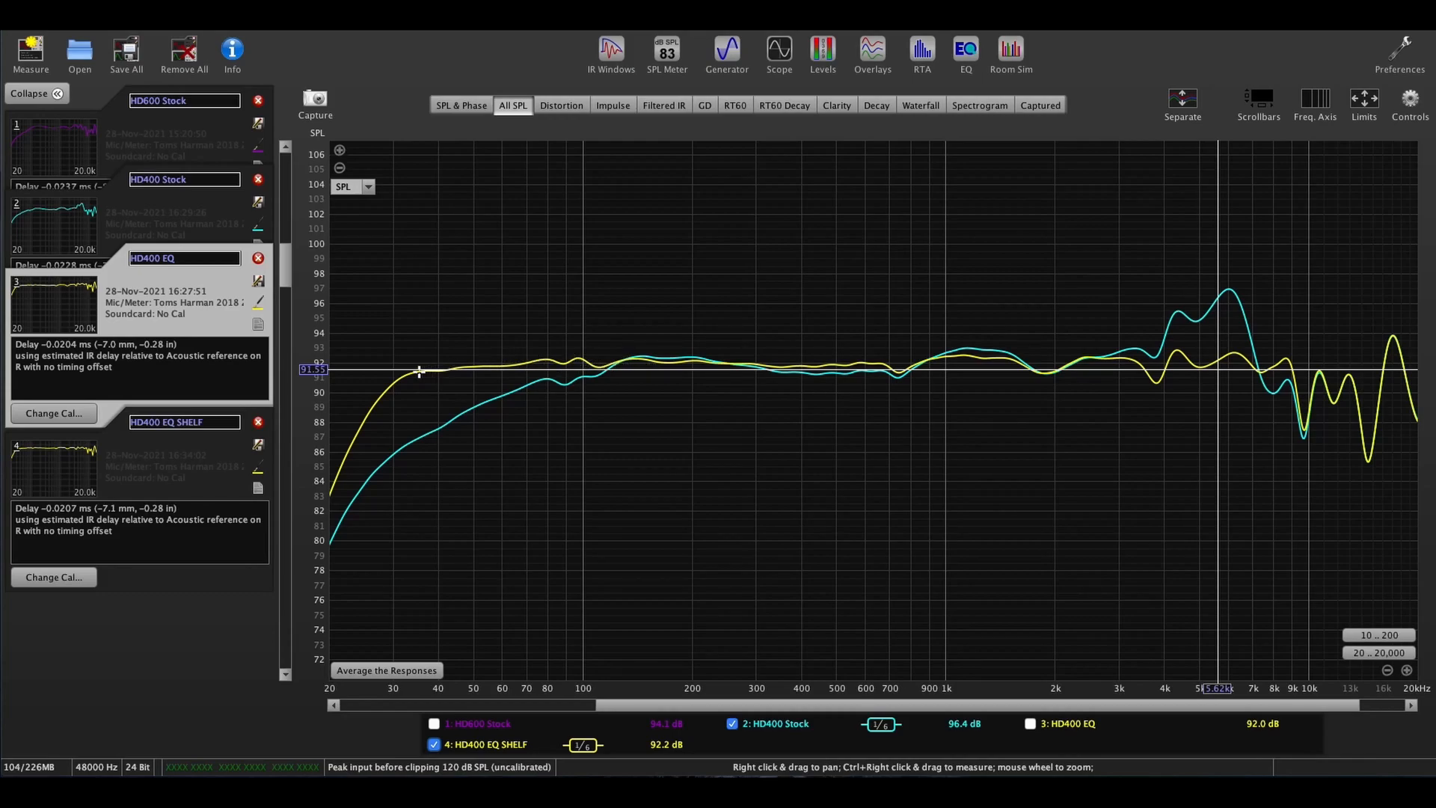
mouse_move(556, 372)
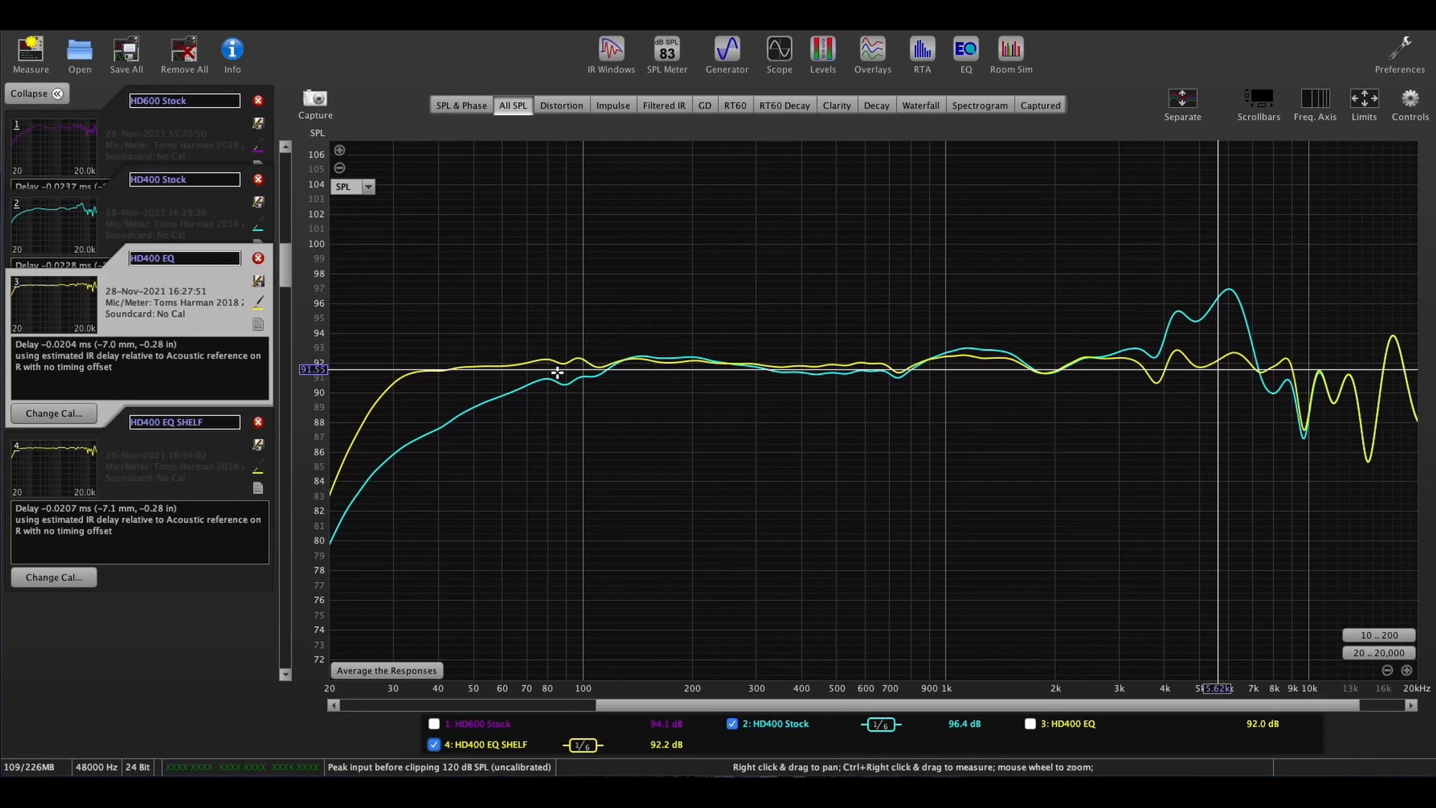
mouse_move(1200, 360)
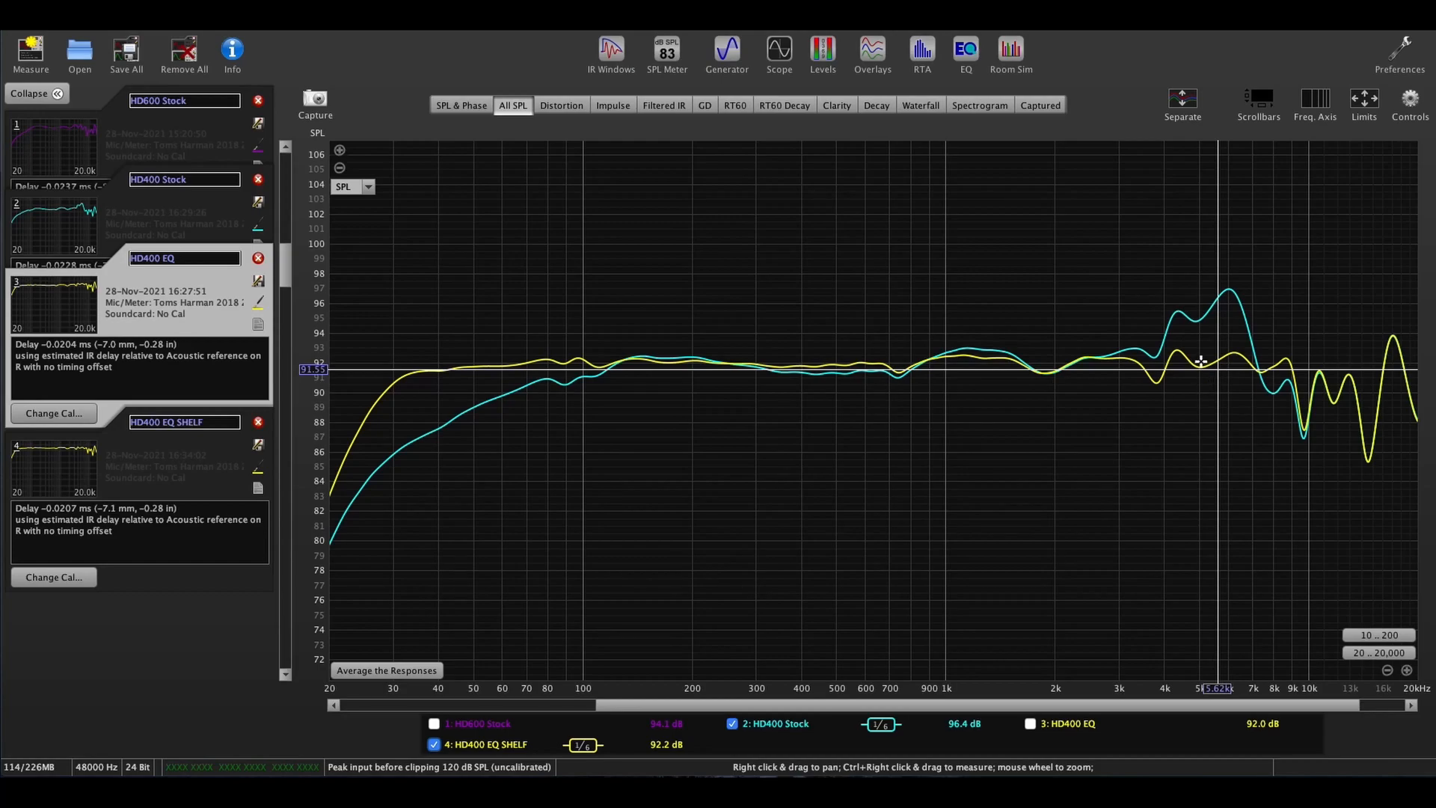
mouse_move(1201, 360)
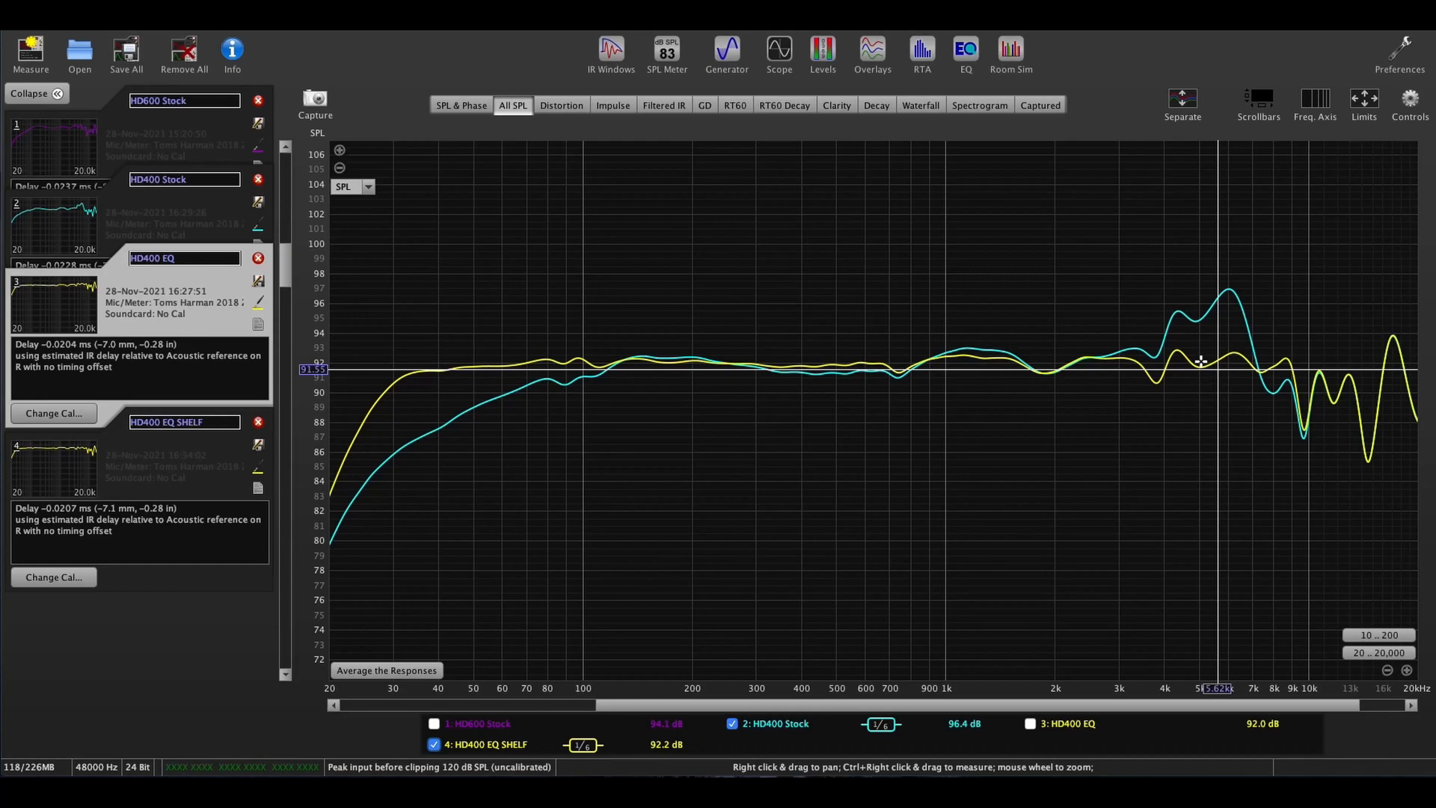
mouse_move(1243, 356)
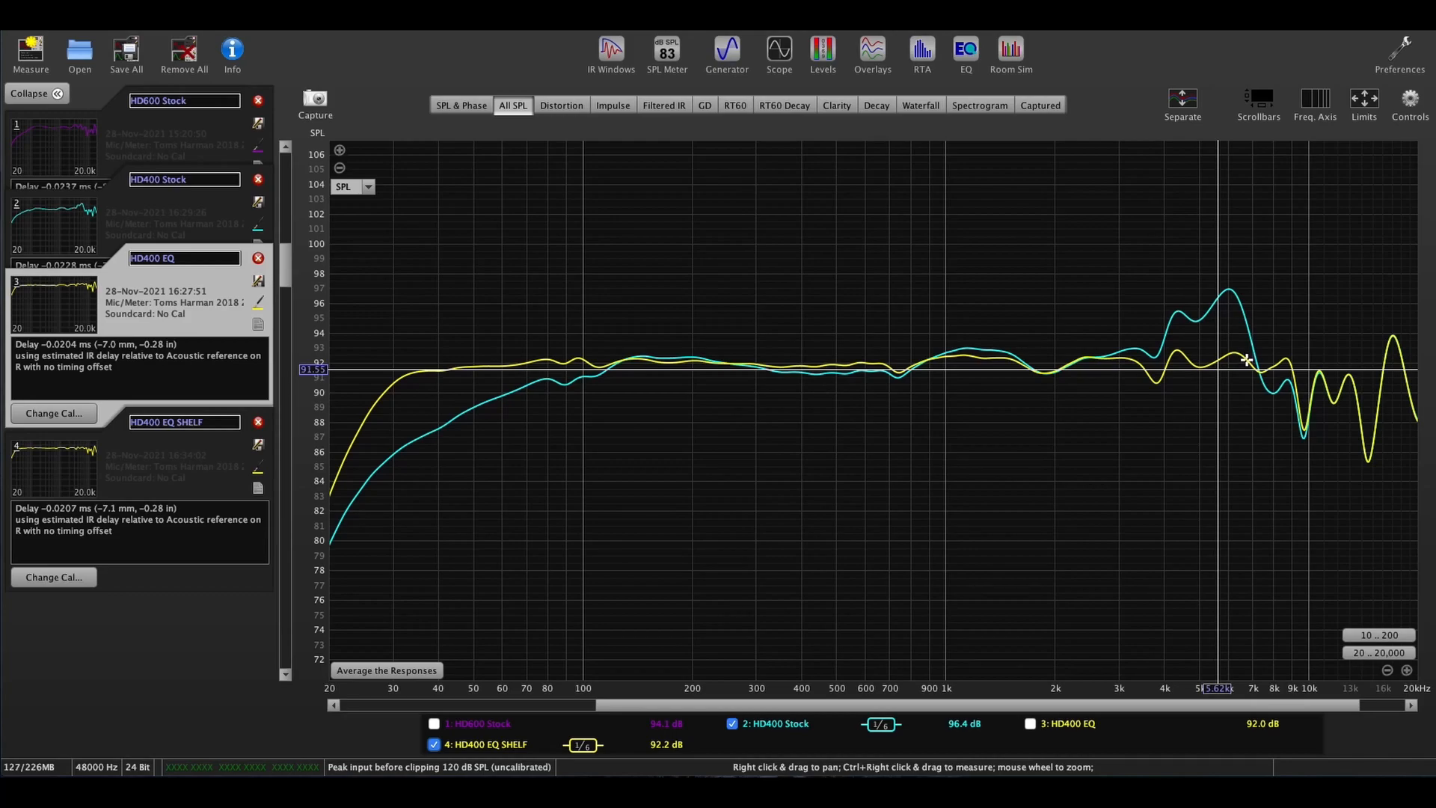
mouse_move(1339, 364)
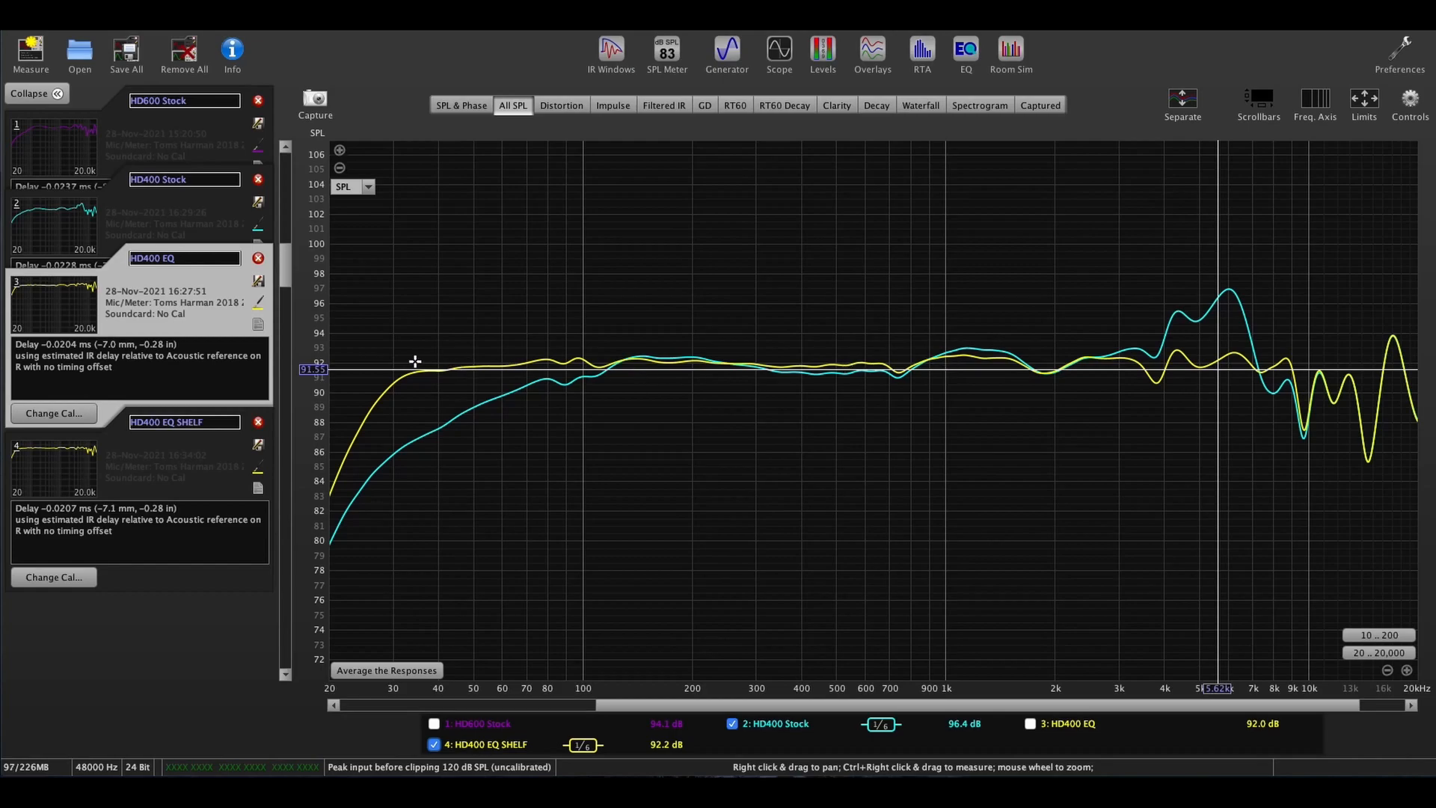
mouse_move(998, 348)
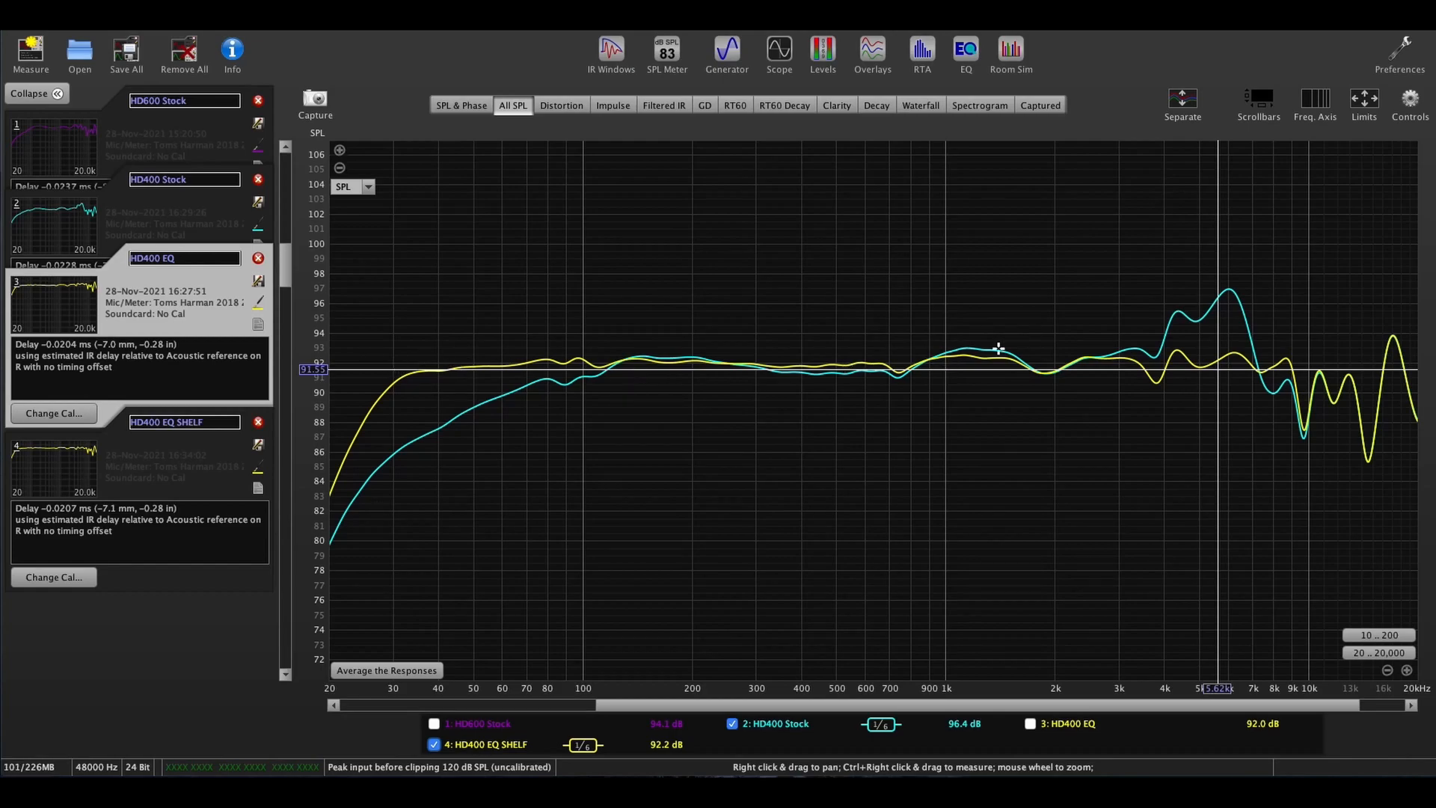
mouse_move(1321, 363)
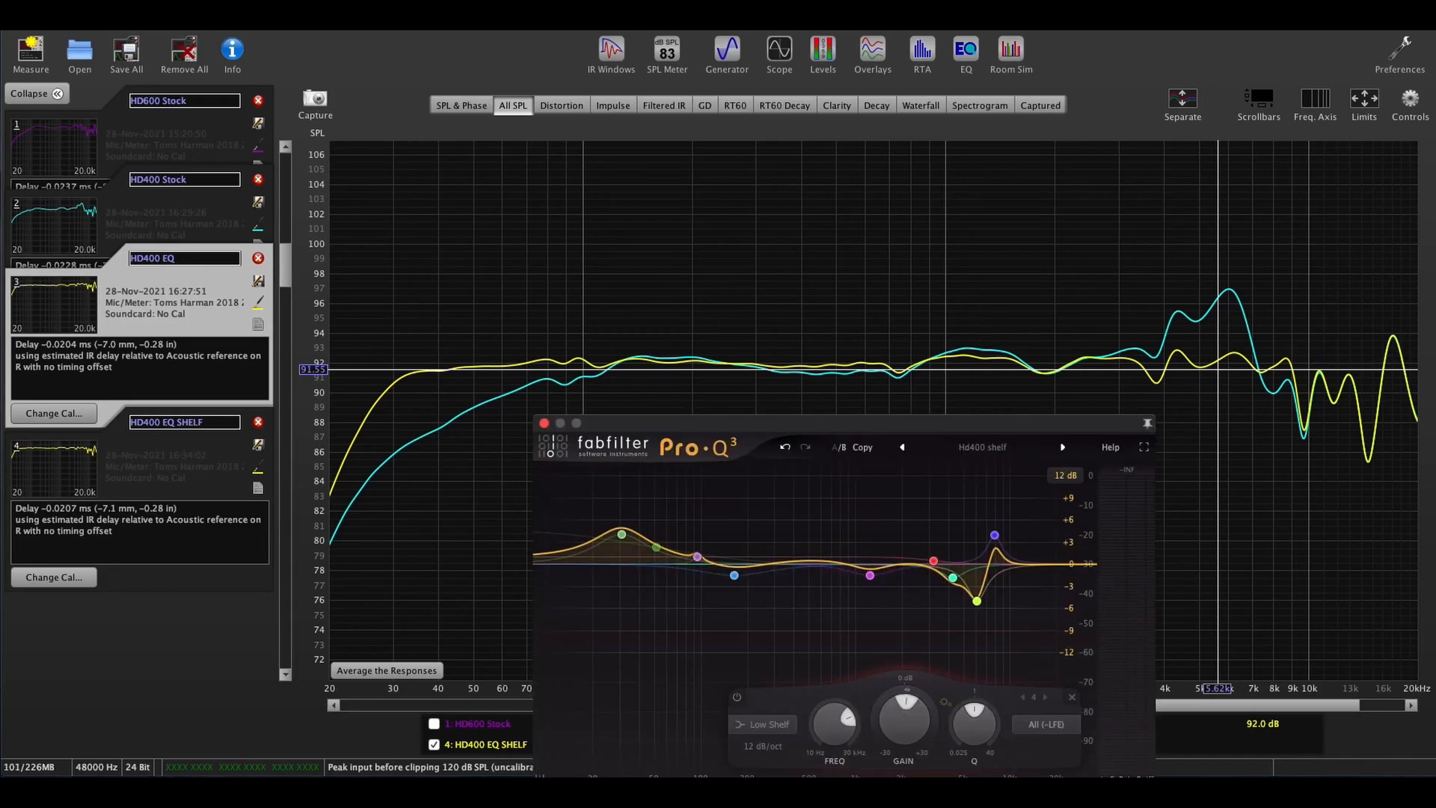
Step: Select the yellow 7.9 kHz bell band node to reveal its frequency, gain and Q
click(608, 532)
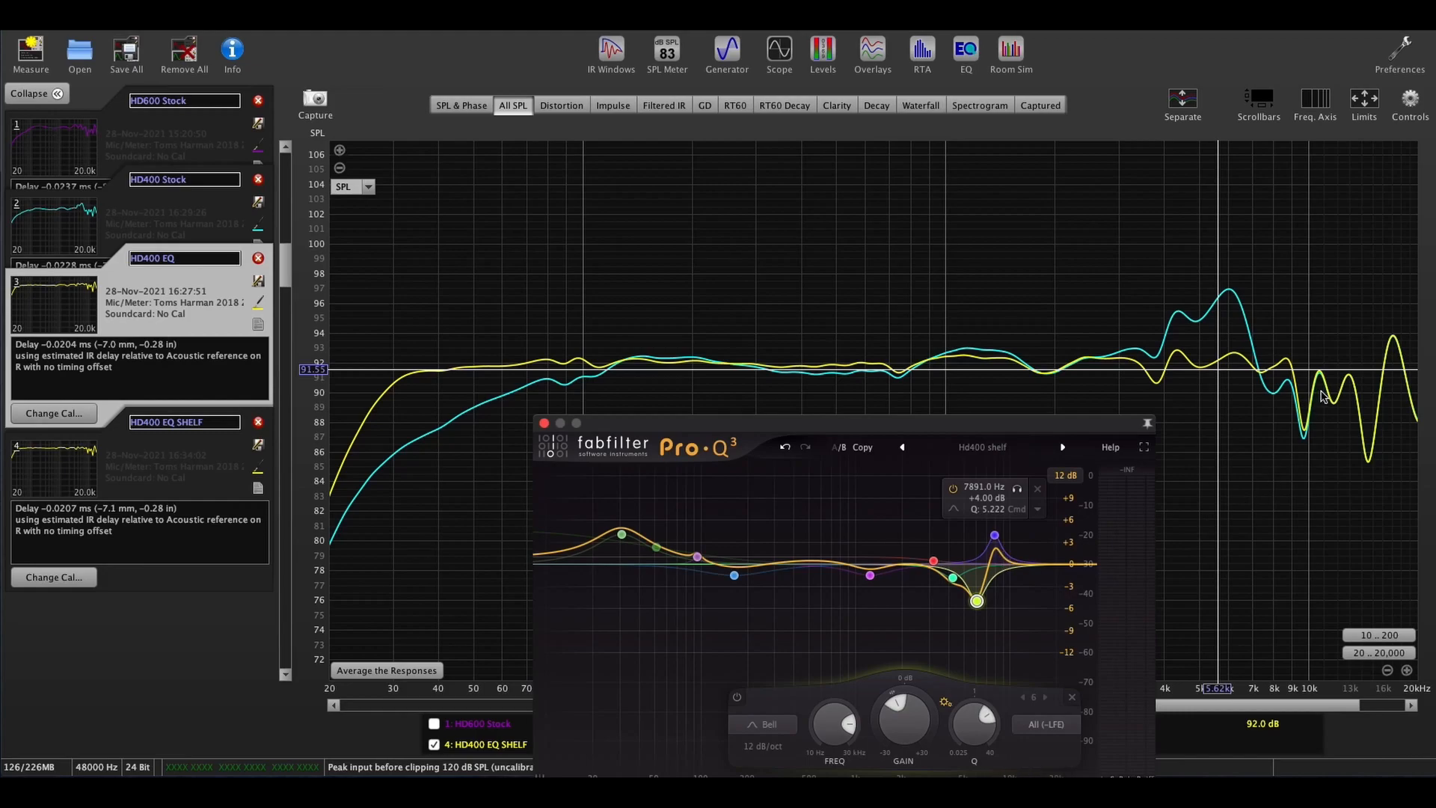
mouse_move(1316, 357)
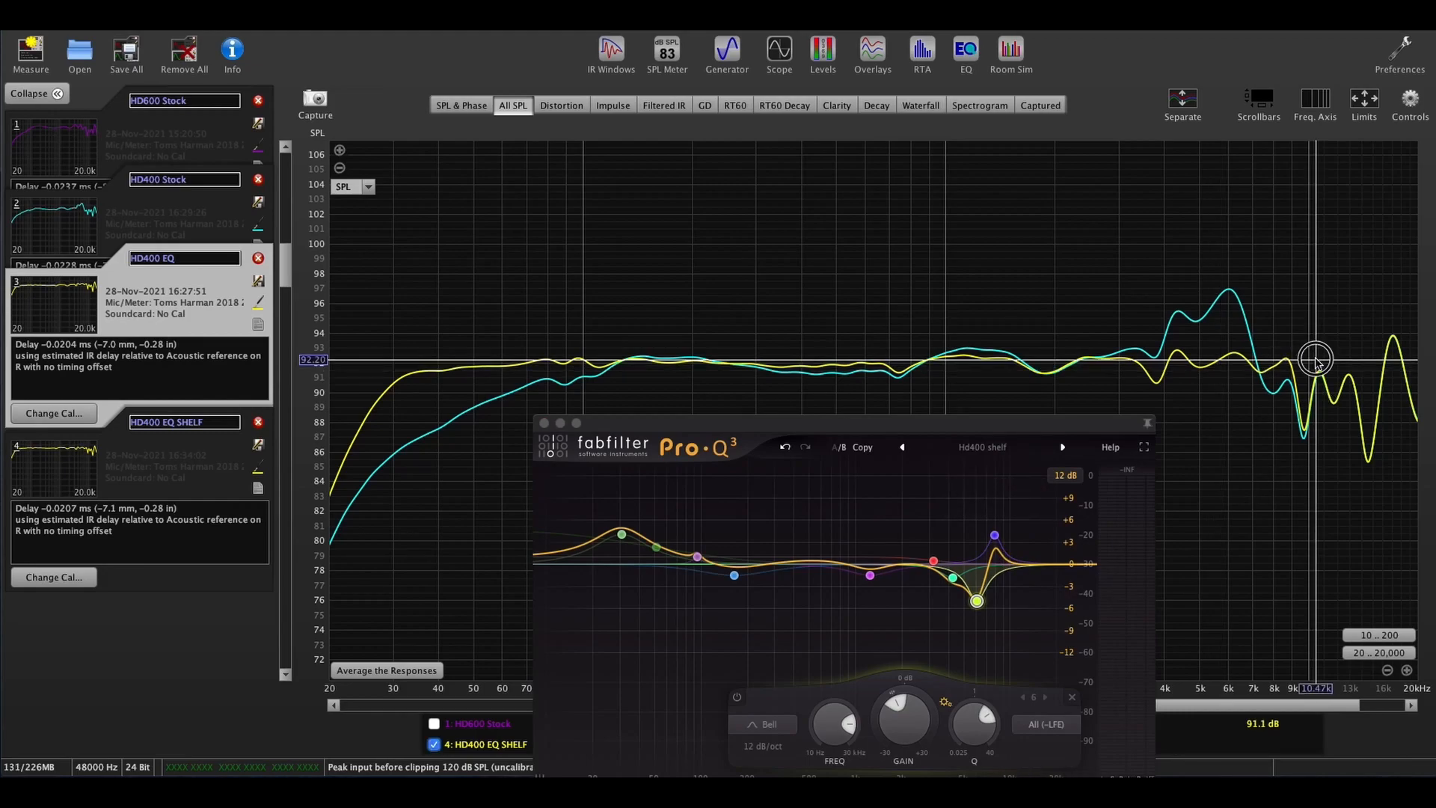
mouse_move(1306, 349)
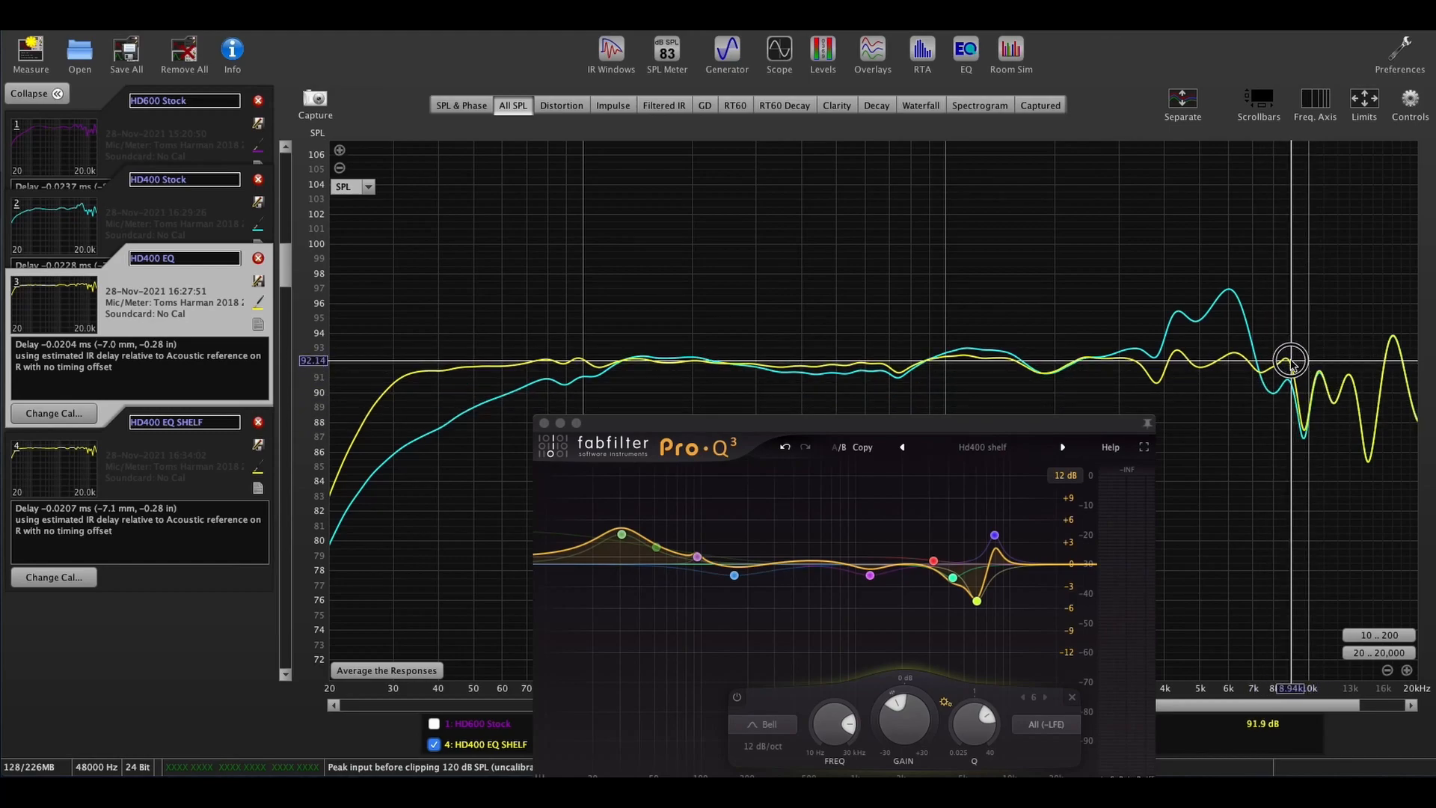
mouse_move(1286, 362)
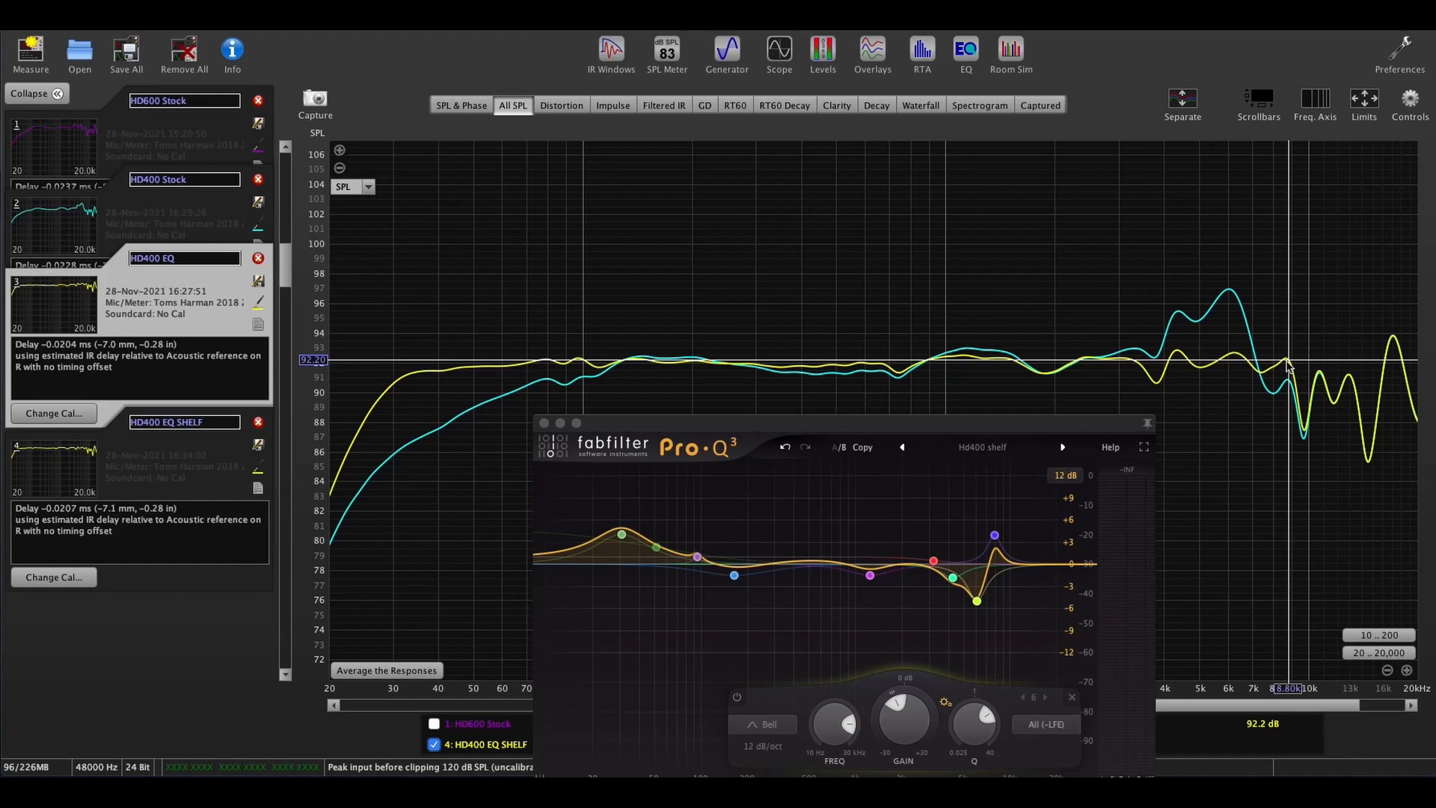
mouse_move(1291, 358)
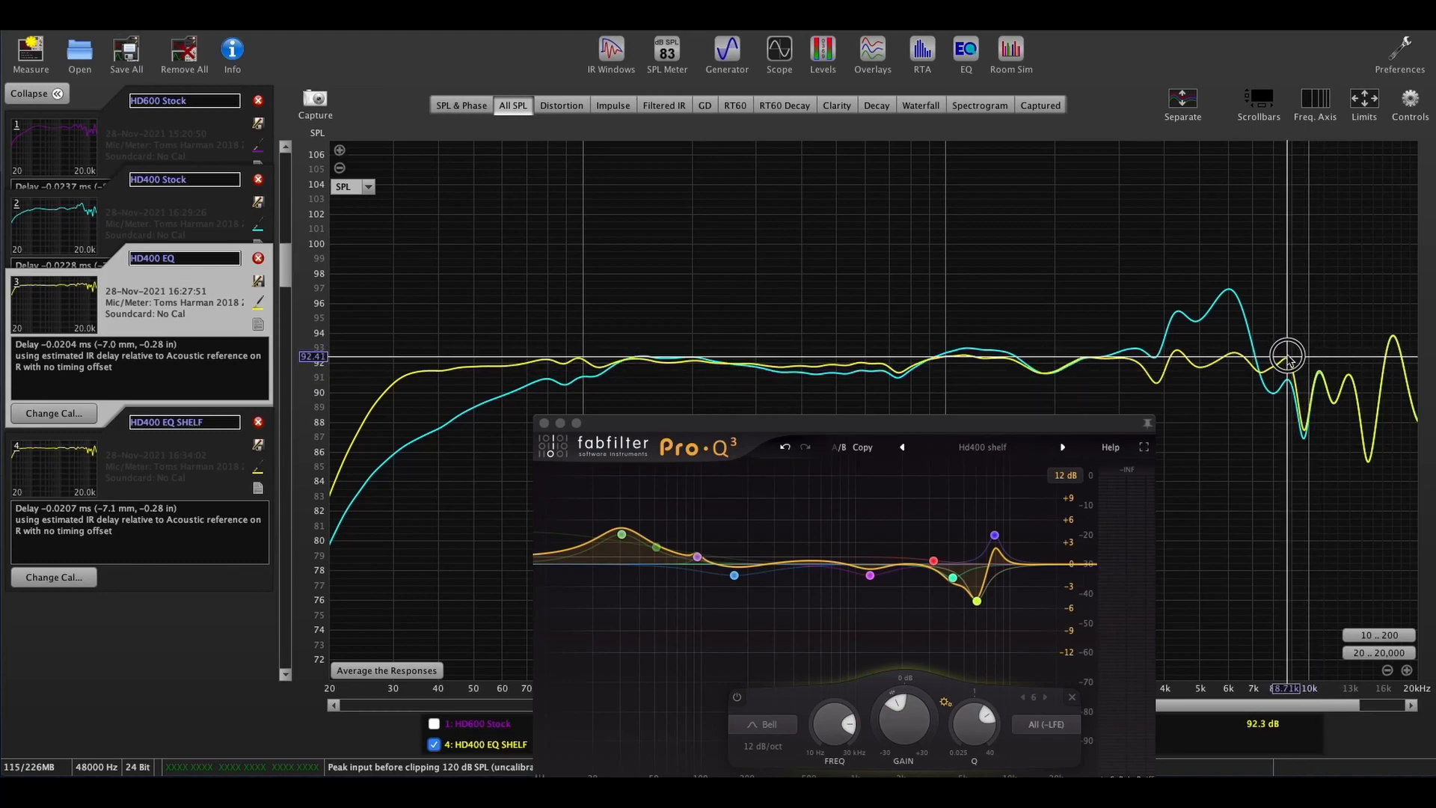
mouse_move(1305, 366)
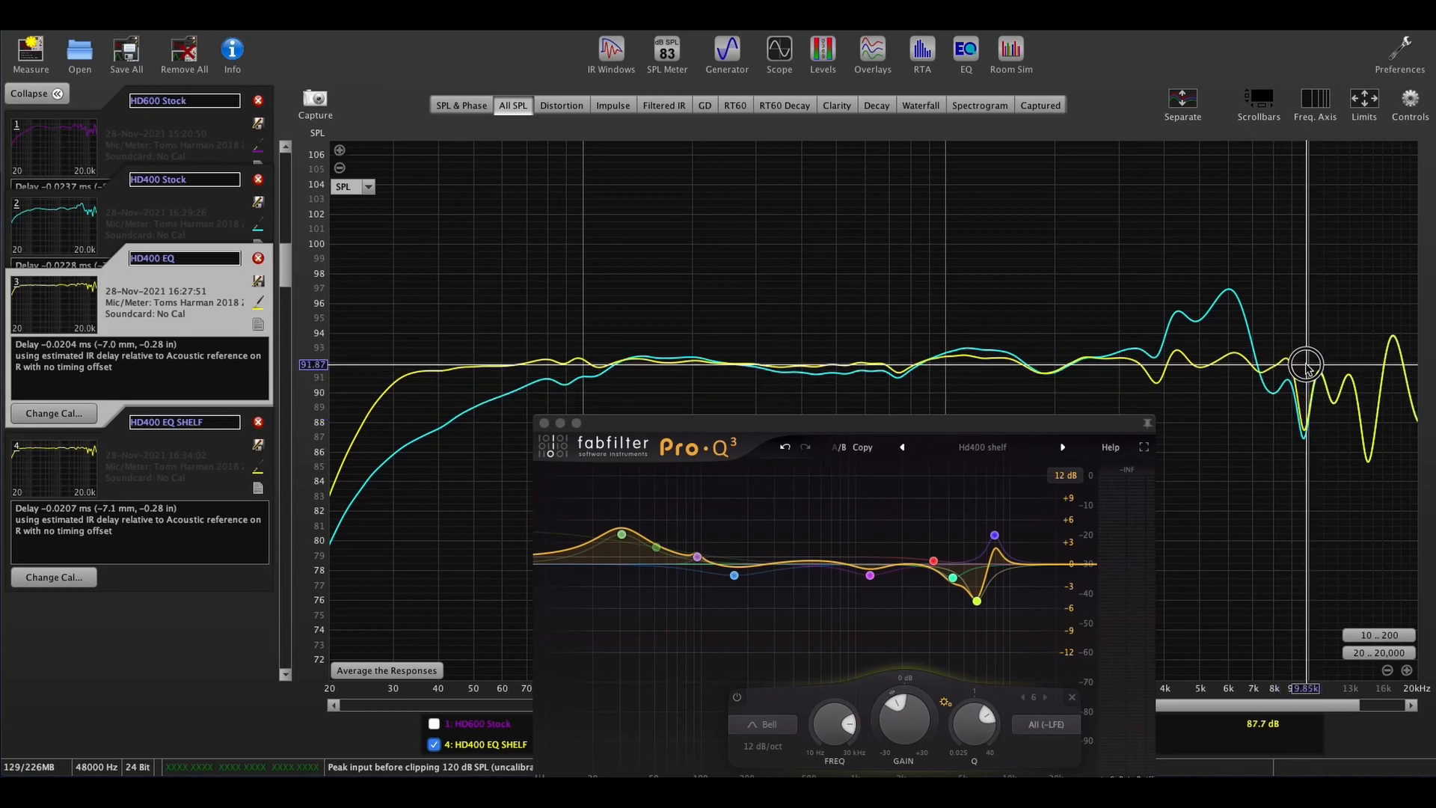
mouse_move(1297, 360)
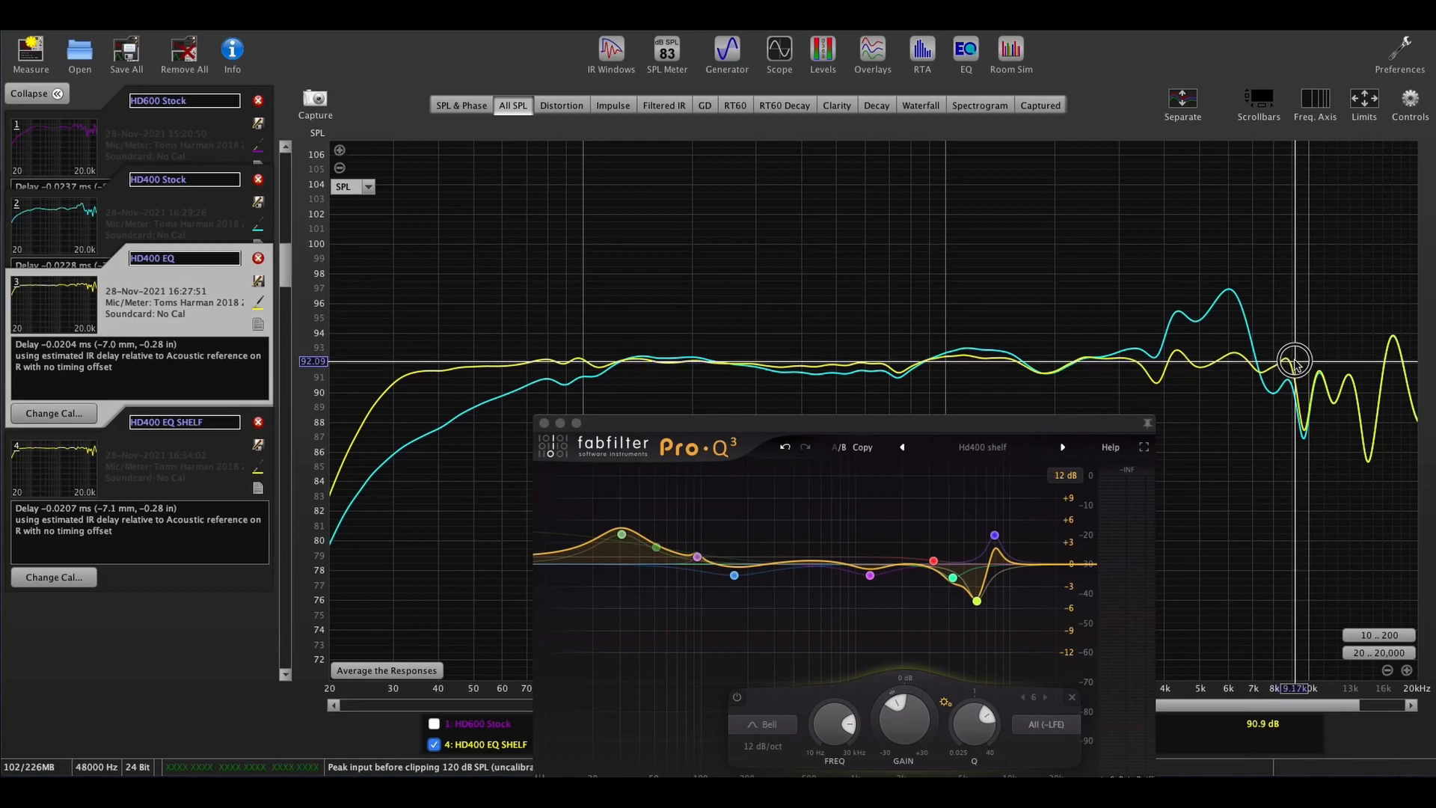
mouse_move(1285, 357)
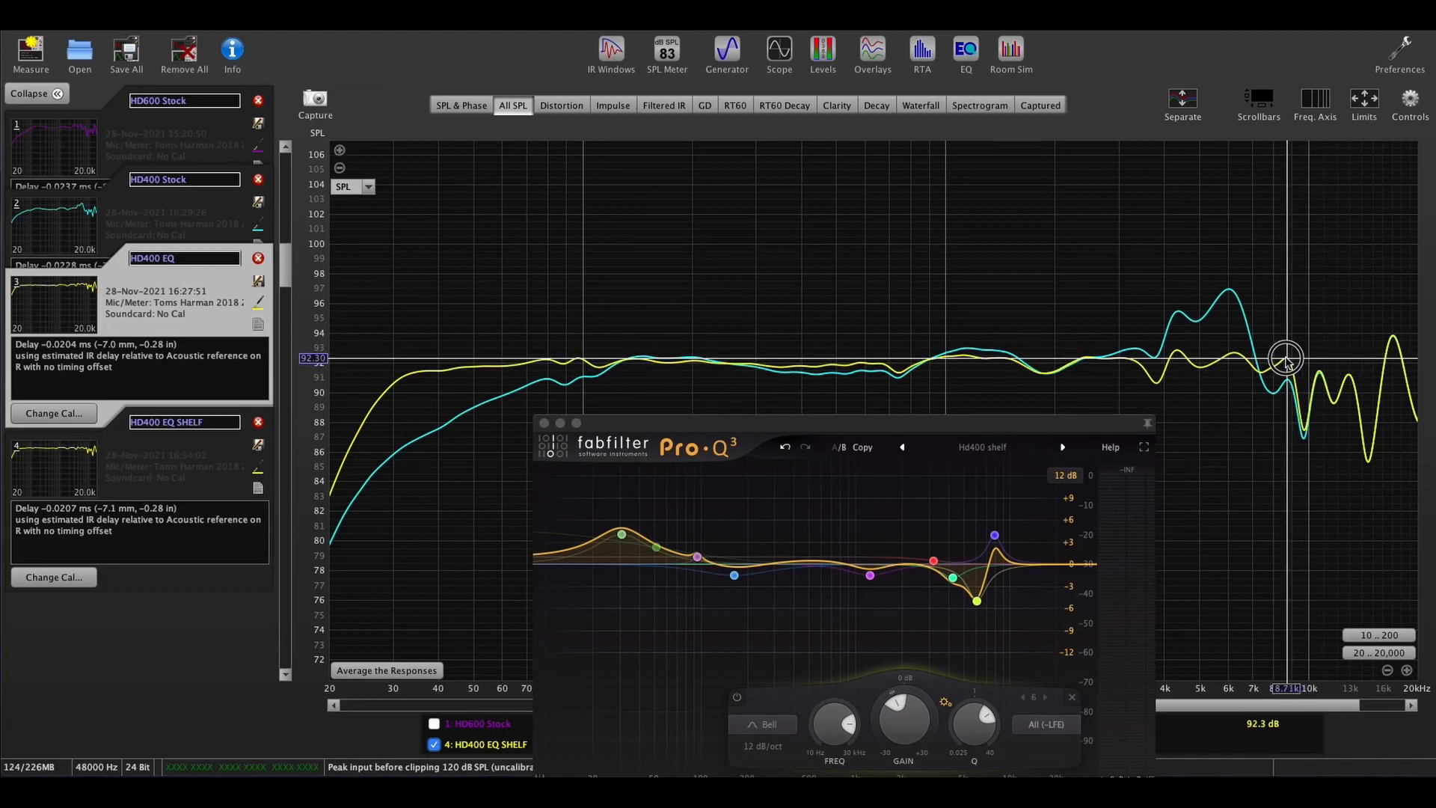
mouse_move(1299, 355)
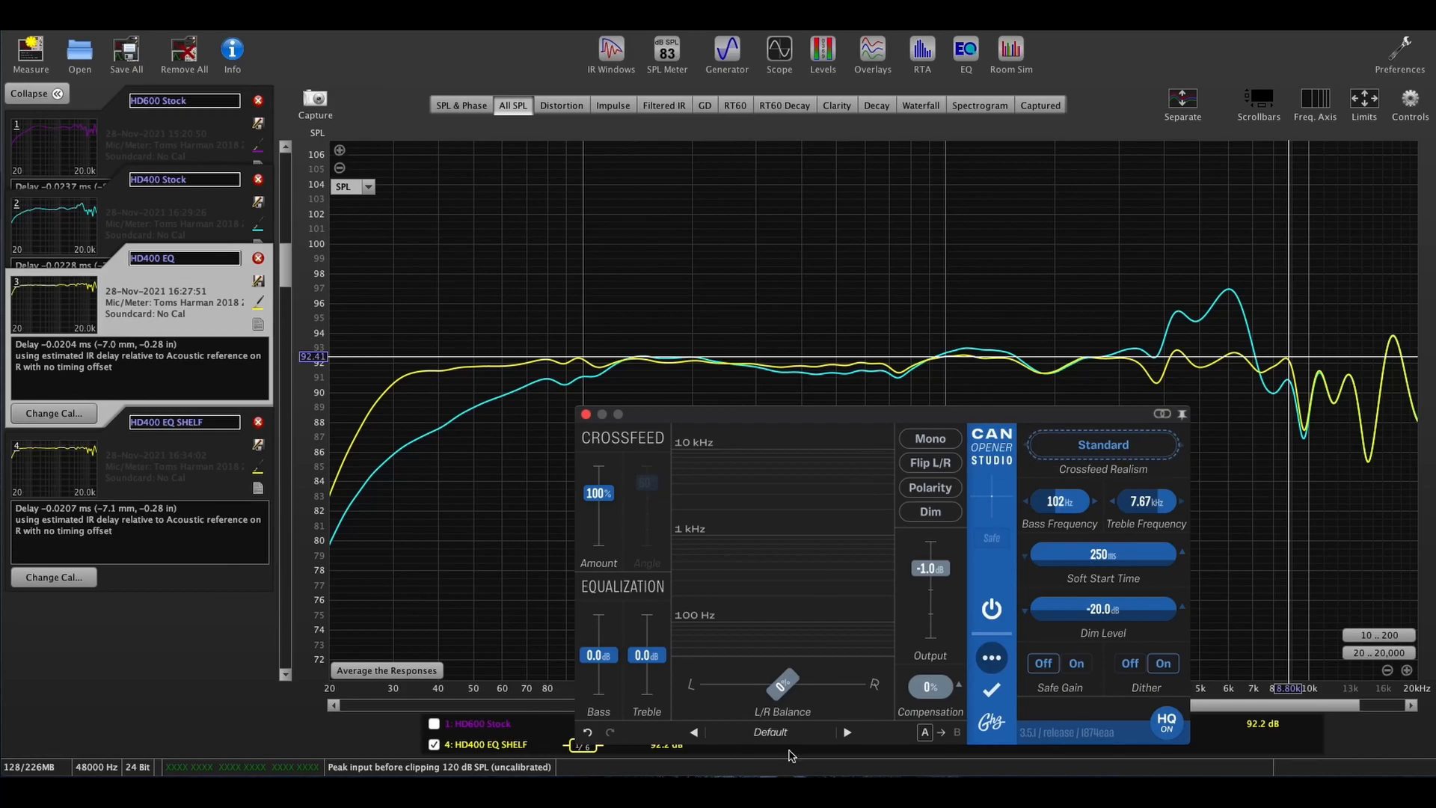
mouse_move(989, 290)
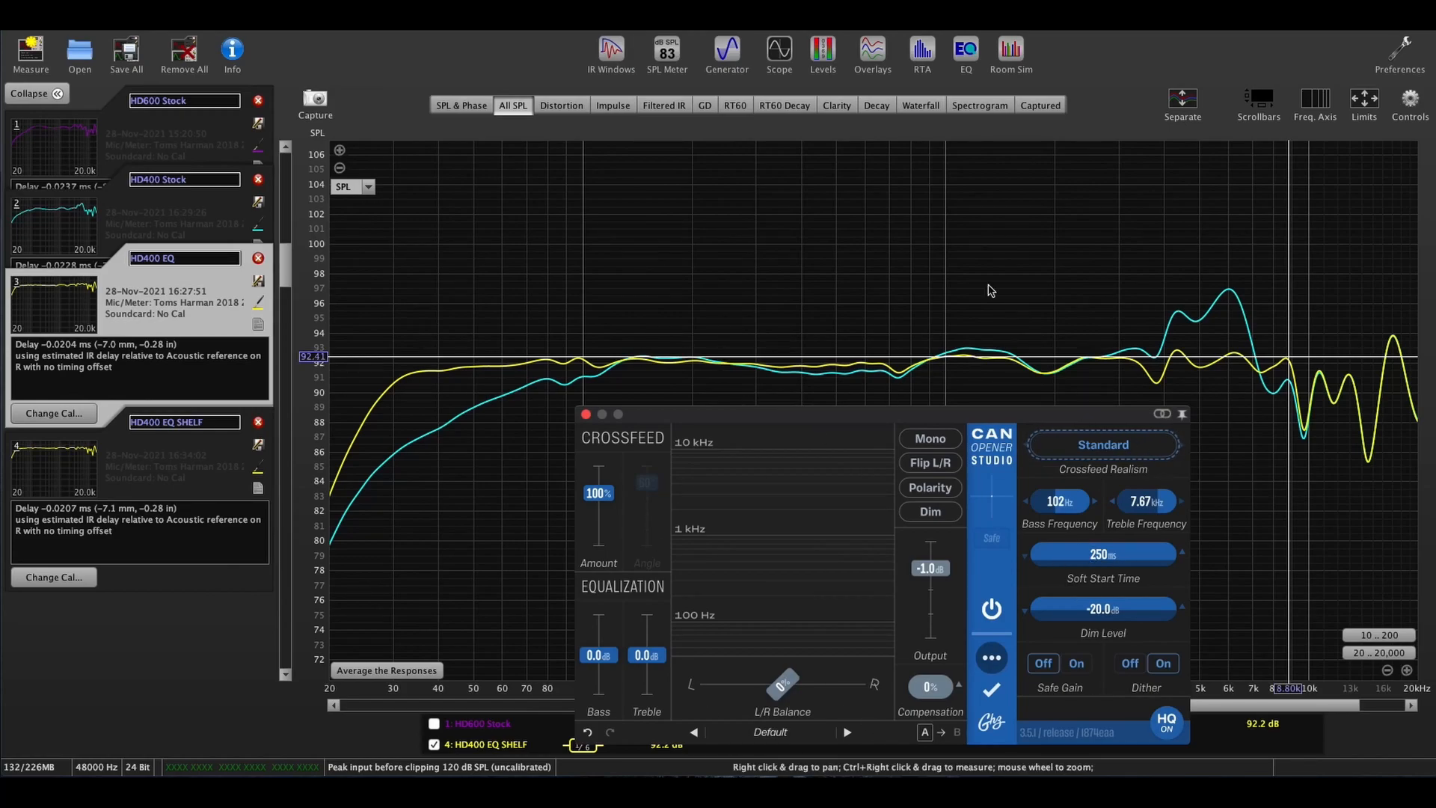
mouse_move(1042, 417)
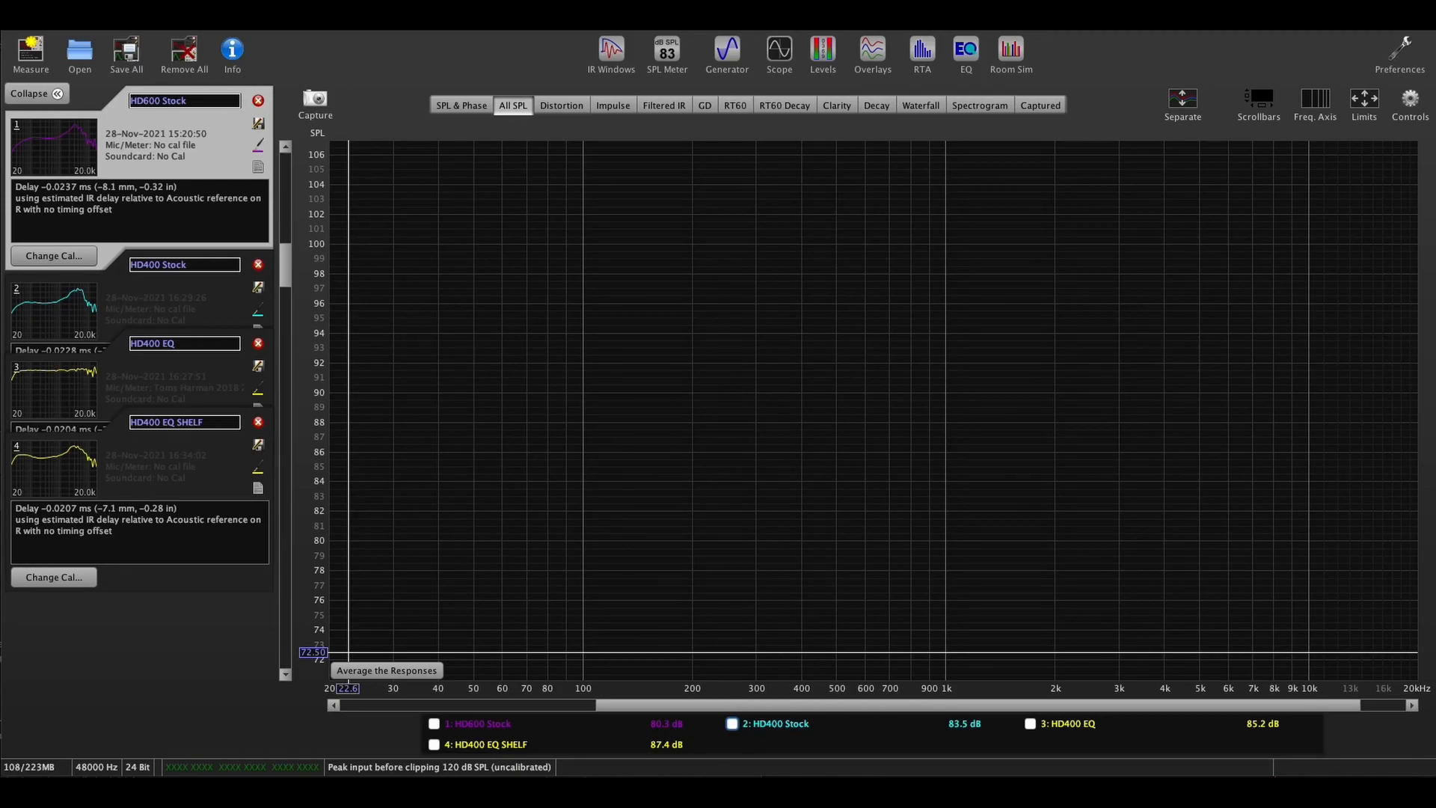
Step: Re-enable the HD400 Stock and HD600 Stock curves, leaving both EQ curves hidden
click(733, 723)
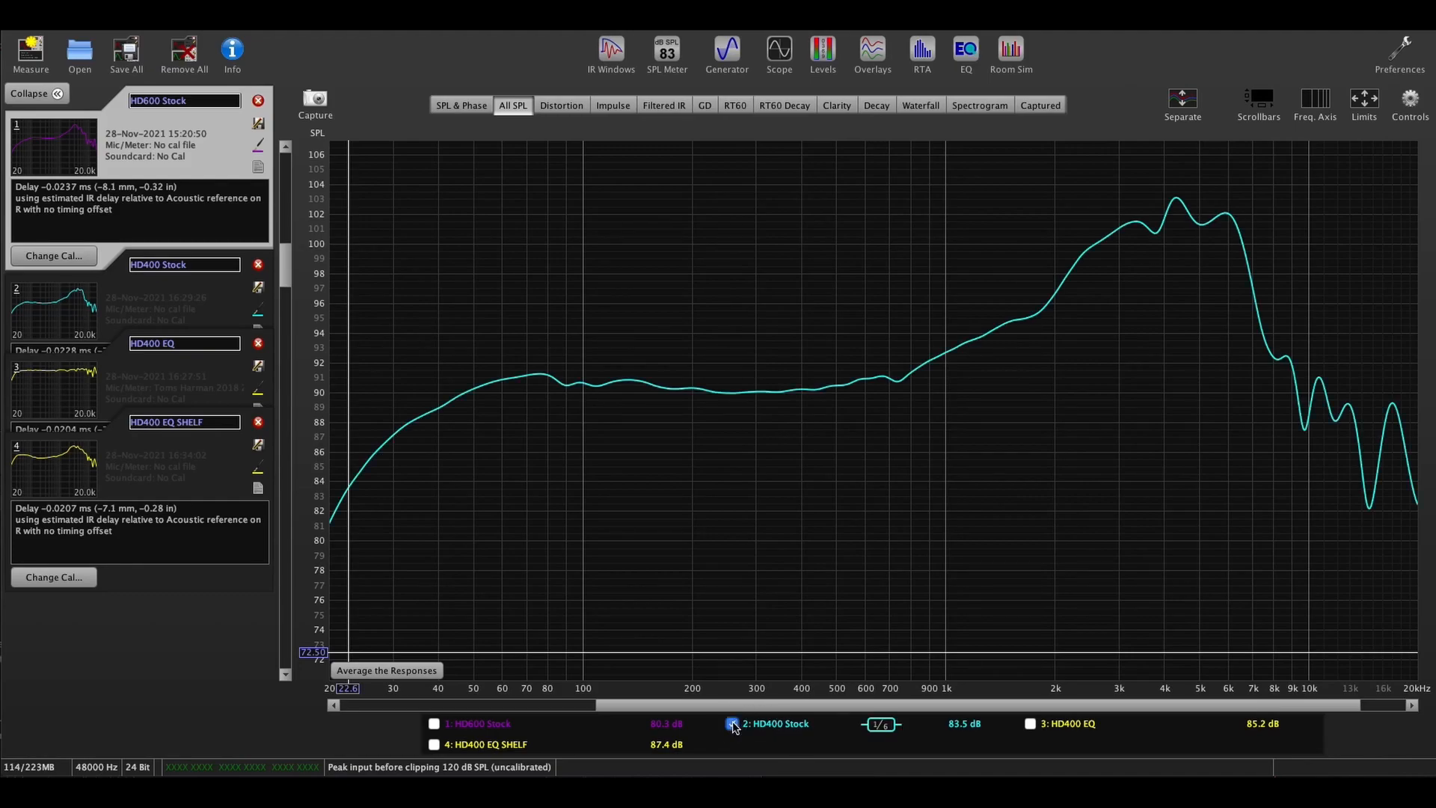
mouse_move(774, 723)
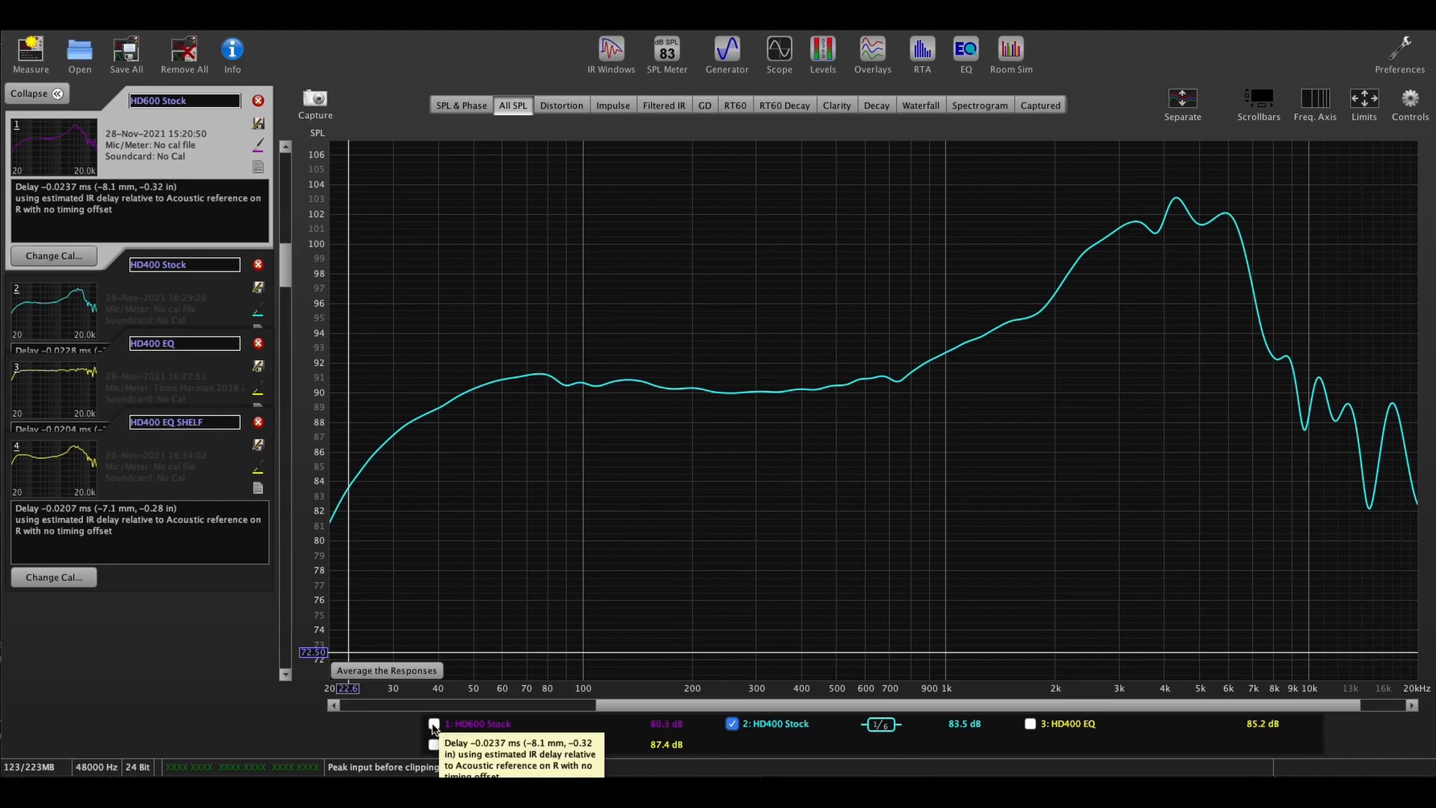
click(433, 724)
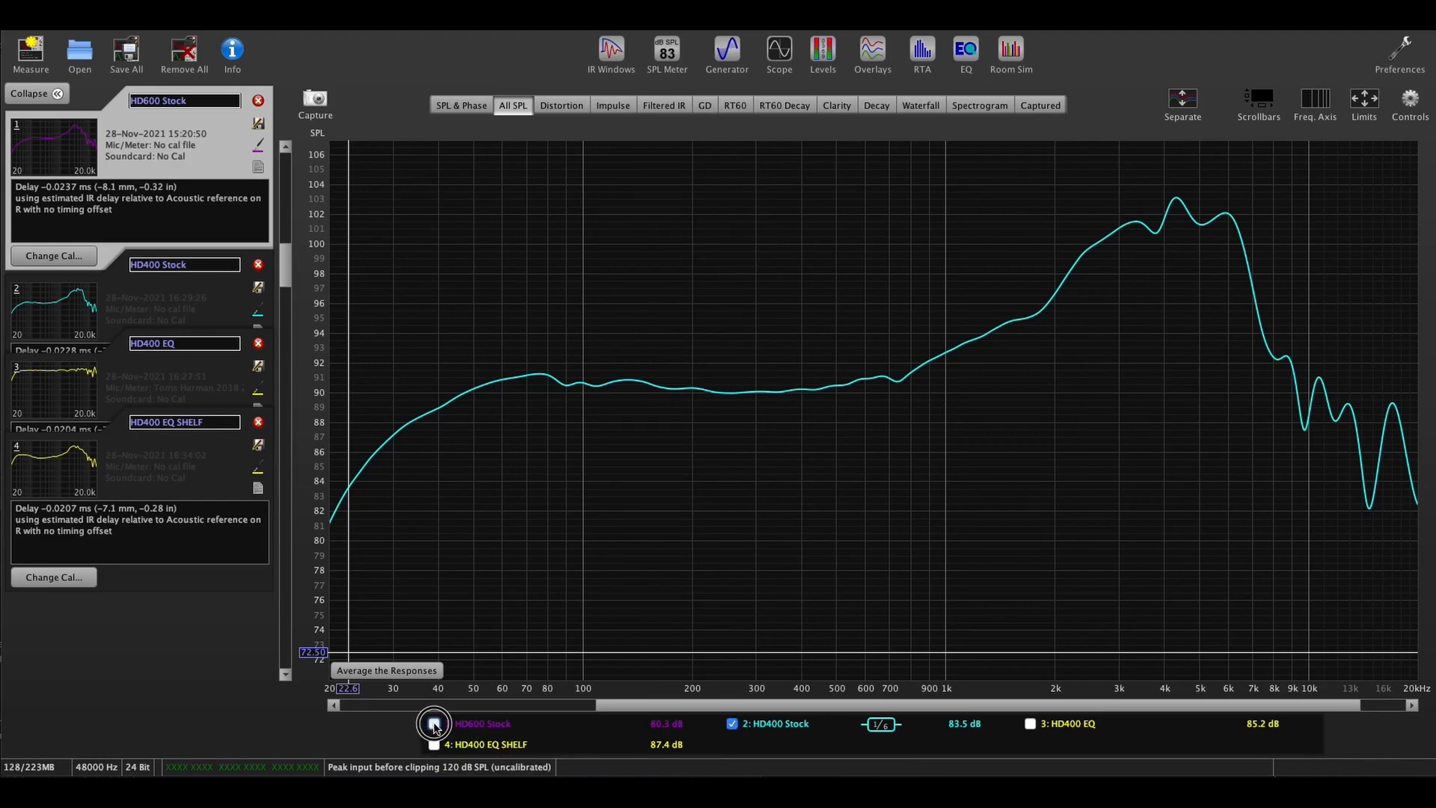
click(433, 724)
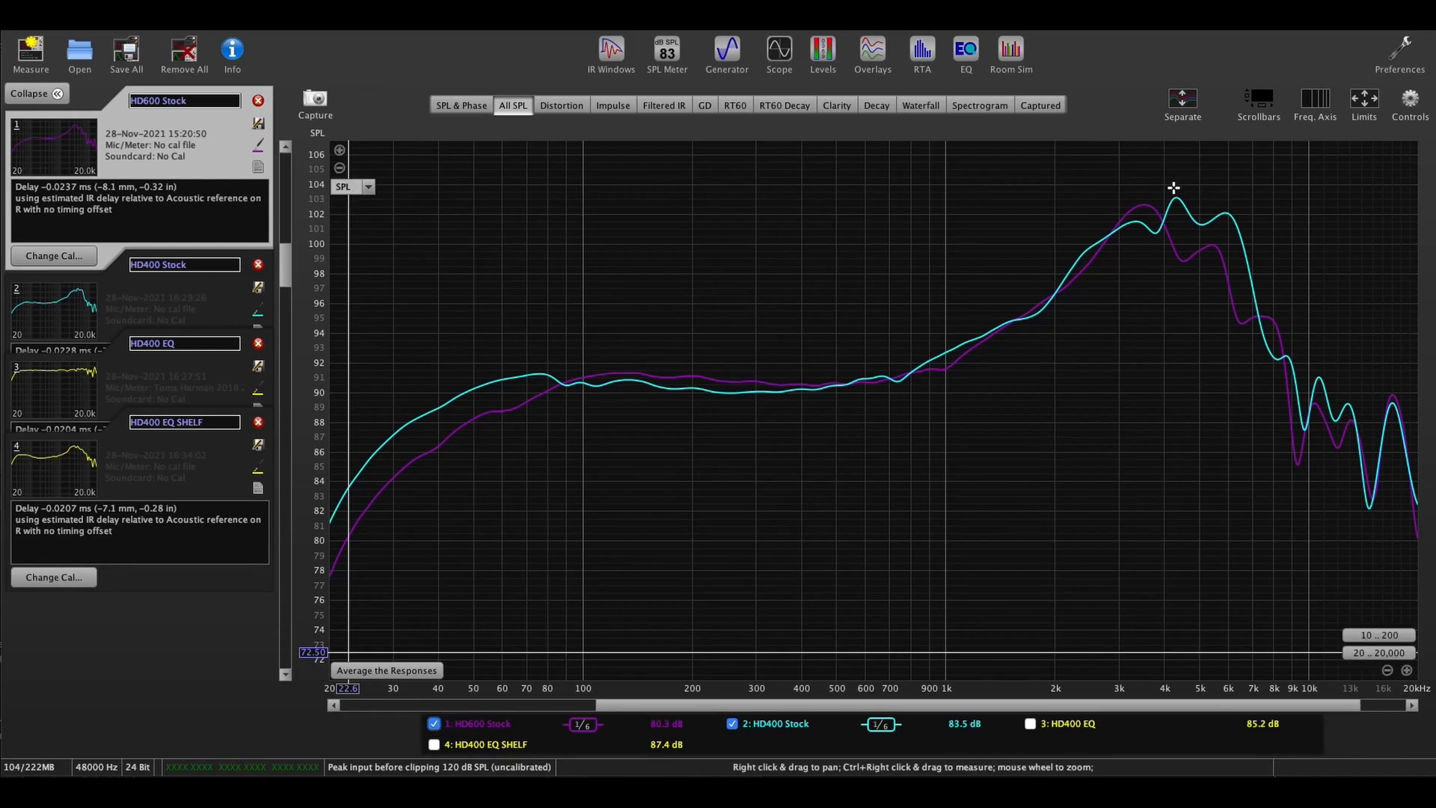
mouse_move(1326, 286)
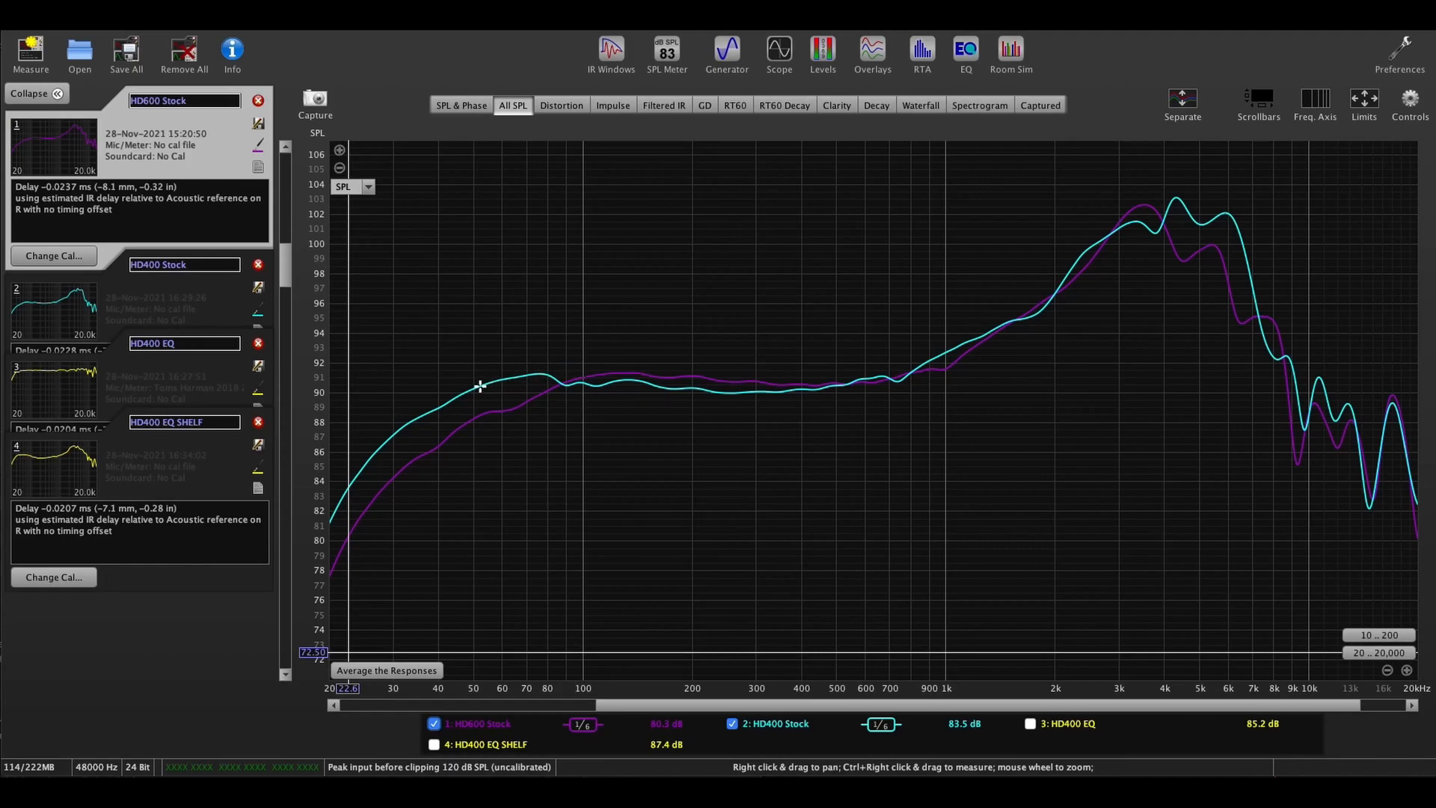
mouse_move(426, 417)
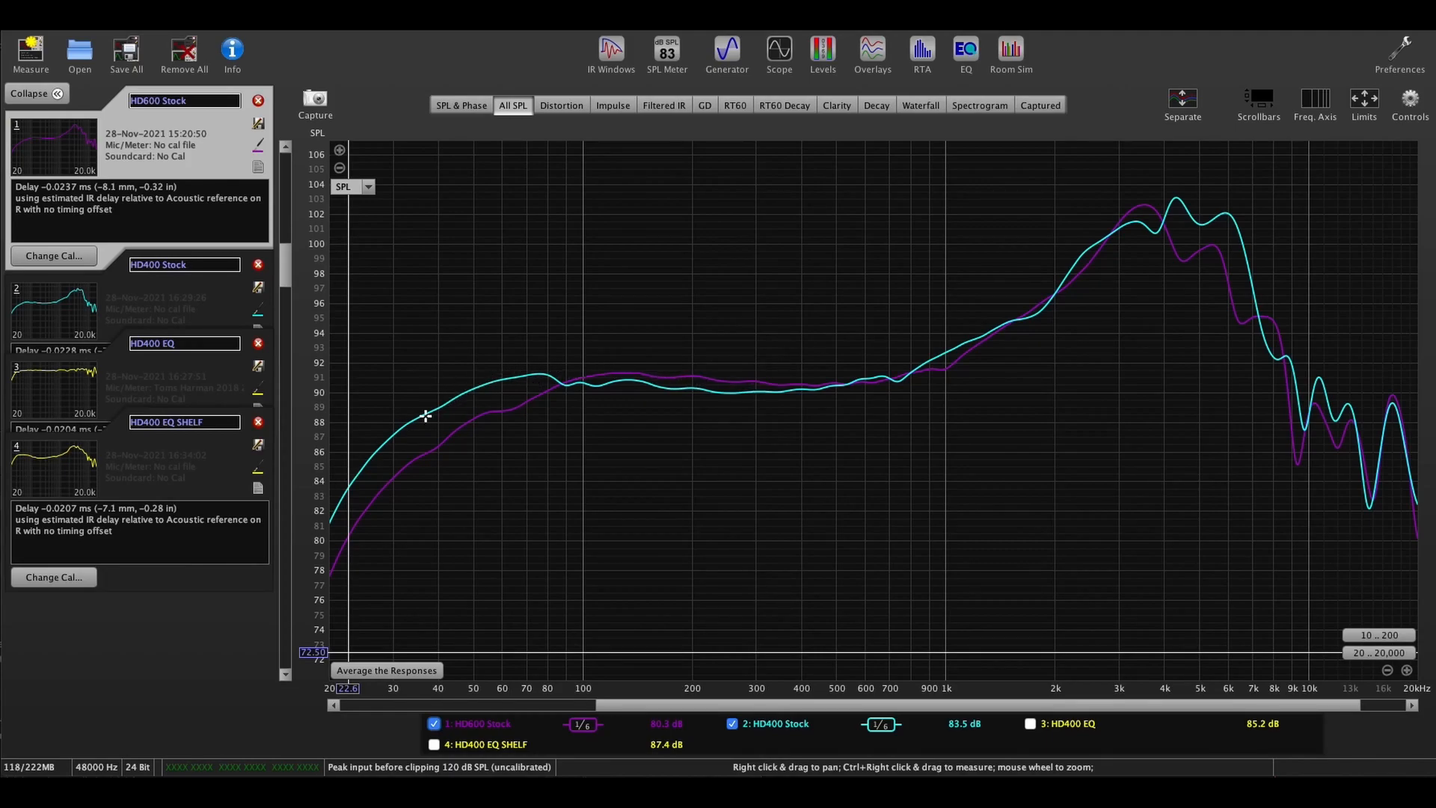